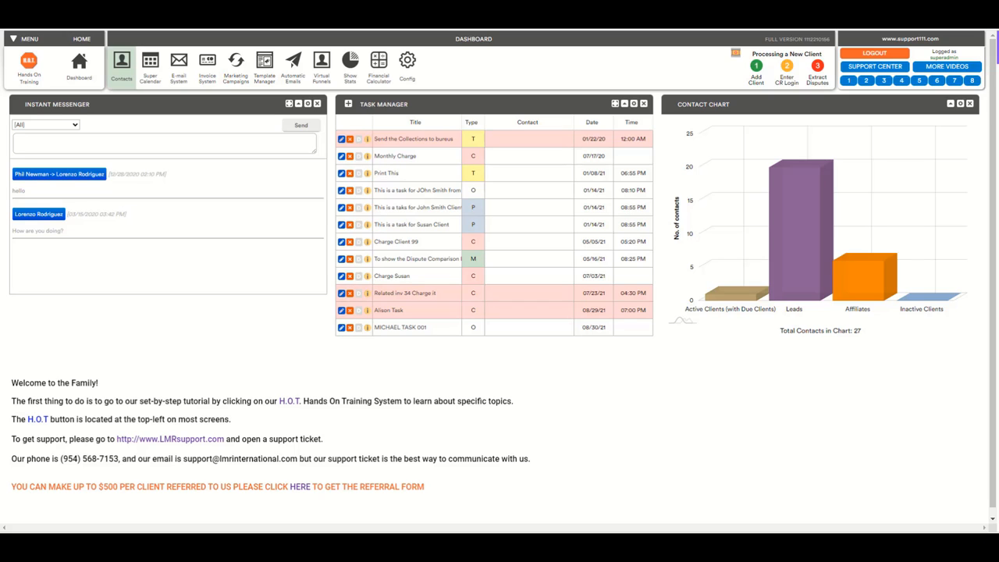
{"action": "mouse_move", "coordinate": [577, 379]}
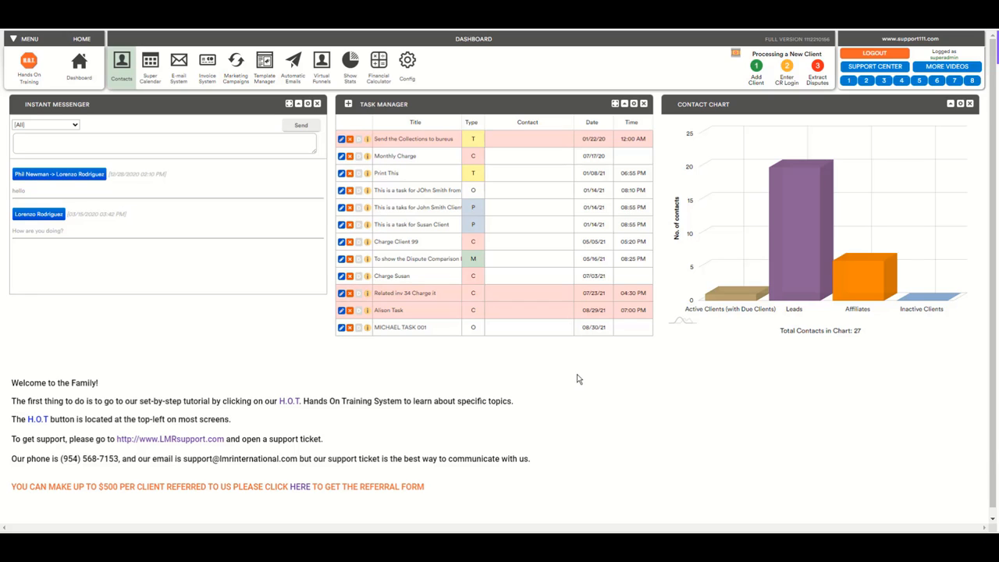
{"action": "mouse_move", "coordinate": [424, 378]}
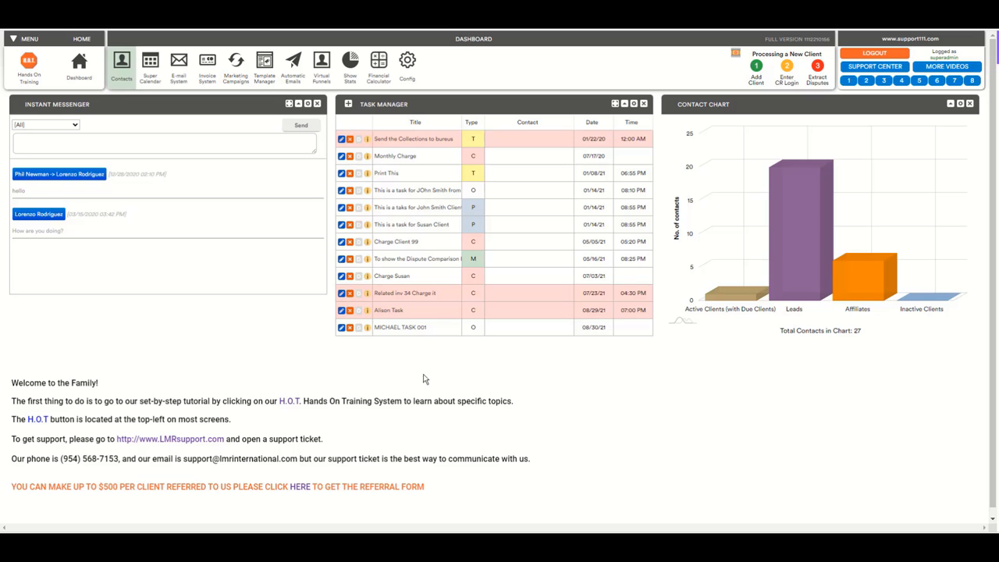
{"action": "mouse_move", "coordinate": [322, 66]}
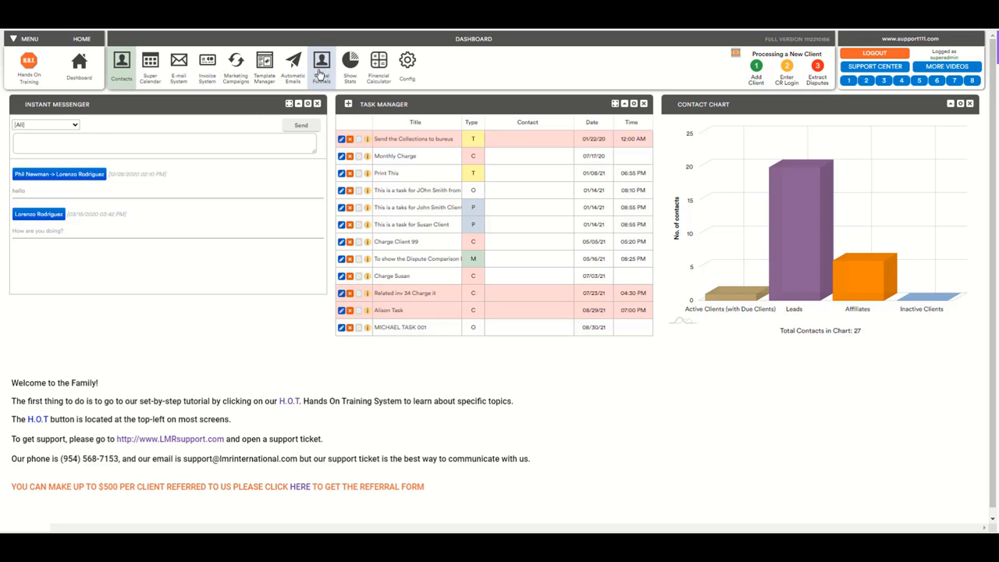
- Open the Virtual Funnels section from the dashboard toolbar to see existing funnel clicks
{"action": "left_click", "coordinate": [322, 66]}
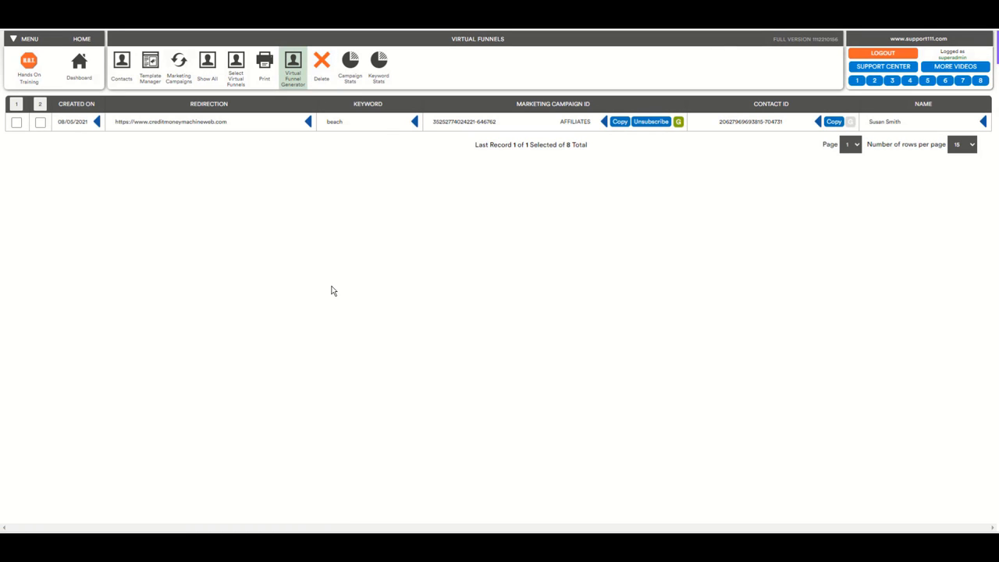
{"action": "mouse_move", "coordinate": [289, 104]}
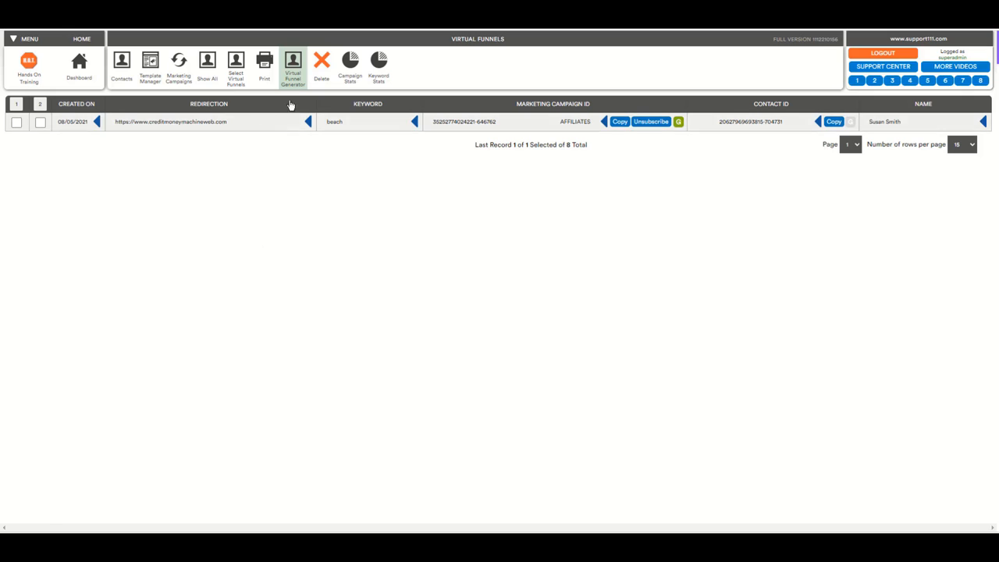
{"action": "mouse_move", "coordinate": [293, 69]}
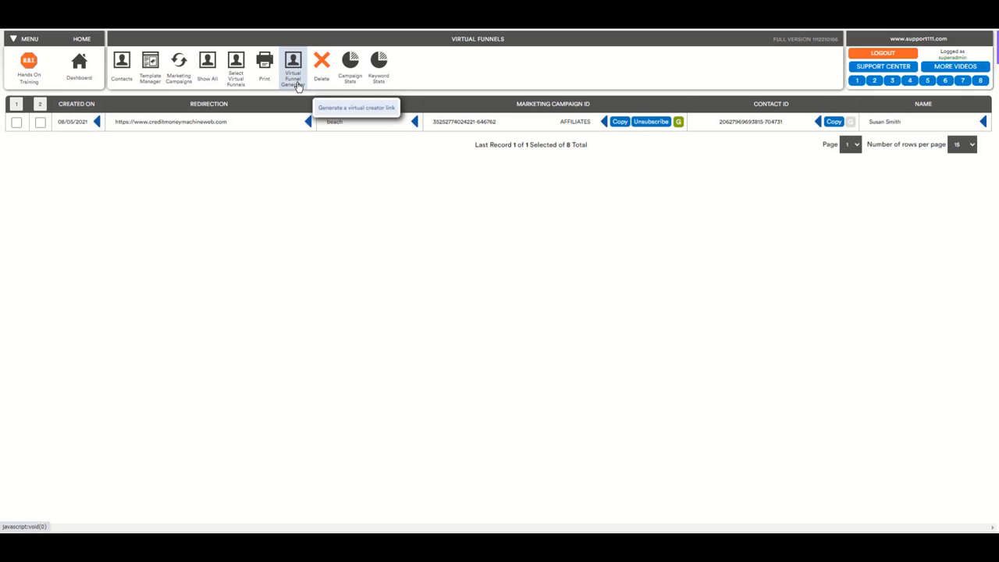
- Launch the Virtual Funnel Generator, prefilled with the CreditMoneyMachineWeb redirection and FACEBOOK keyword
{"action": "left_click", "coordinate": [293, 66]}
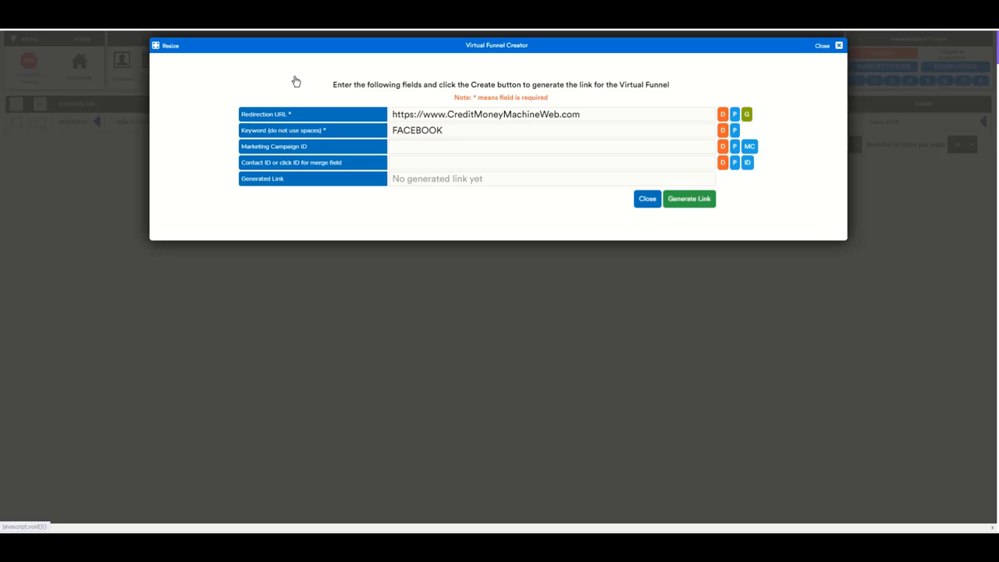
{"action": "mouse_move", "coordinate": [472, 143]}
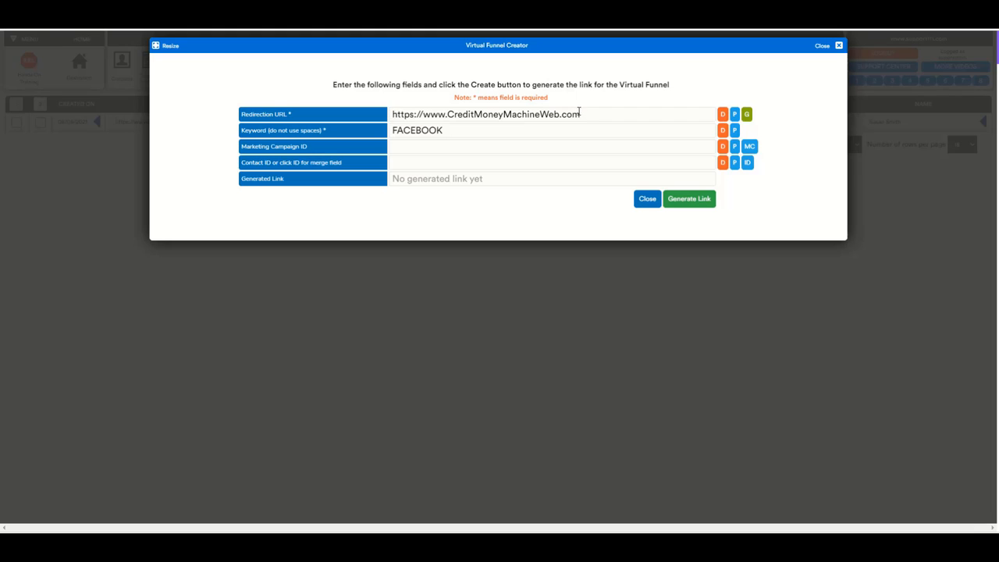
{"action": "mouse_move", "coordinate": [326, 126]}
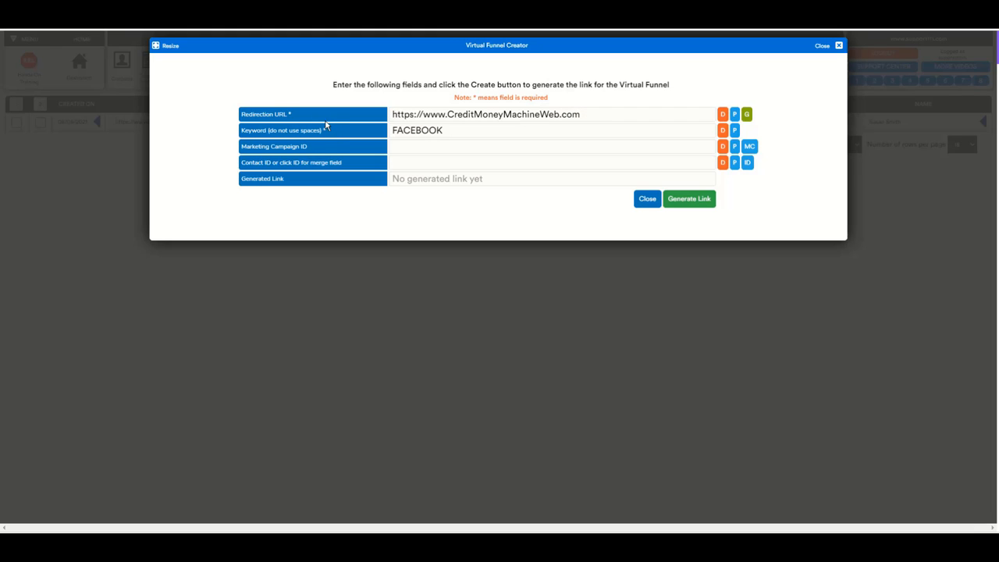
{"action": "mouse_move", "coordinate": [329, 121]}
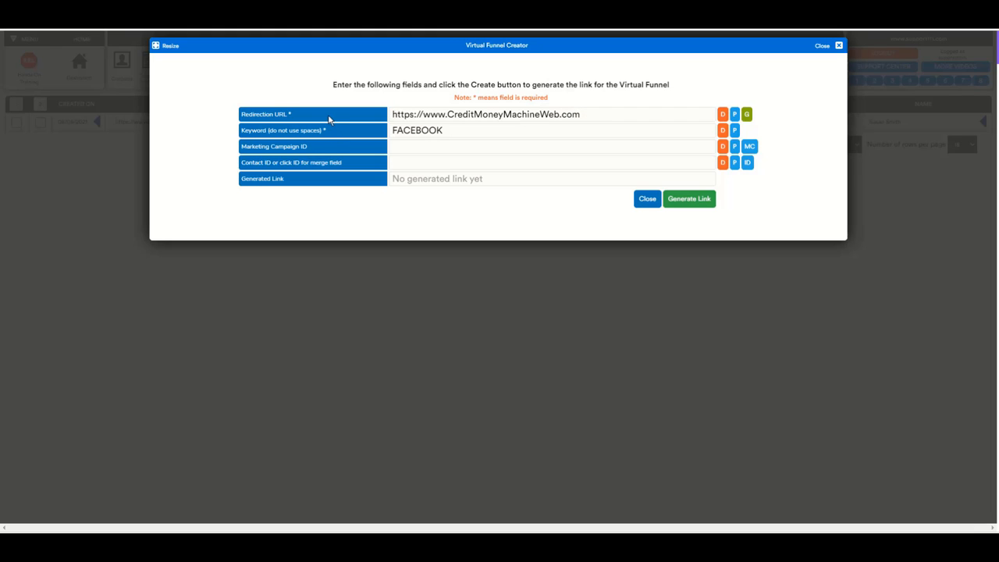
{"action": "mouse_move", "coordinate": [596, 109]}
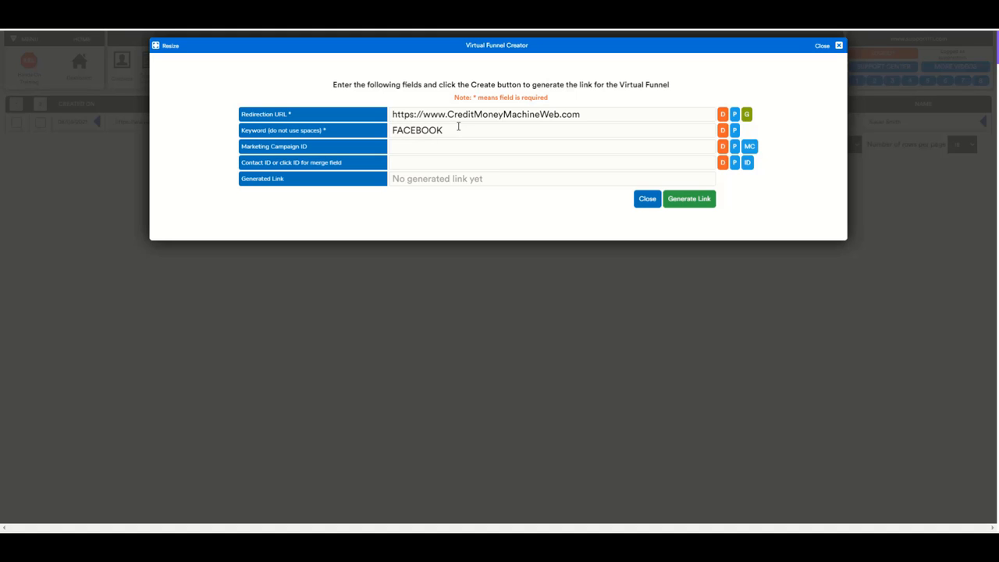
{"action": "mouse_move", "coordinate": [684, 118]}
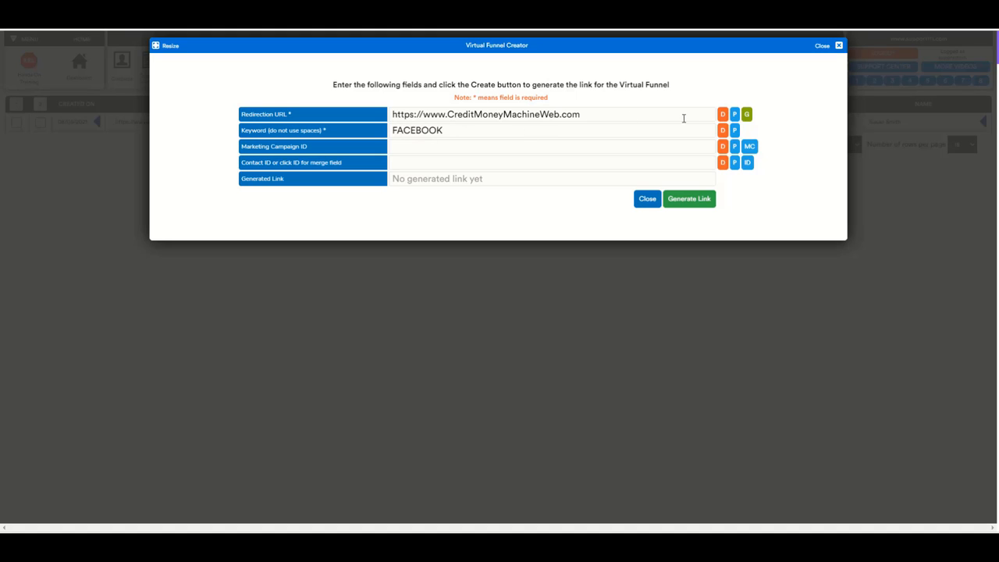
{"action": "mouse_move", "coordinate": [722, 113]}
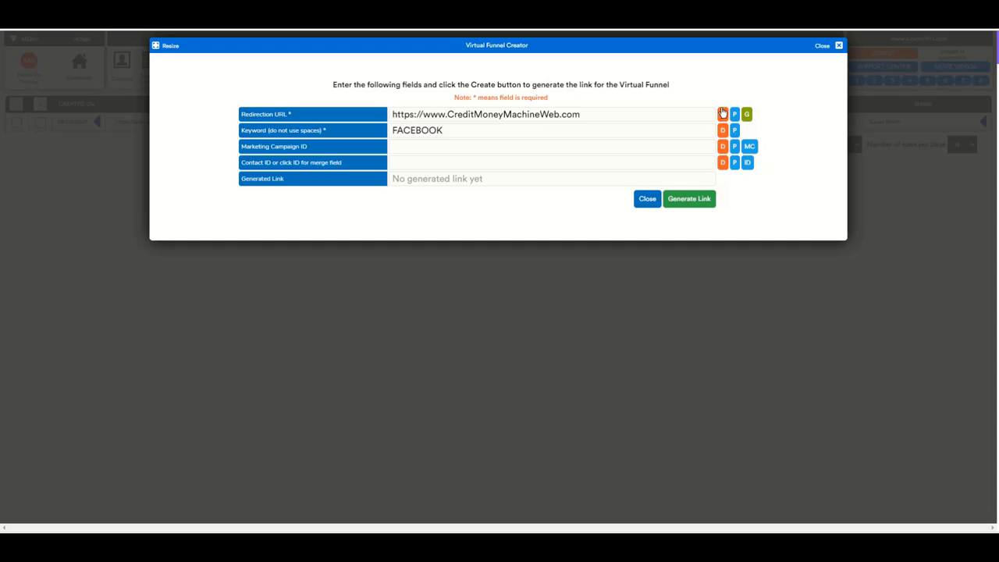
{"action": "mouse_move", "coordinate": [602, 118]}
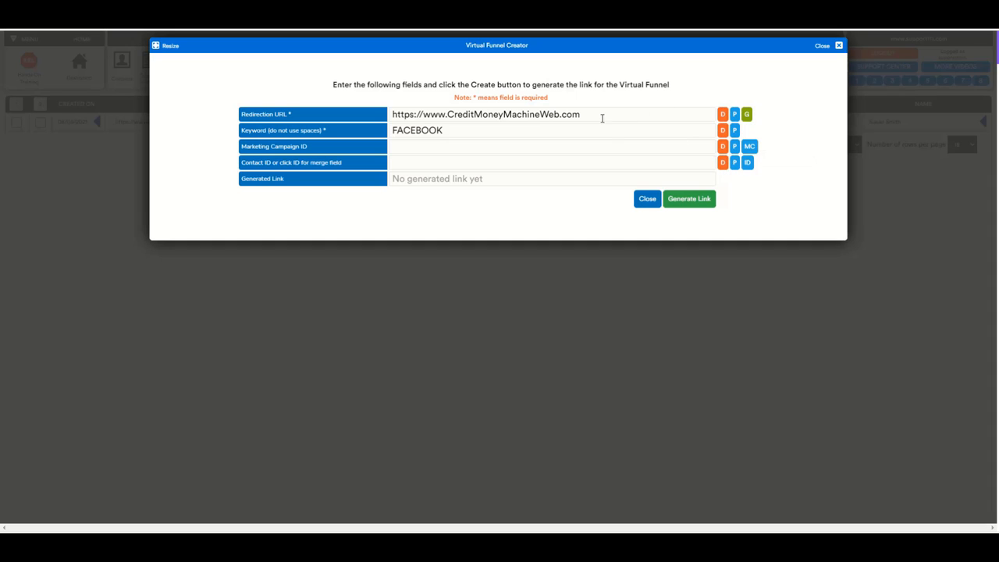
{"action": "mouse_move", "coordinate": [722, 114]}
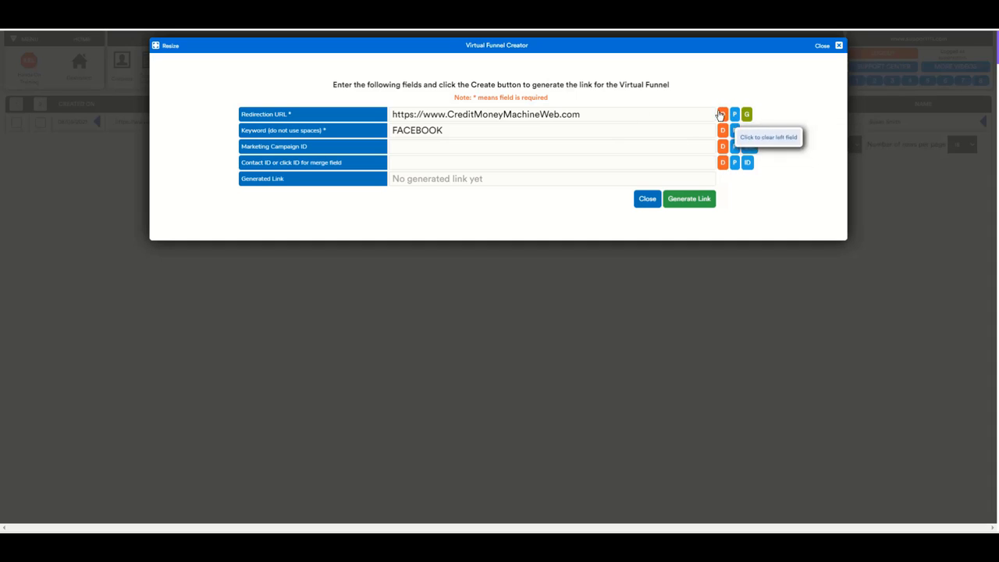
{"action": "mouse_move", "coordinate": [735, 114]}
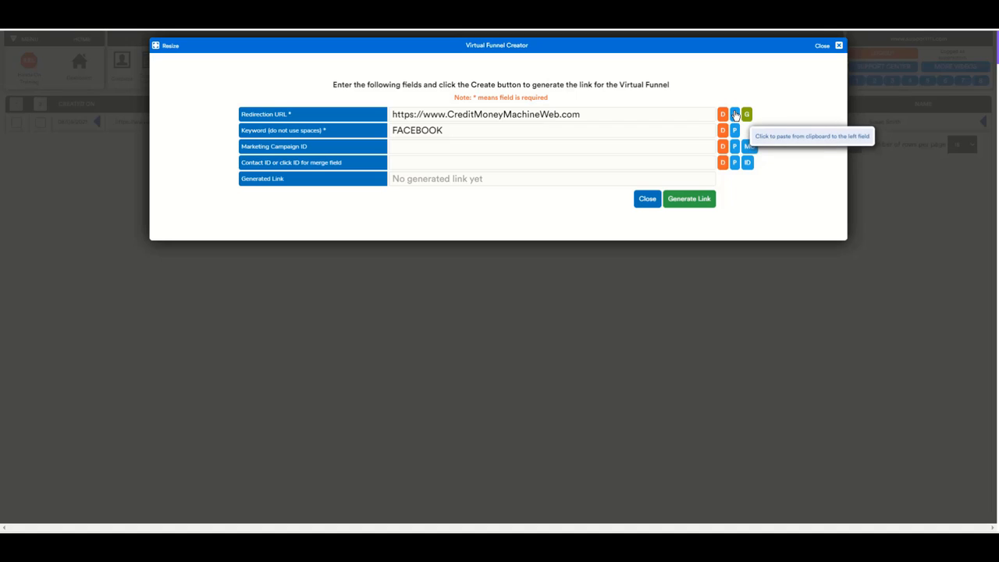
{"action": "mouse_move", "coordinate": [746, 114]}
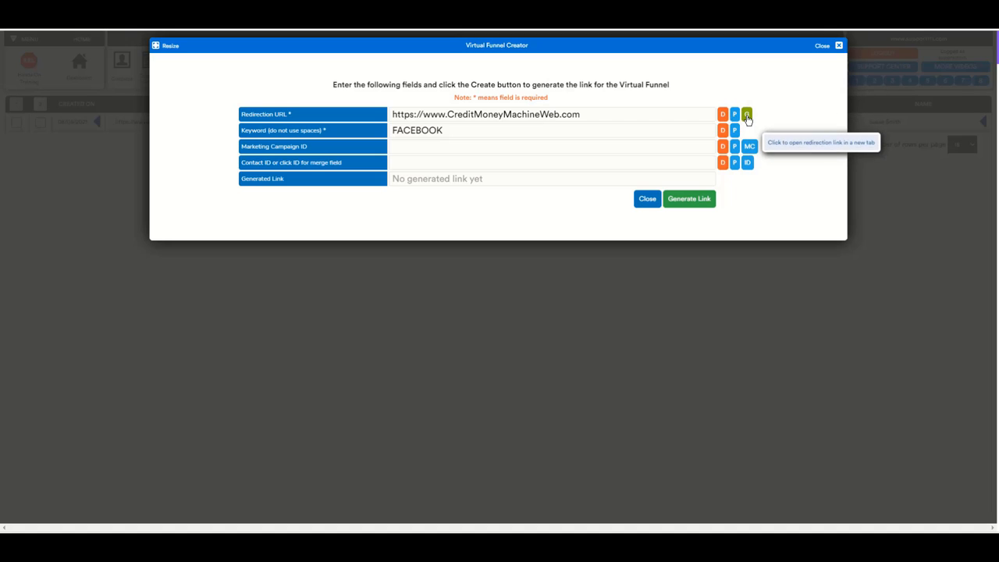
{"action": "mouse_move", "coordinate": [637, 117]}
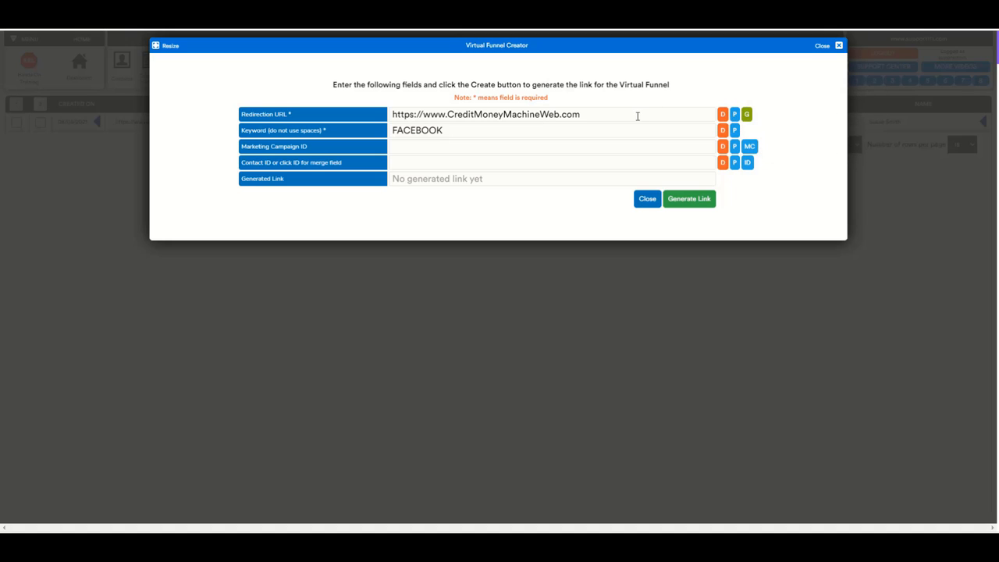
{"action": "mouse_move", "coordinate": [747, 114]}
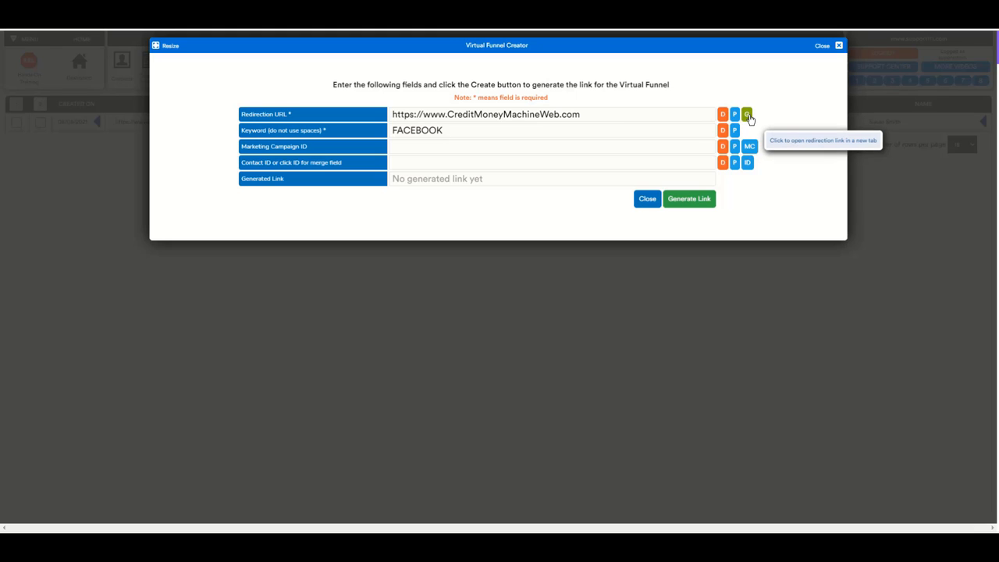
{"action": "mouse_move", "coordinate": [551, 105]}
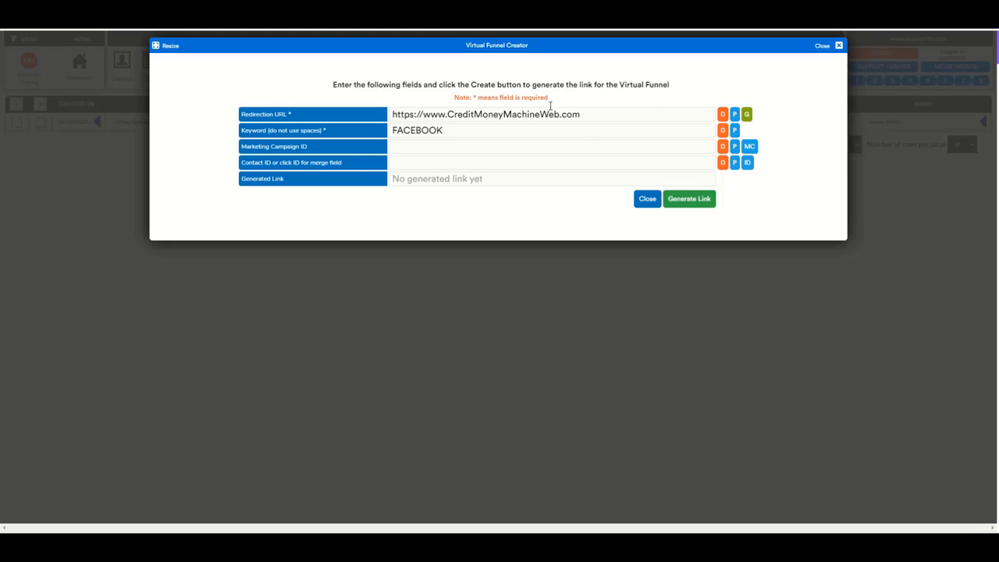
{"action": "mouse_move", "coordinate": [746, 114]}
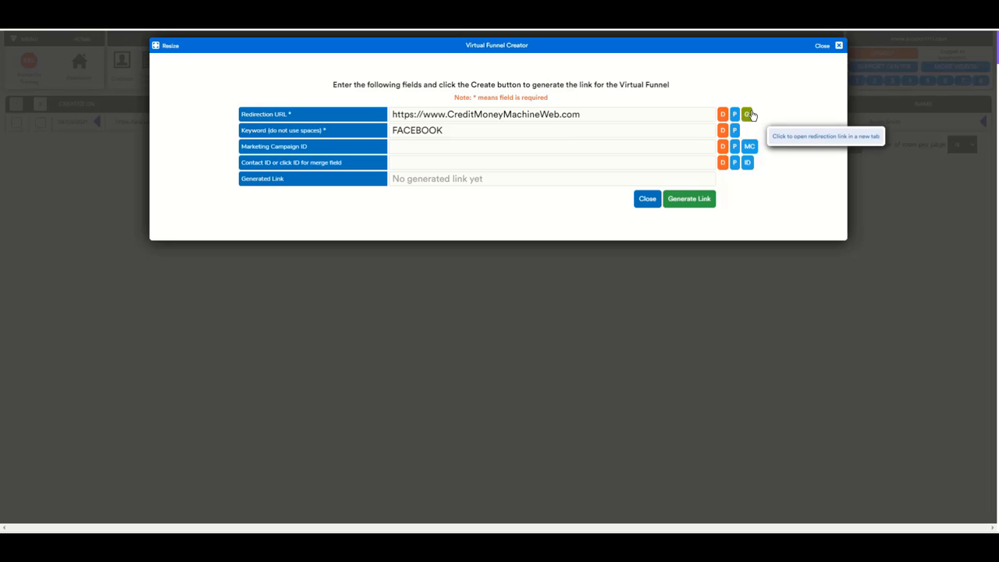
{"action": "mouse_move", "coordinate": [755, 144]}
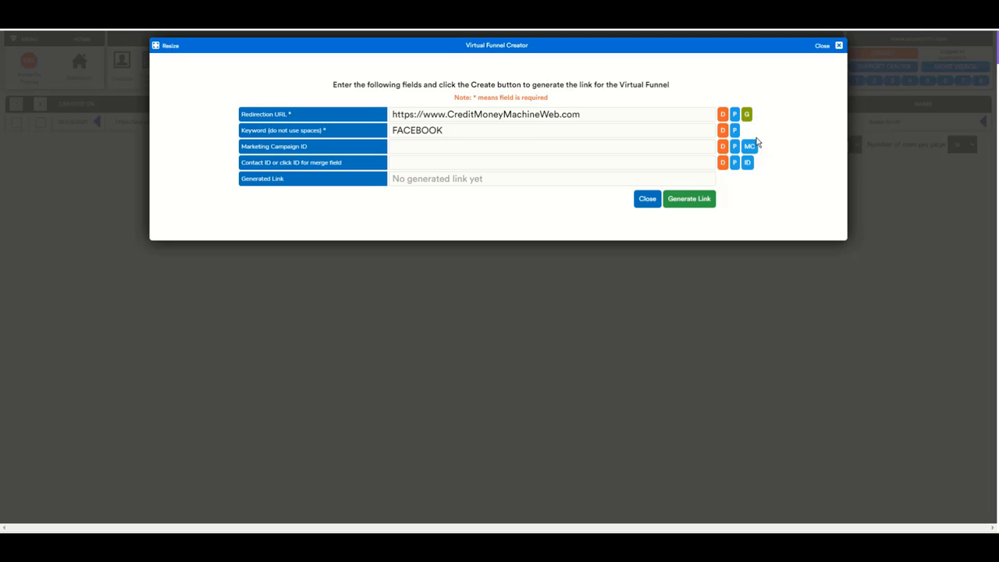
{"action": "mouse_move", "coordinate": [750, 147]}
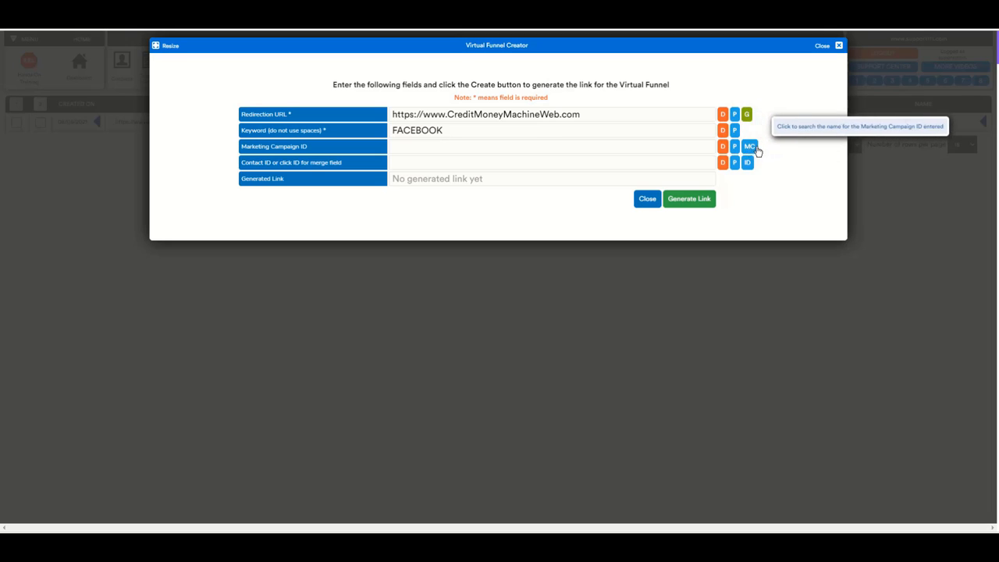
{"action": "mouse_move", "coordinate": [775, 160]}
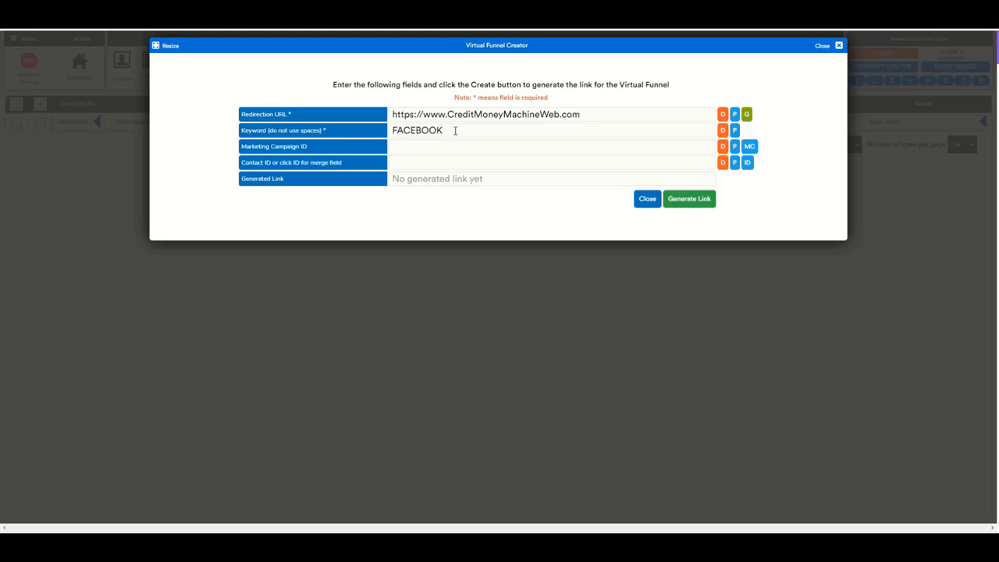
{"action": "mouse_move", "coordinate": [531, 130]}
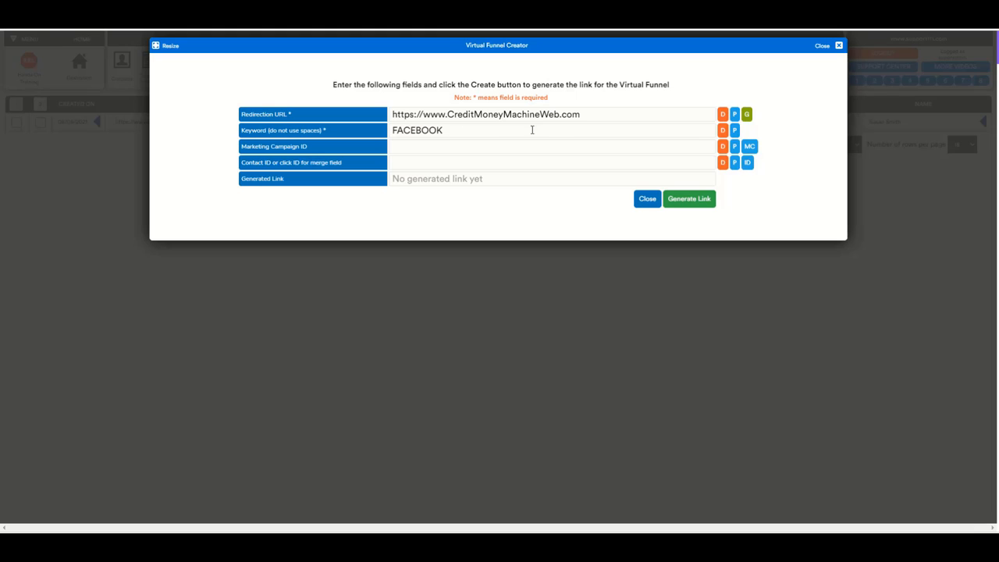
{"action": "mouse_move", "coordinate": [521, 135]}
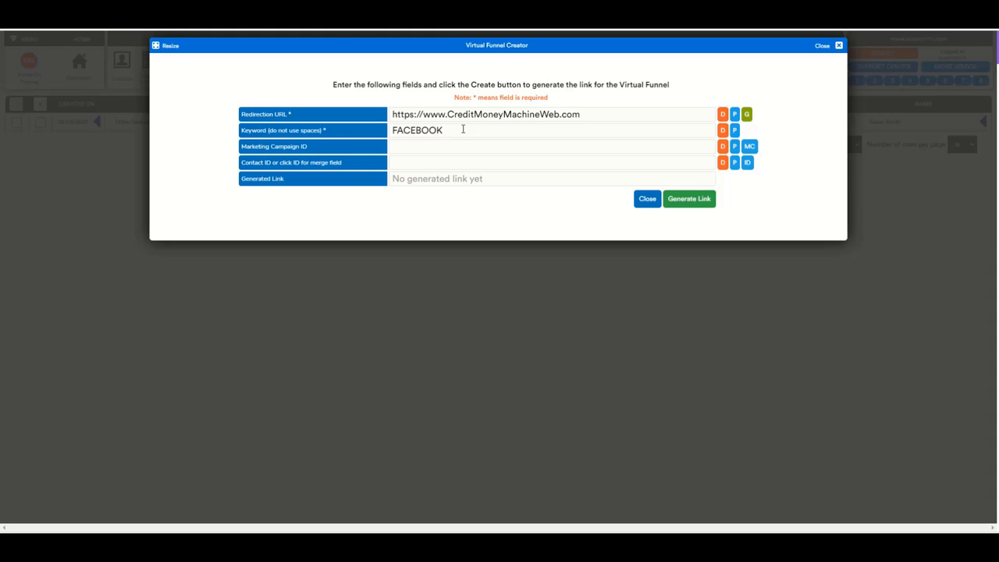
{"action": "mouse_move", "coordinate": [513, 132]}
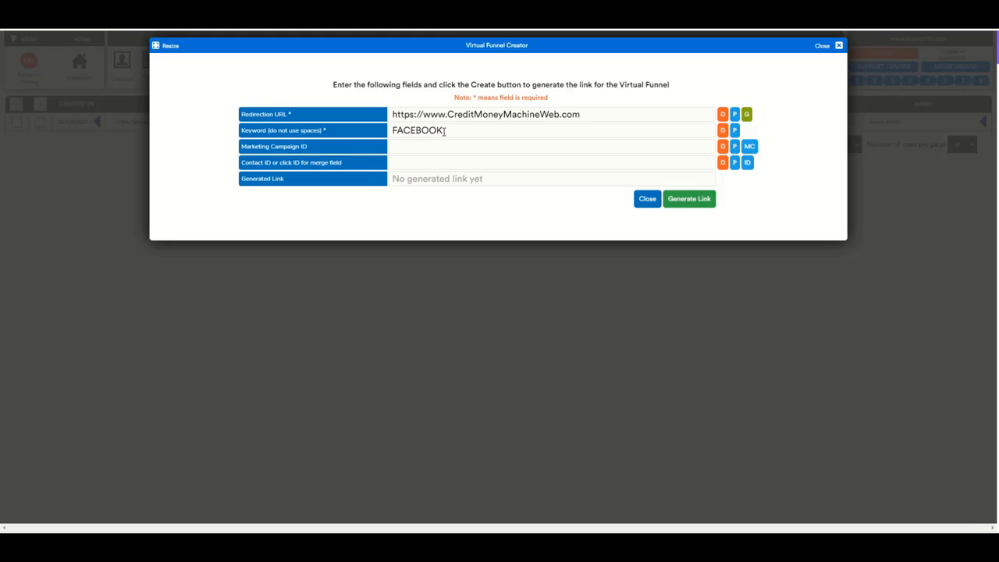
{"action": "mouse_move", "coordinate": [689, 198]}
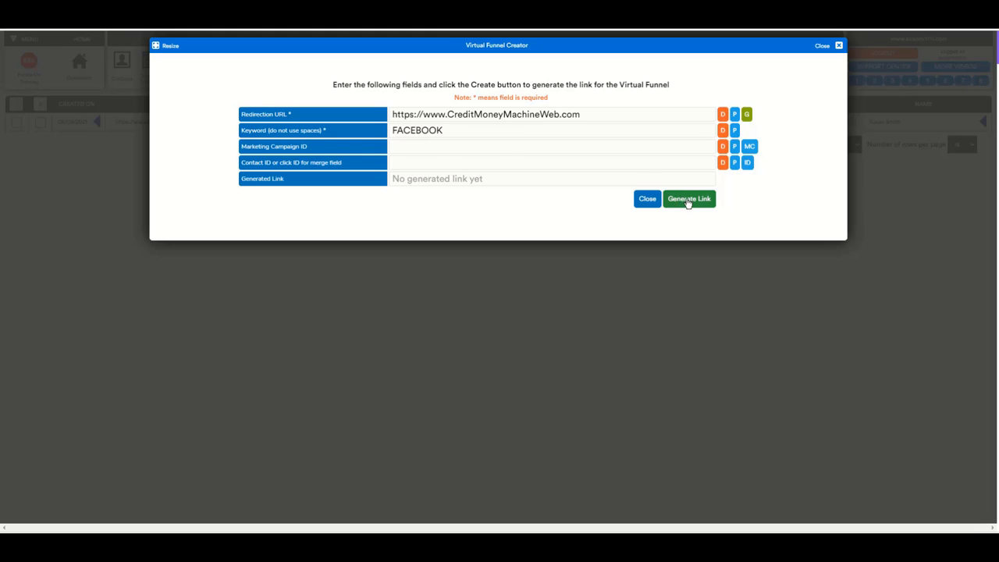
{"action": "mouse_move", "coordinate": [699, 205]}
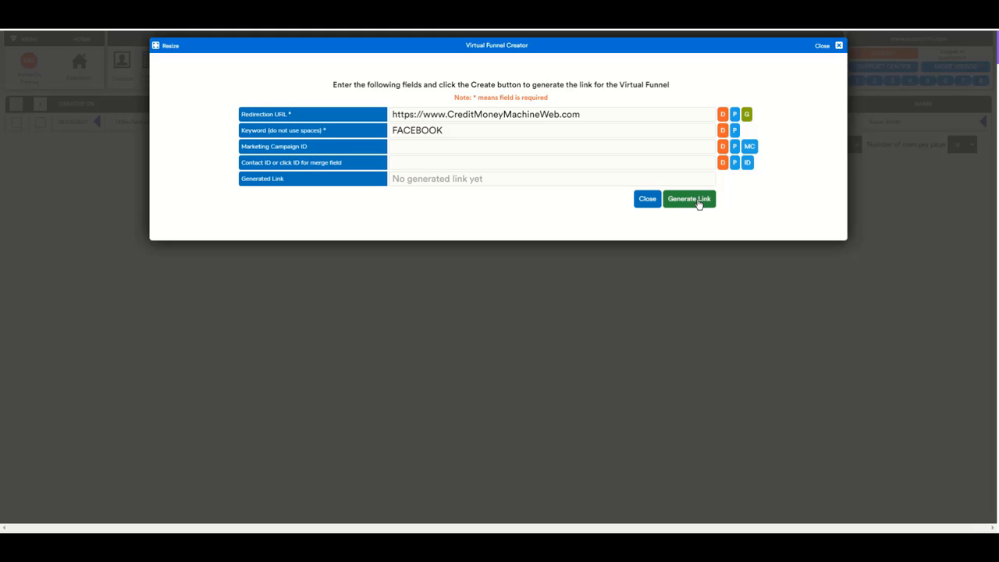
- Generate the FACEBOOK funnel link, copy it, and acknowledge the 'Copied to clipboard!' alert
{"action": "left_click", "coordinate": [688, 198]}
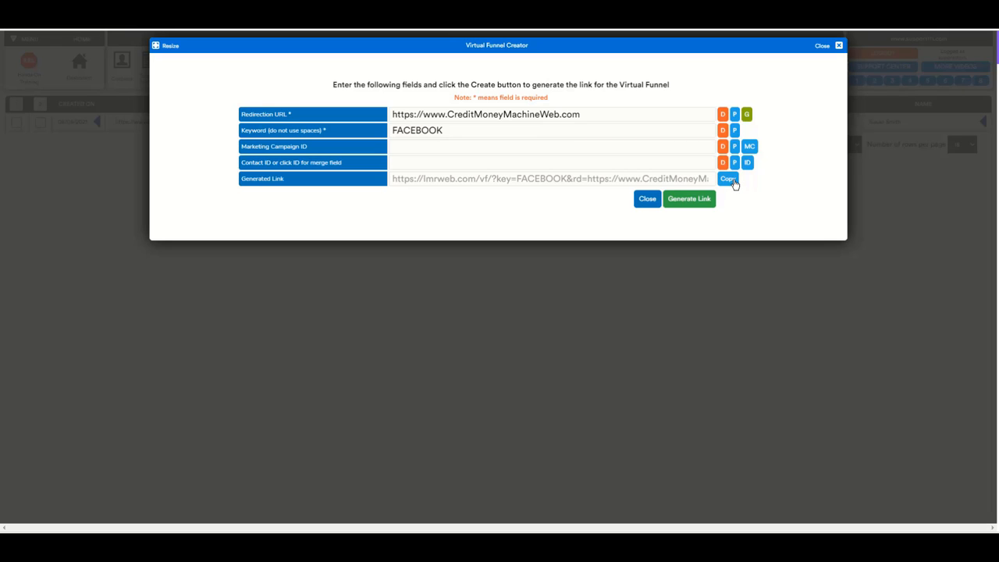
{"action": "mouse_move", "coordinate": [689, 198]}
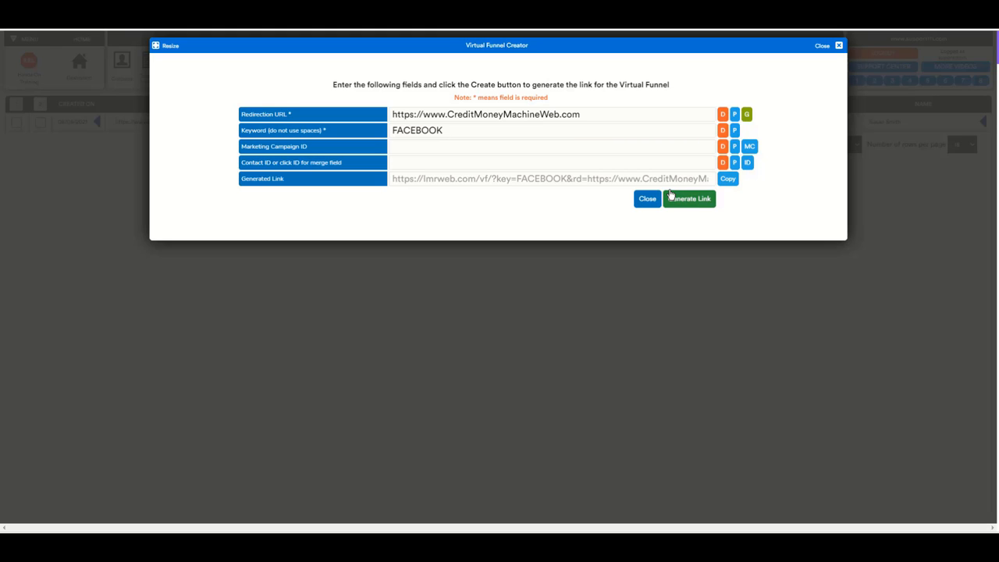
{"action": "mouse_move", "coordinate": [602, 176]}
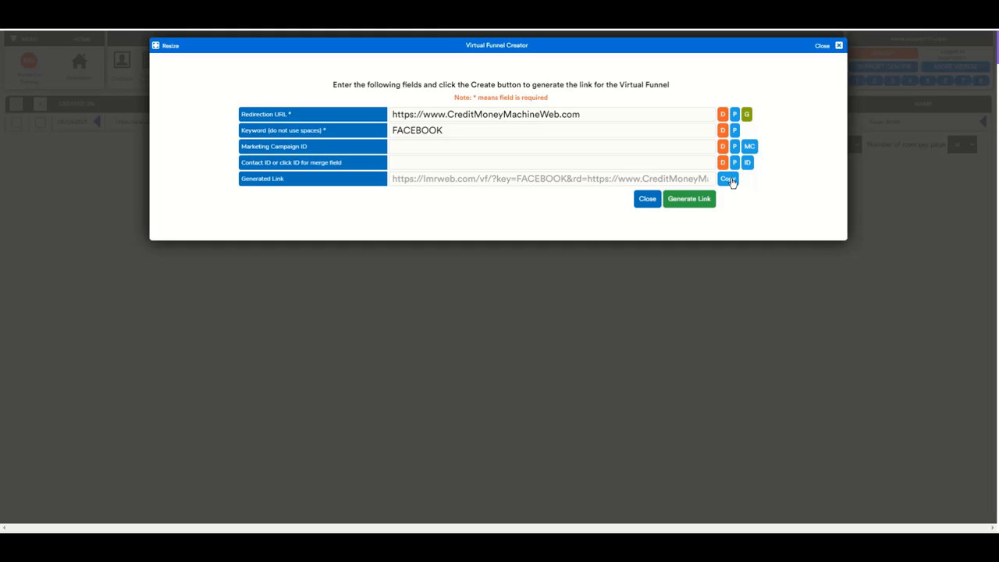
{"action": "left_click", "coordinate": [727, 178]}
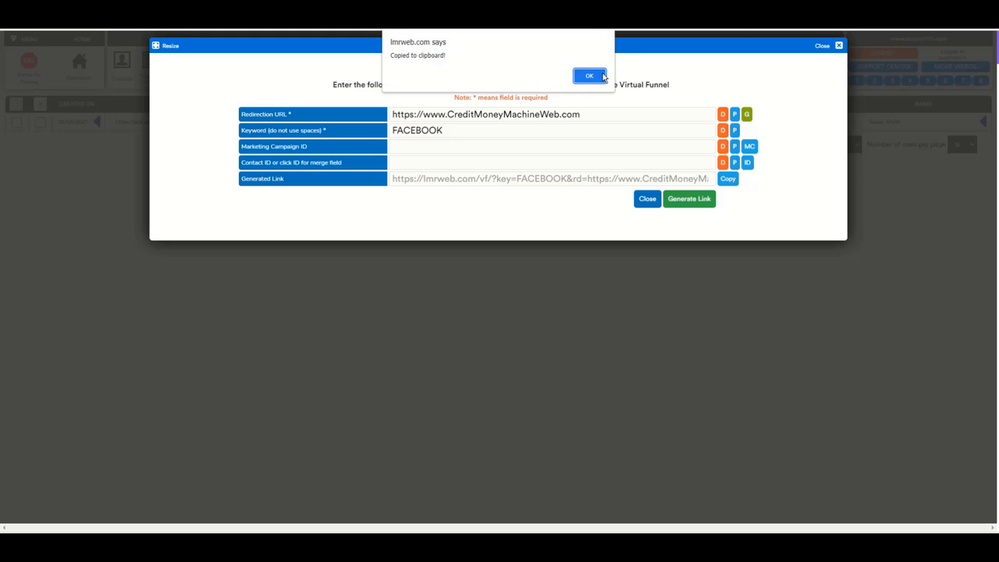
{"action": "left_click", "coordinate": [588, 76]}
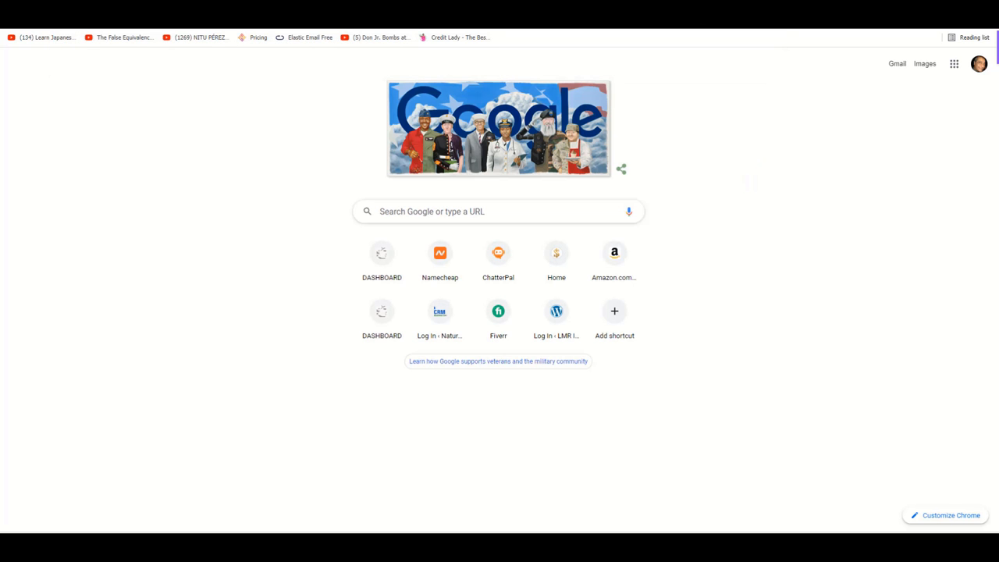
{"action": "mouse_move", "coordinate": [740, 130]}
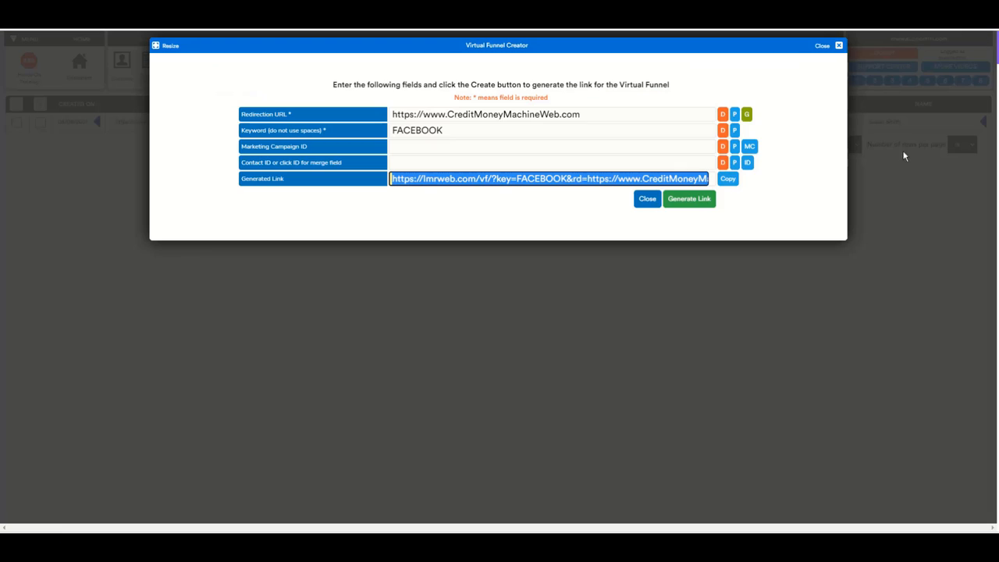
- Close the Virtual Funnel Creator dialog to return to the Virtual Funnels list
{"action": "left_click", "coordinate": [647, 198]}
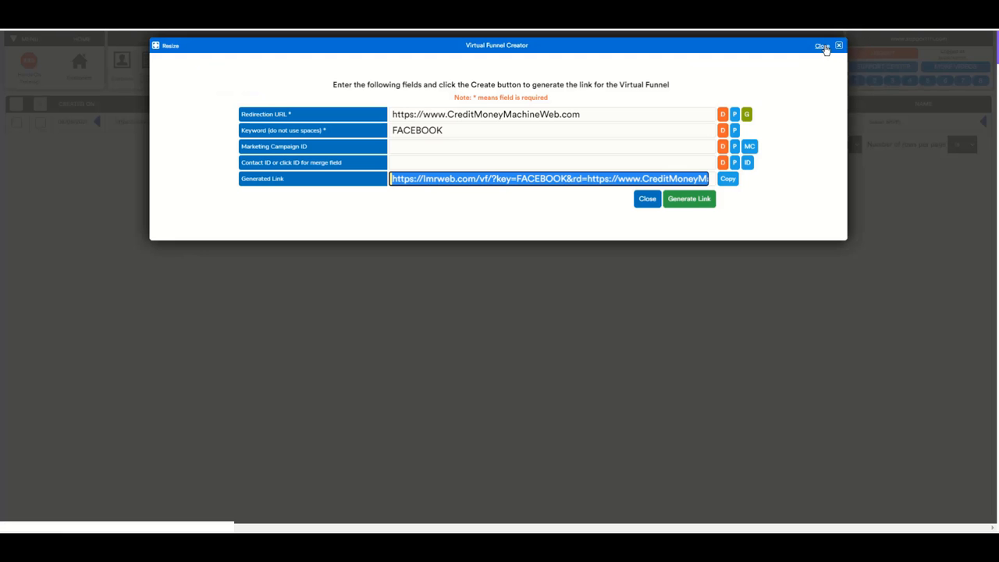
{"action": "left_click", "coordinate": [822, 45]}
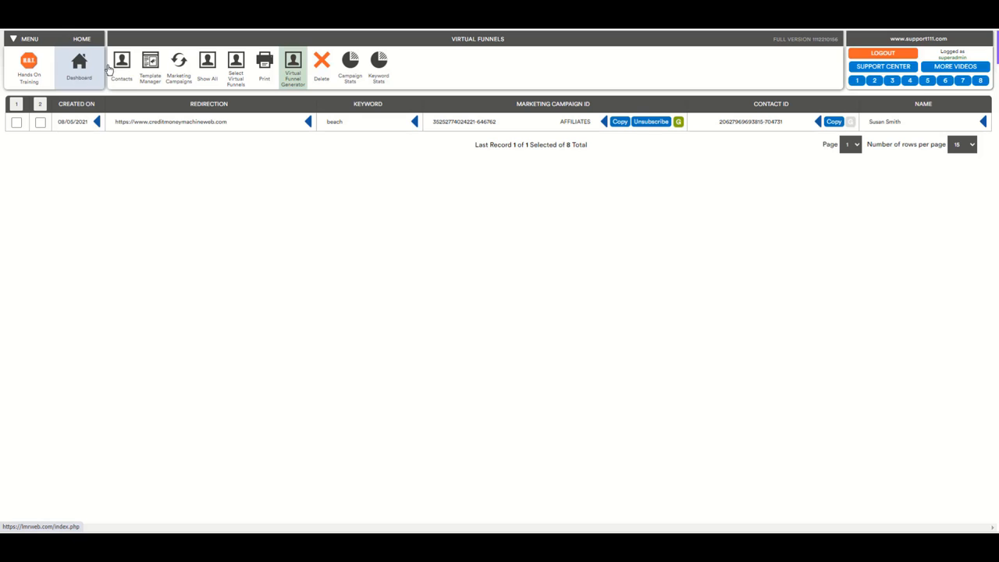
{"action": "mouse_move", "coordinate": [79, 66]}
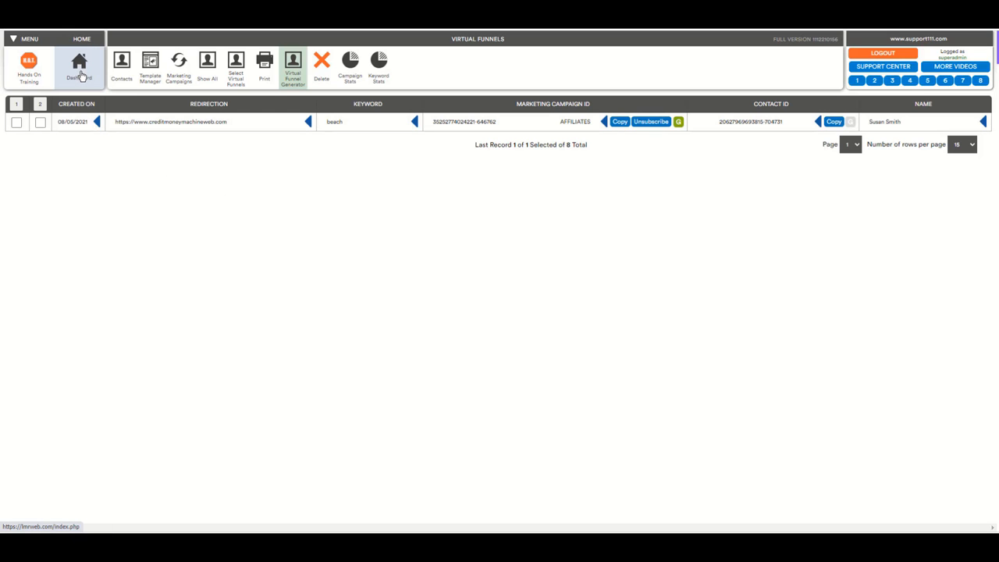
- Go via Dashboard to Virtual Funnels and show all nine records, including FACEBOOK entries
{"action": "left_click", "coordinate": [79, 64]}
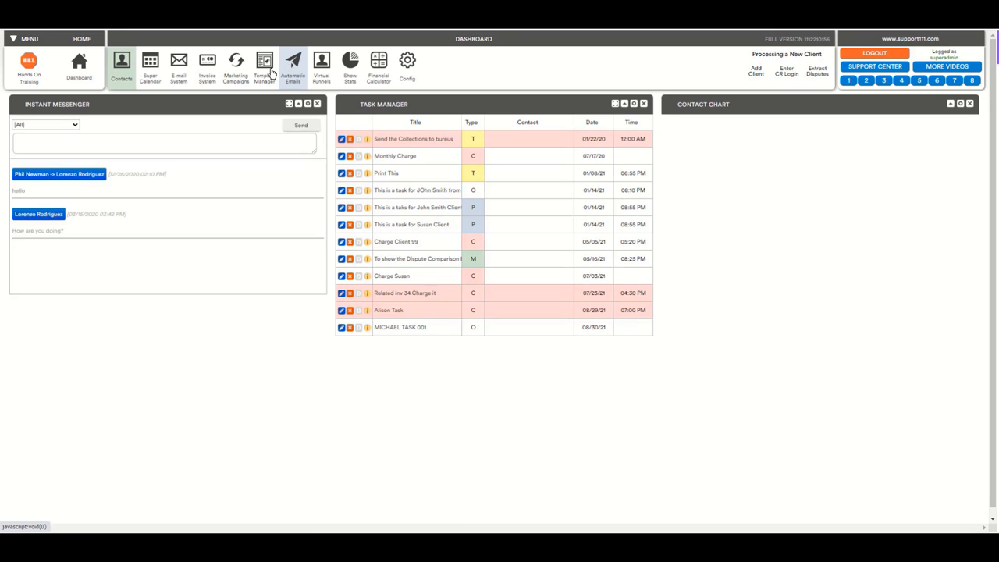
{"action": "left_click", "coordinate": [322, 67]}
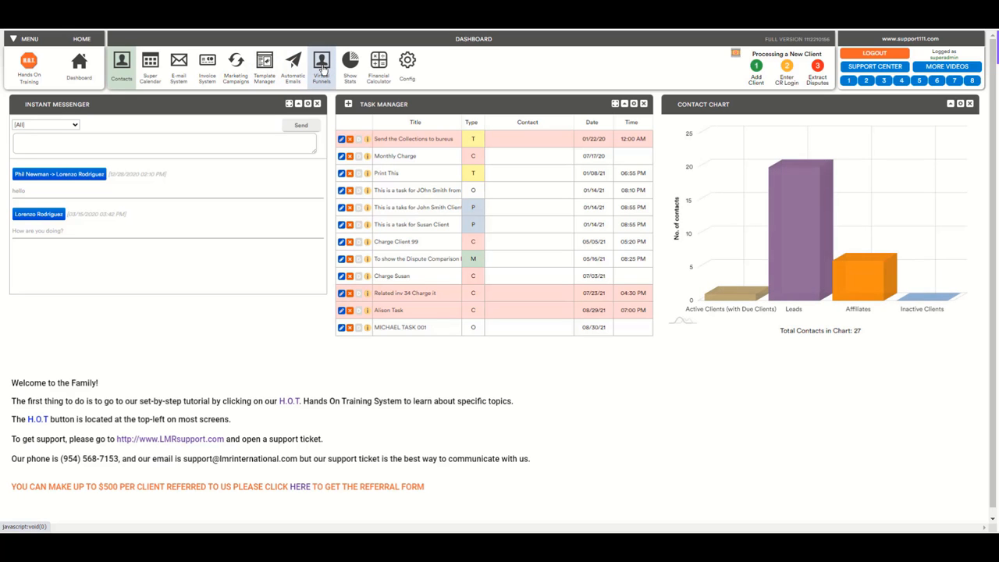
{"action": "left_click", "coordinate": [322, 67]}
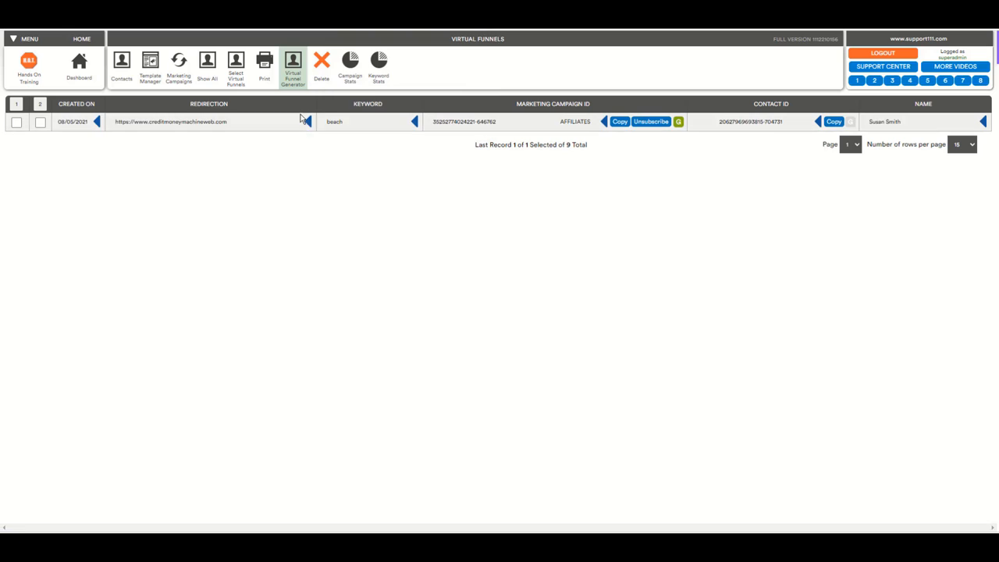
{"action": "mouse_move", "coordinate": [207, 66]}
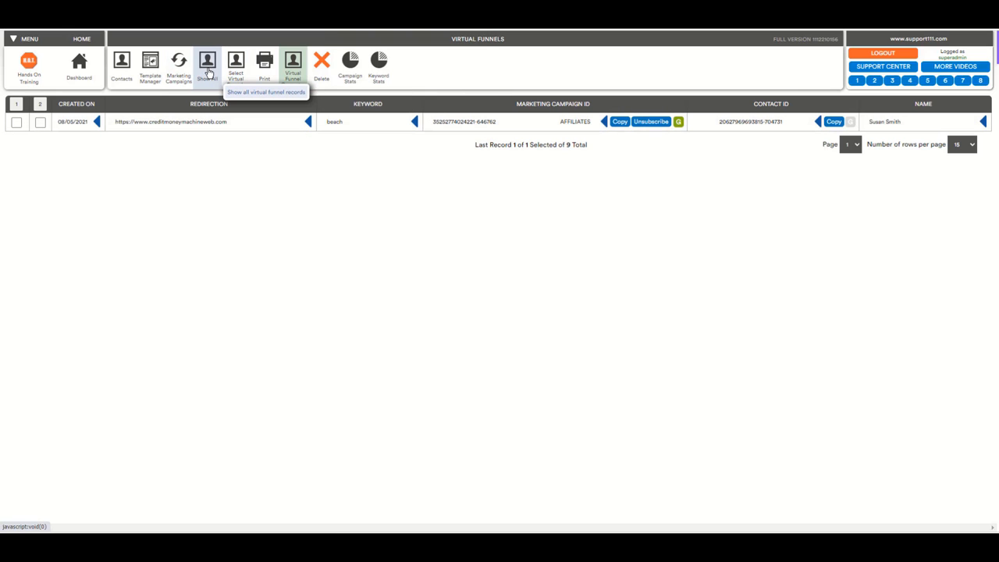
{"action": "left_click", "coordinate": [208, 66]}
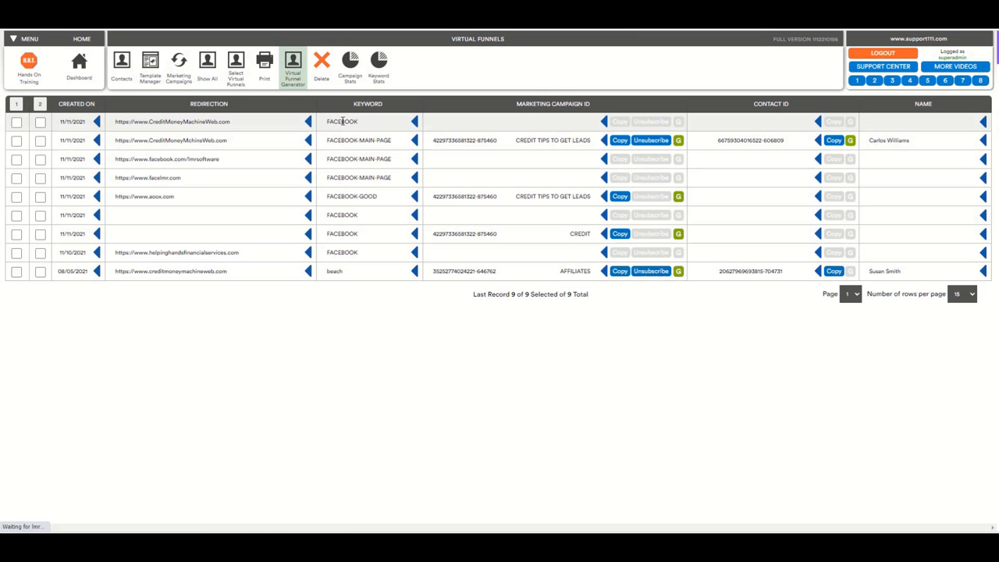
{"action": "mouse_move", "coordinate": [420, 118]}
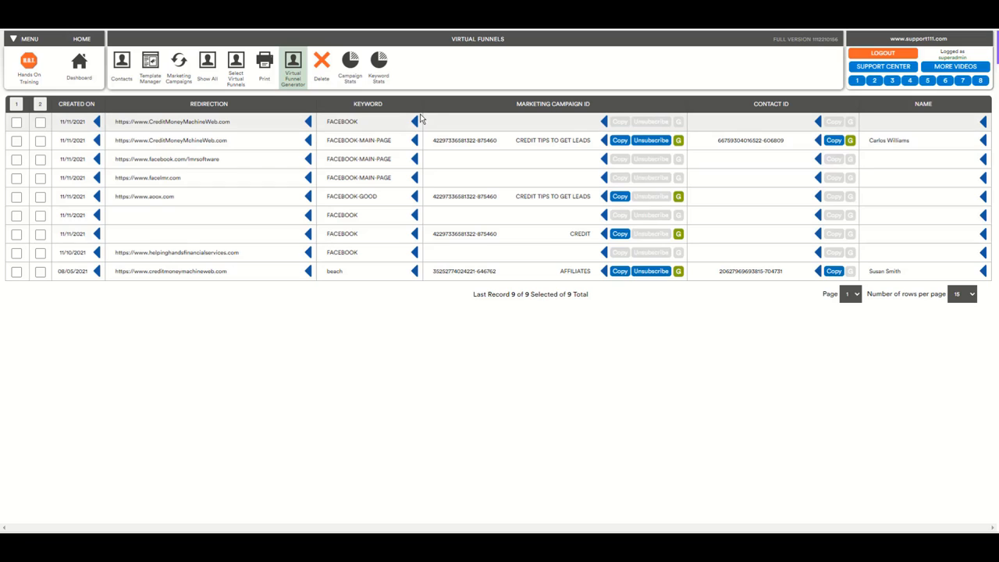
{"action": "mouse_move", "coordinate": [398, 83]}
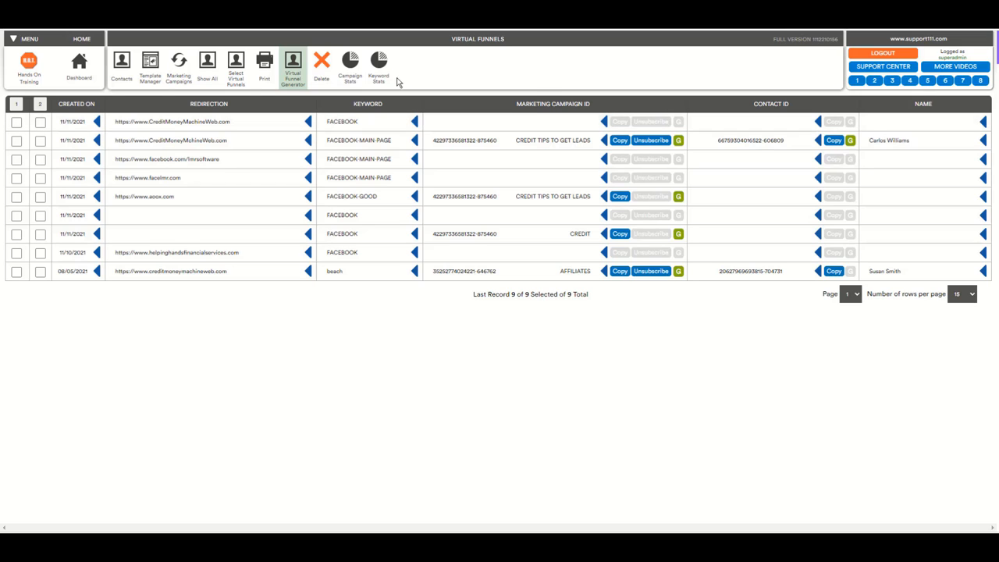
{"action": "mouse_move", "coordinate": [378, 64]}
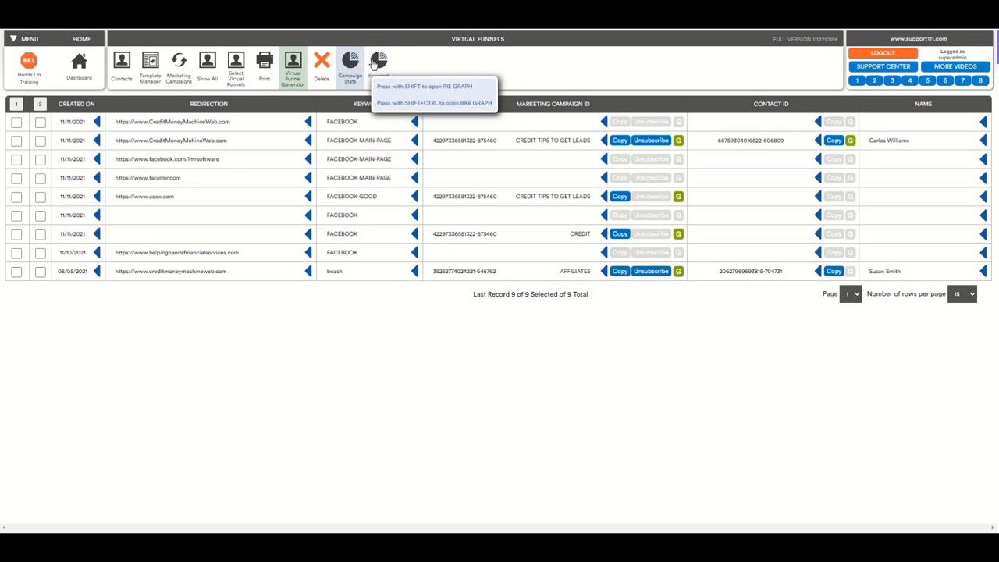
{"action": "left_click", "coordinate": [379, 66]}
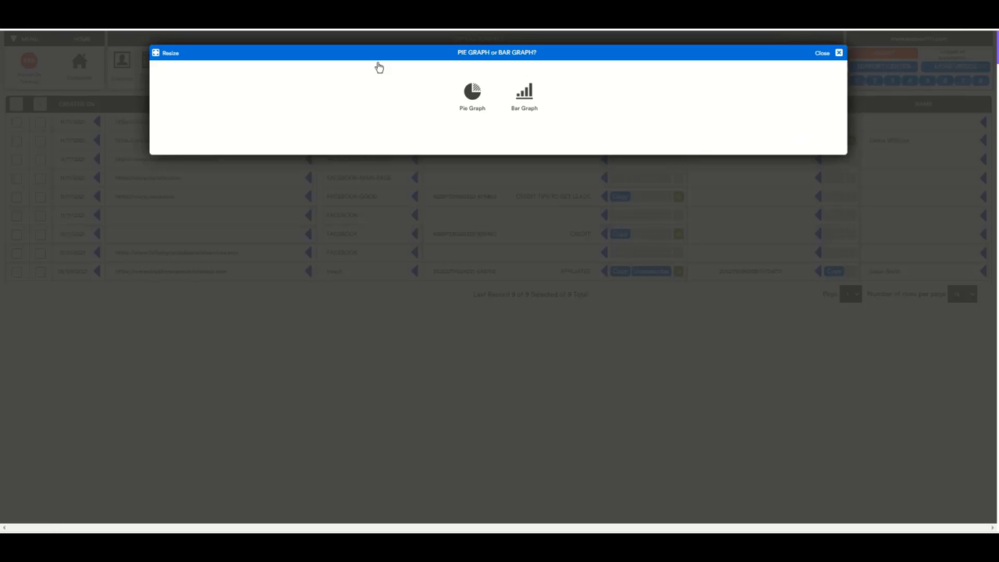
{"action": "left_click", "coordinate": [524, 94]}
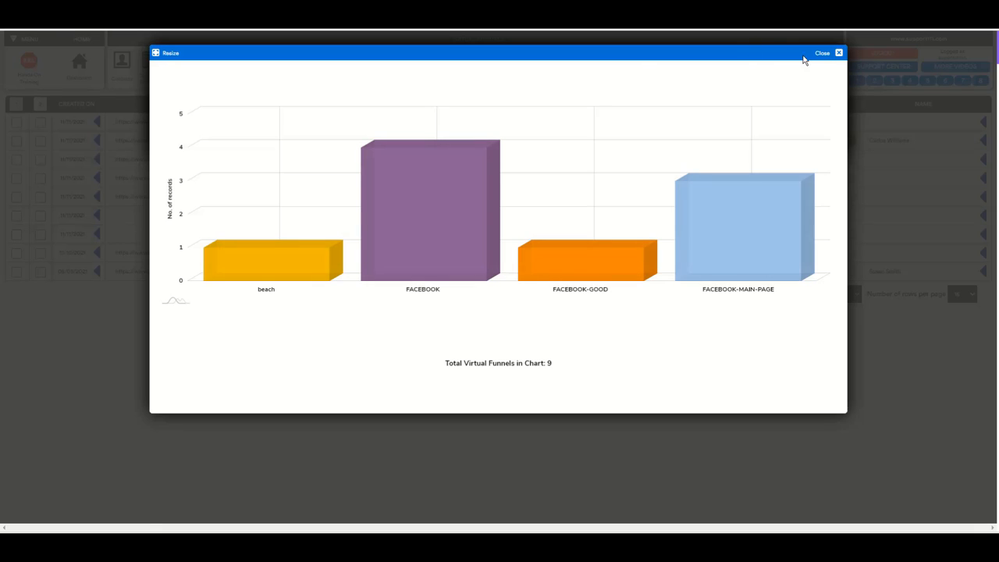
{"action": "mouse_move", "coordinate": [822, 54]}
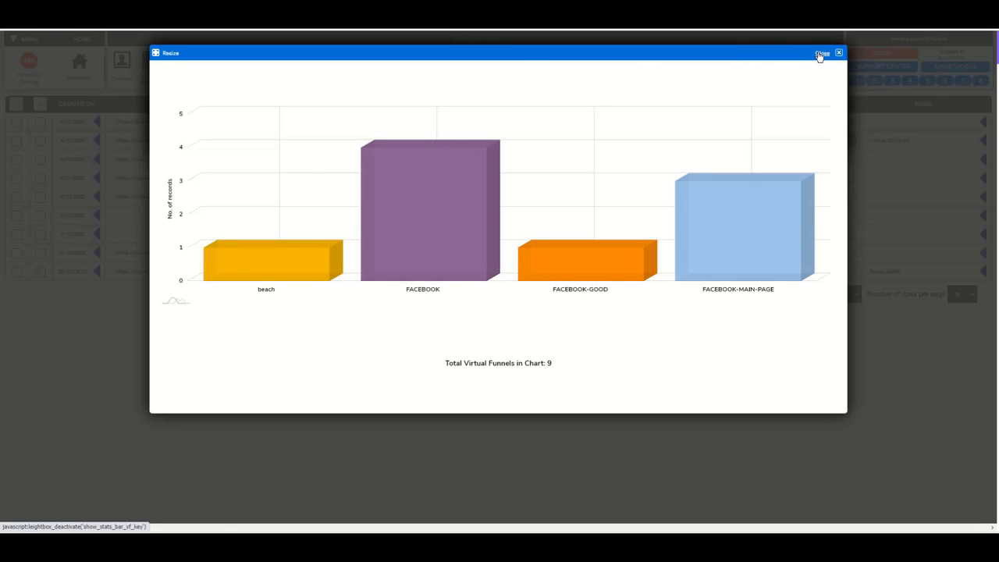
{"action": "left_click", "coordinate": [823, 53]}
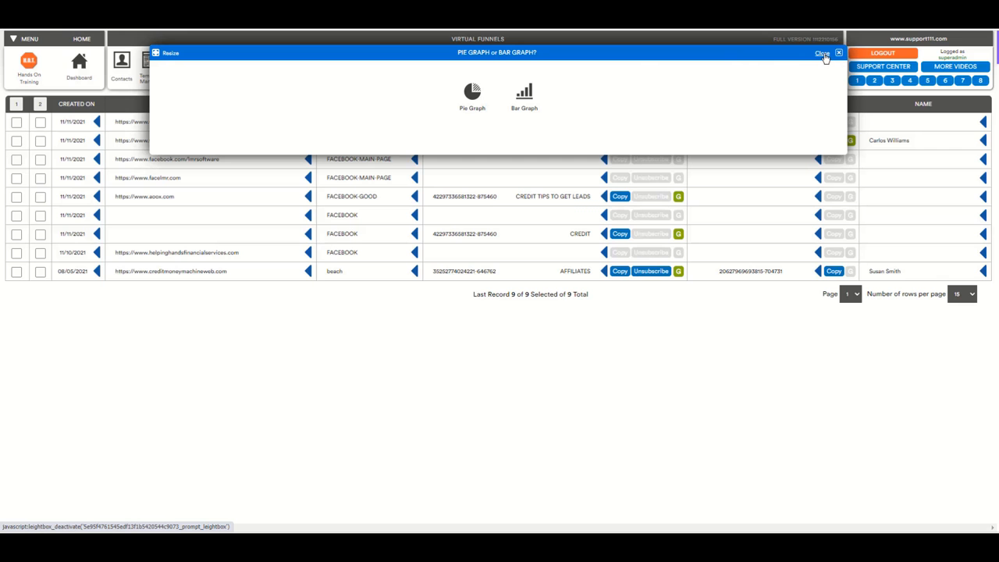
{"action": "left_click", "coordinate": [822, 52]}
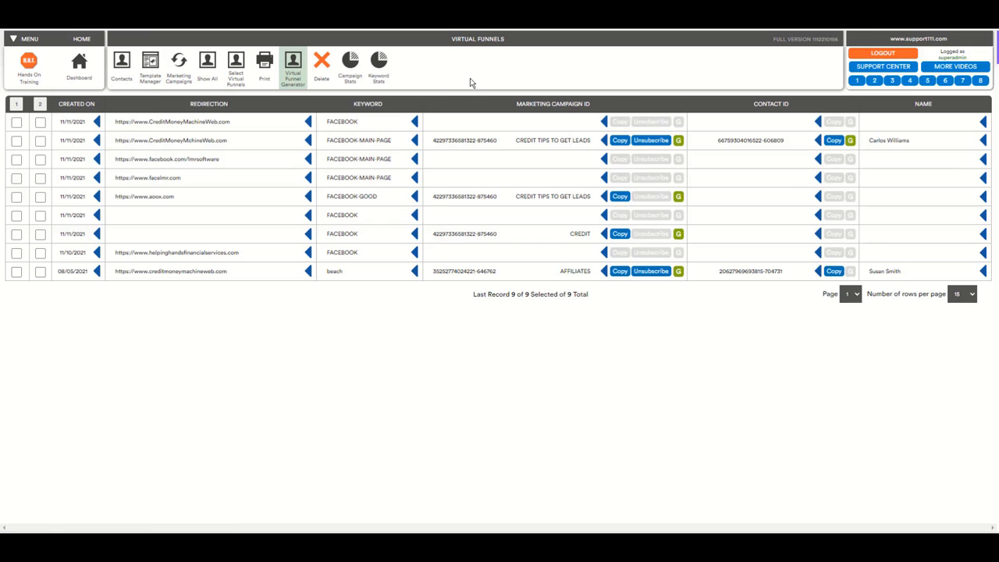
{"action": "mouse_move", "coordinate": [293, 74]}
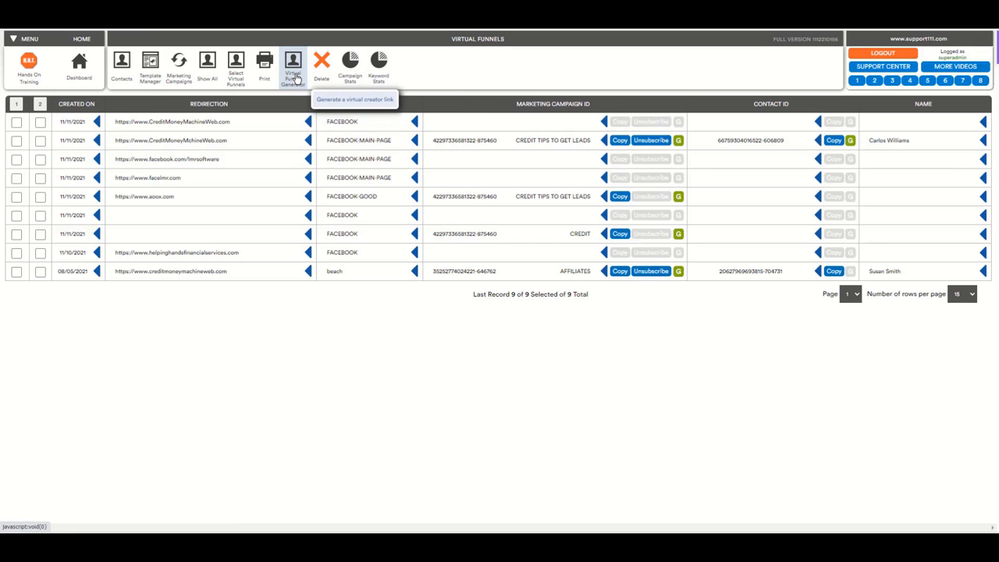
- Reopen the Virtual Funnel Creator with the redirection URL and FACEBOOK keyword prefilled
{"action": "left_click", "coordinate": [293, 68]}
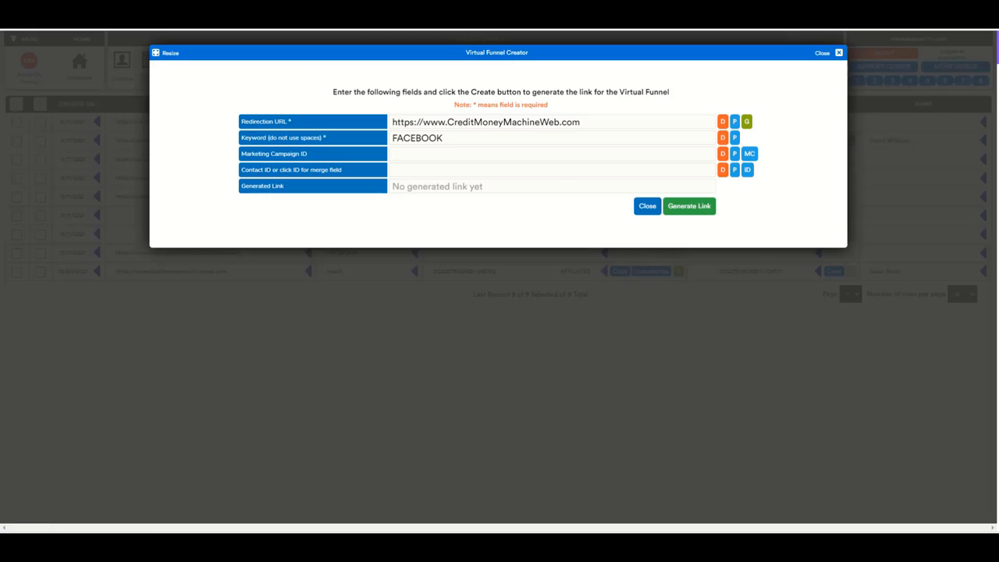
{"action": "mouse_move", "coordinate": [736, 204]}
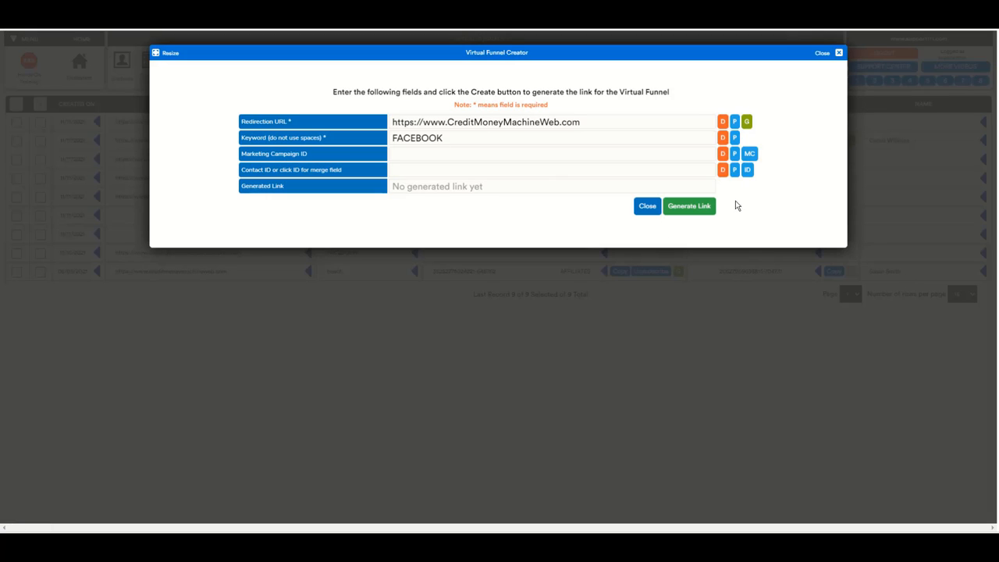
{"action": "mouse_move", "coordinate": [671, 85]}
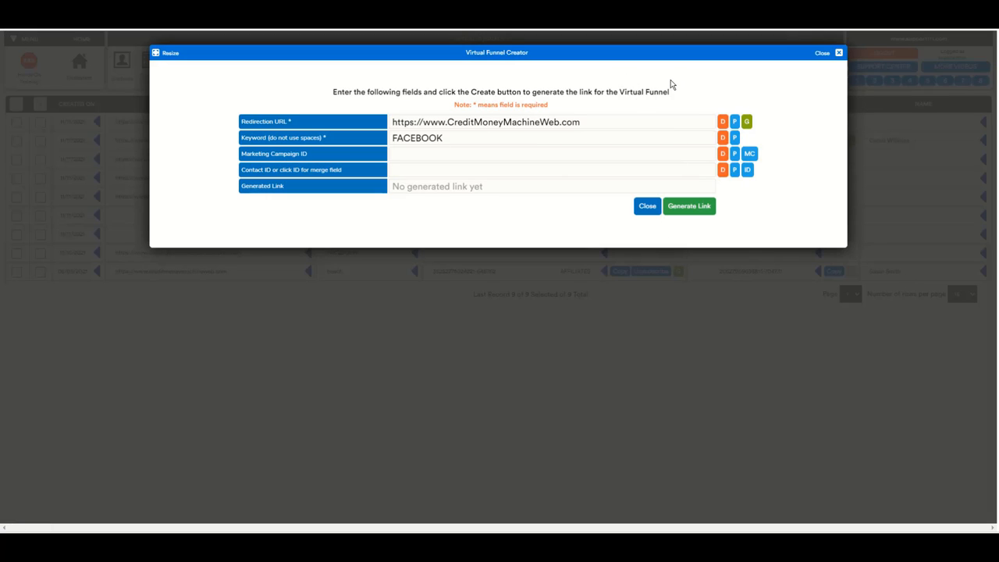
{"action": "mouse_move", "coordinate": [562, 108]}
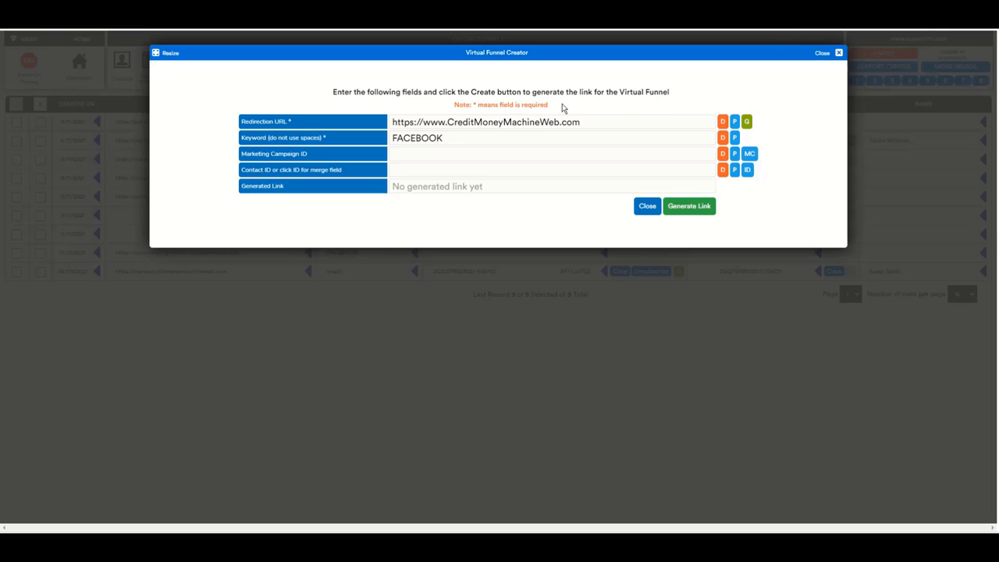
{"action": "mouse_move", "coordinate": [576, 163]}
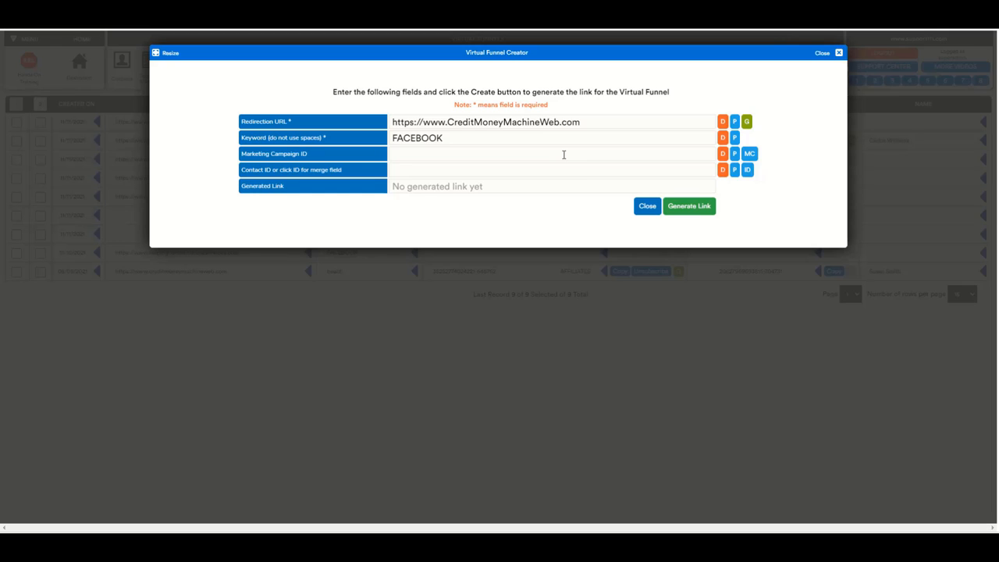
{"action": "mouse_move", "coordinate": [770, 158]}
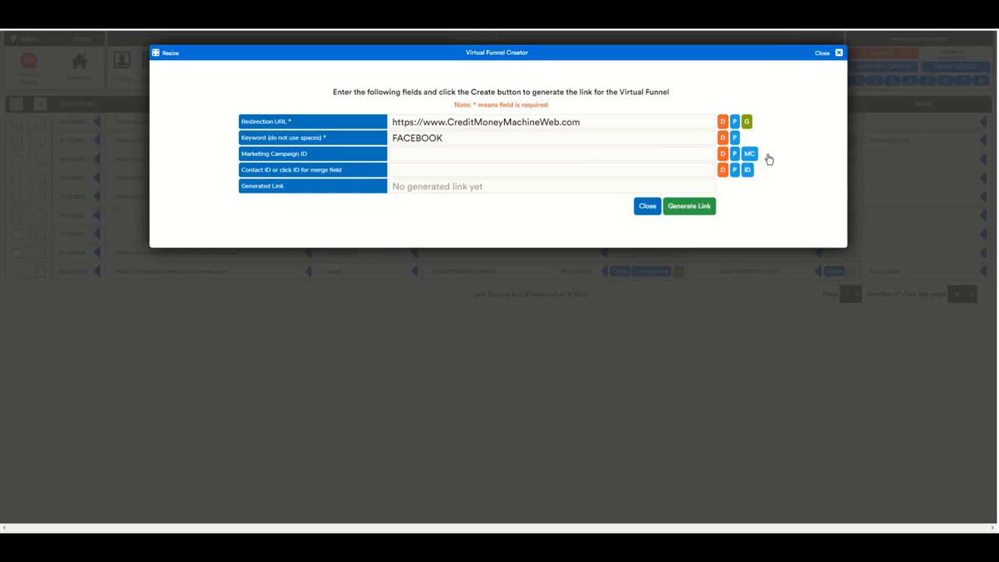
{"action": "mouse_move", "coordinate": [773, 180]}
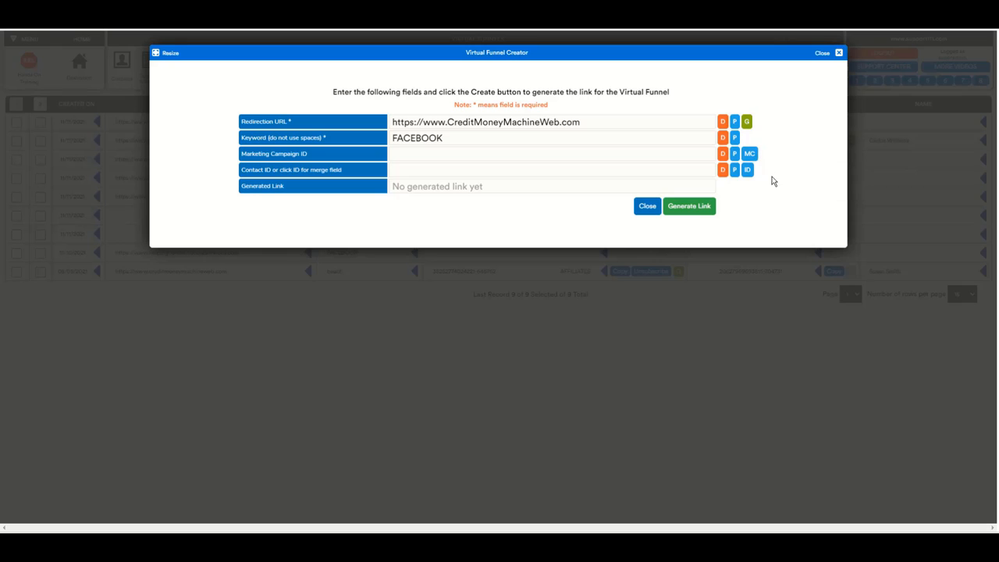
{"action": "mouse_move", "coordinate": [747, 169]}
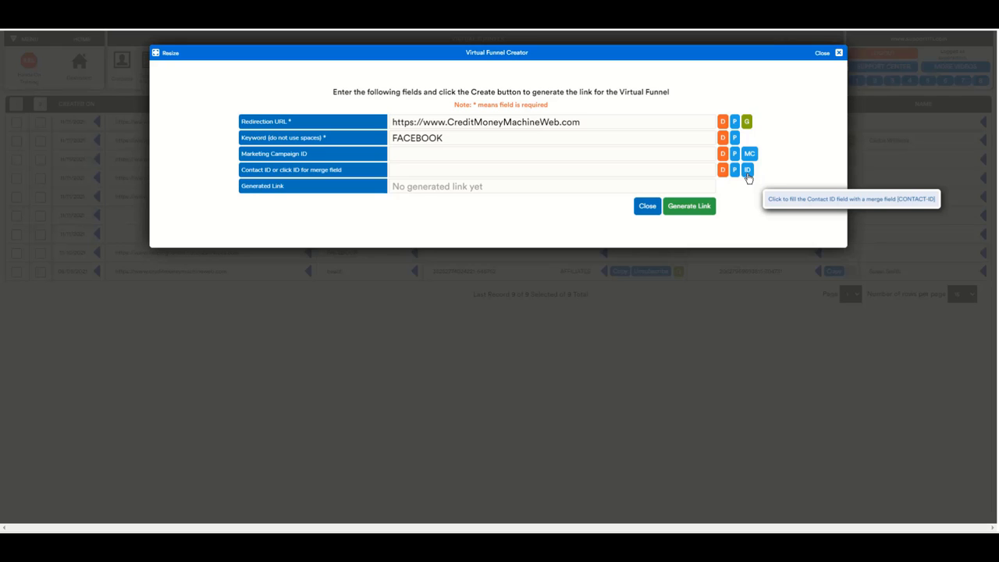
{"action": "mouse_move", "coordinate": [740, 200]}
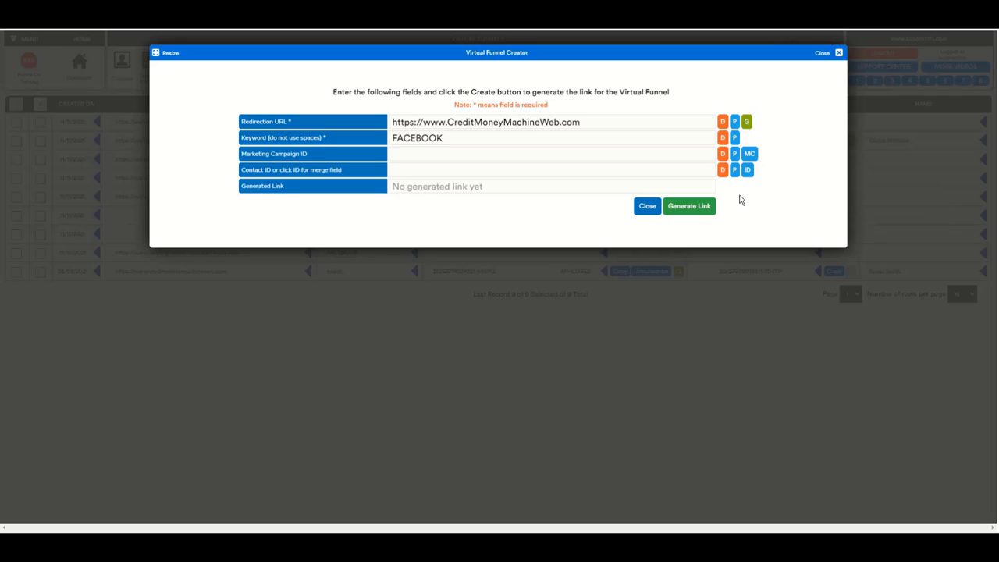
{"action": "mouse_move", "coordinate": [769, 178]}
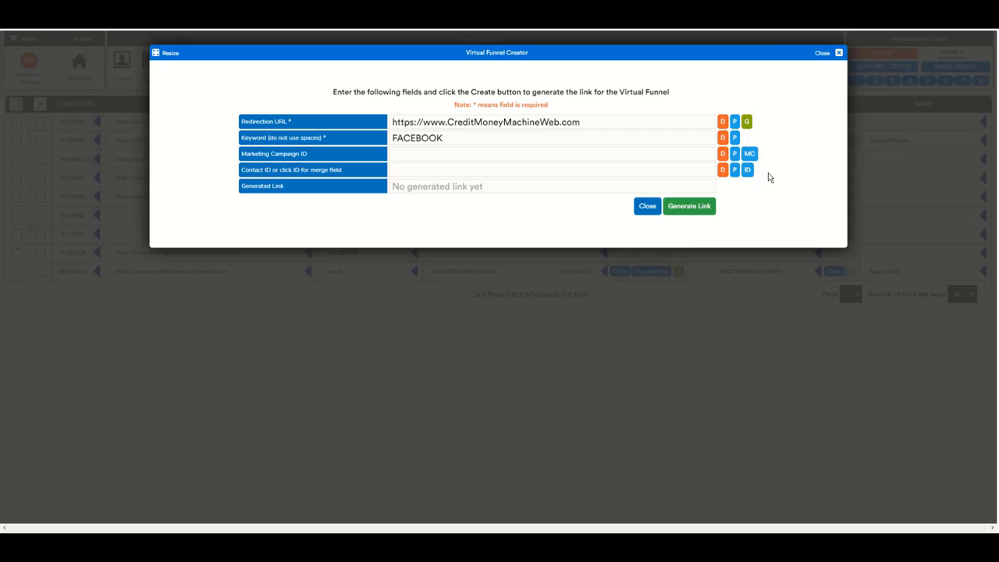
{"action": "mouse_move", "coordinate": [747, 170]}
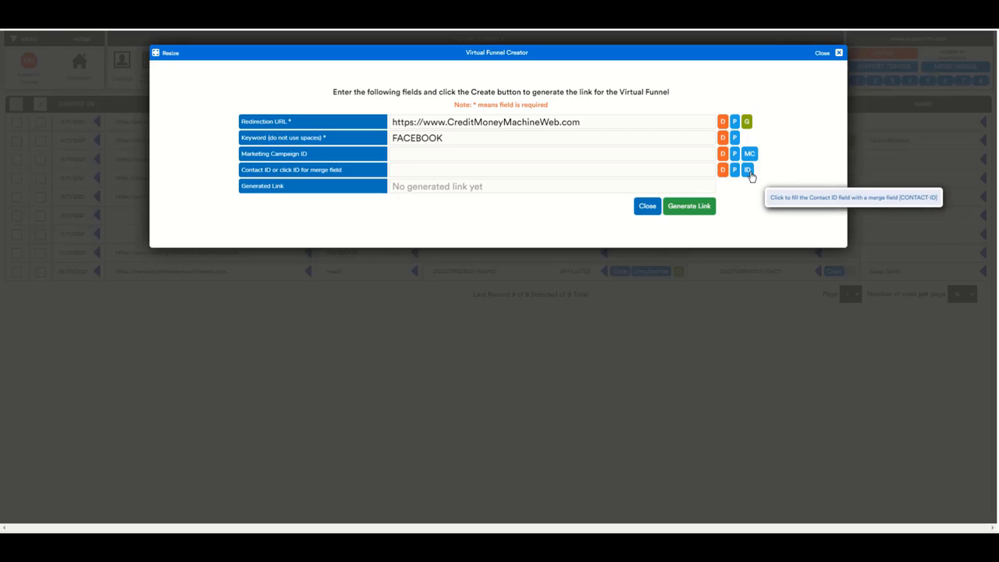
{"action": "mouse_move", "coordinate": [761, 149]}
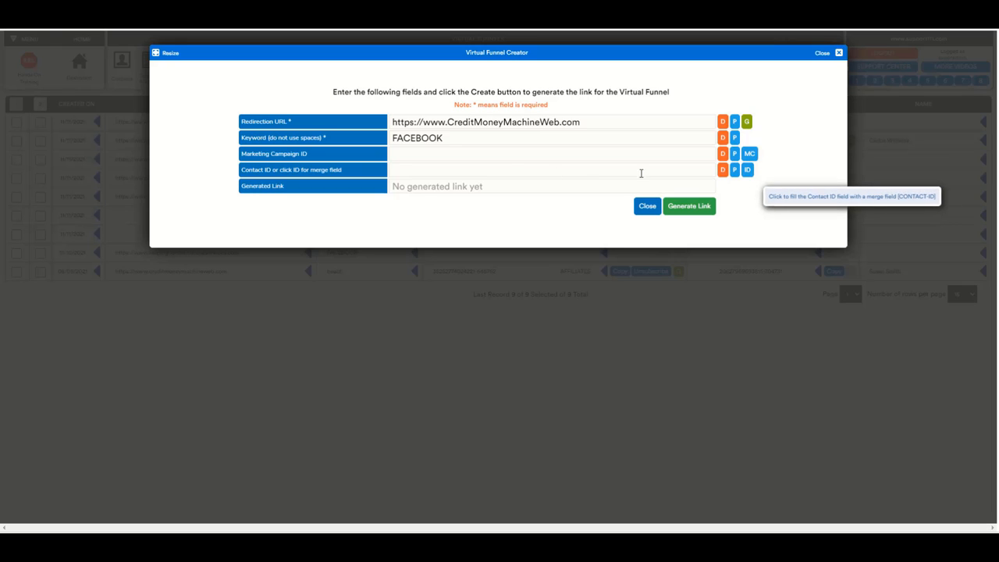
{"action": "mouse_move", "coordinate": [498, 153]}
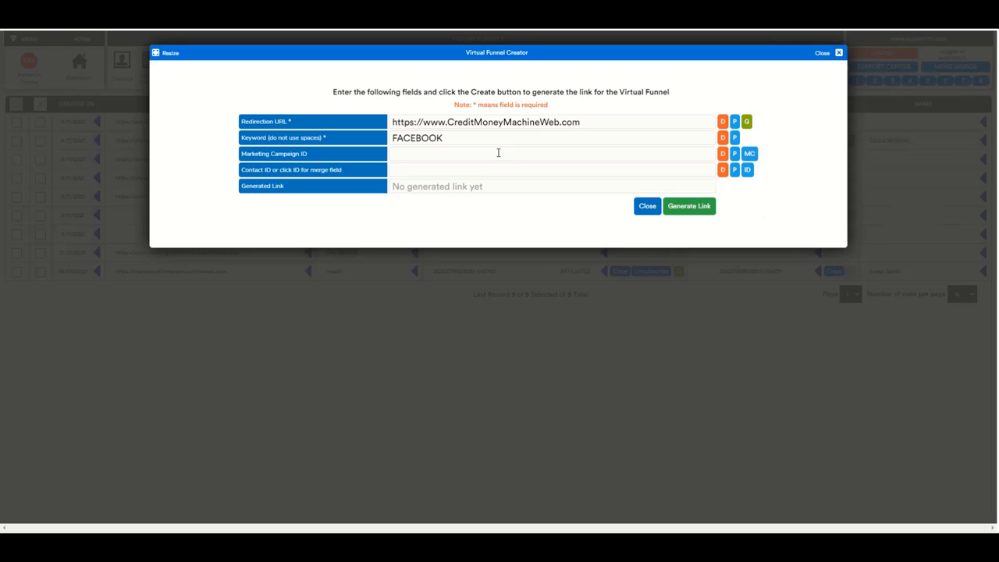
{"action": "mouse_move", "coordinate": [747, 169]}
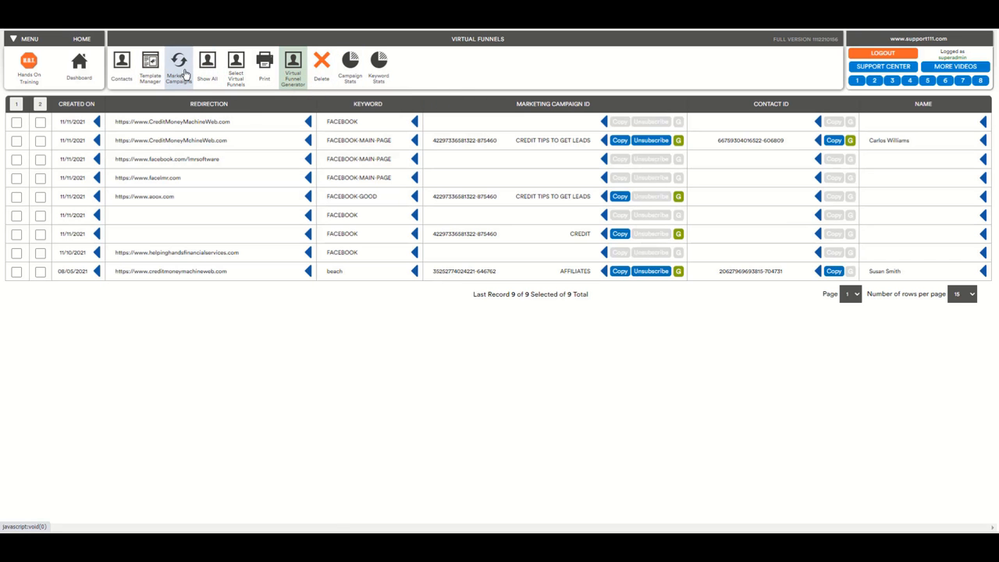
- In Marketing Campaigns, copy the CREDIT TIPS TO GET LEADS ID and open its virtual funnels
{"action": "left_click", "coordinate": [178, 66]}
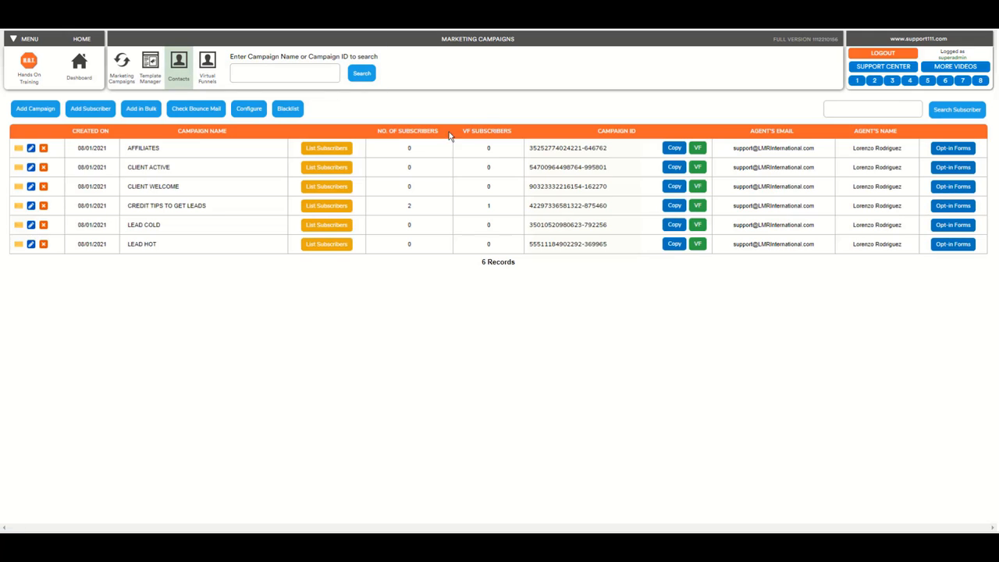
{"action": "mouse_move", "coordinate": [589, 259]}
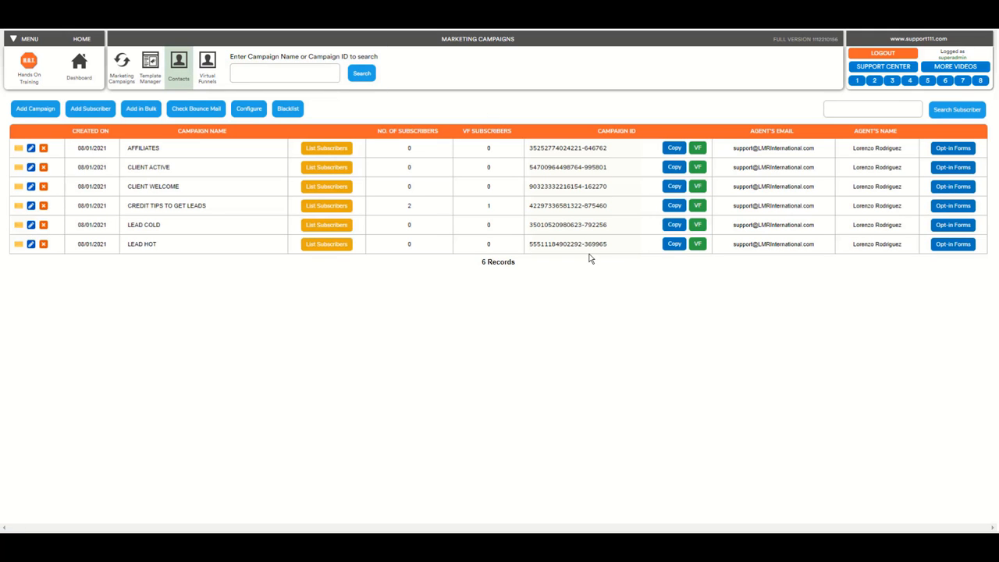
{"action": "mouse_move", "coordinate": [621, 206]}
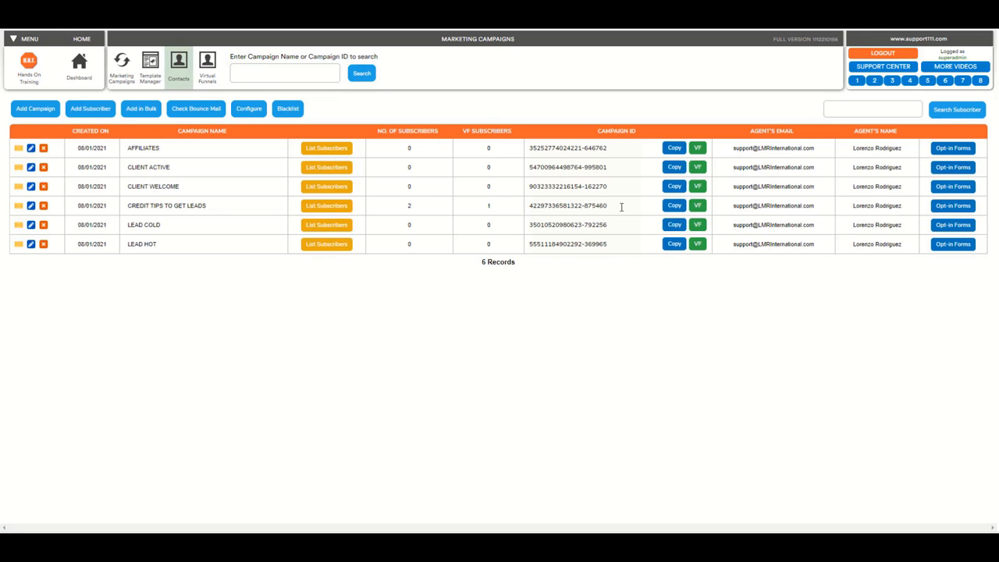
{"action": "mouse_move", "coordinate": [631, 206]}
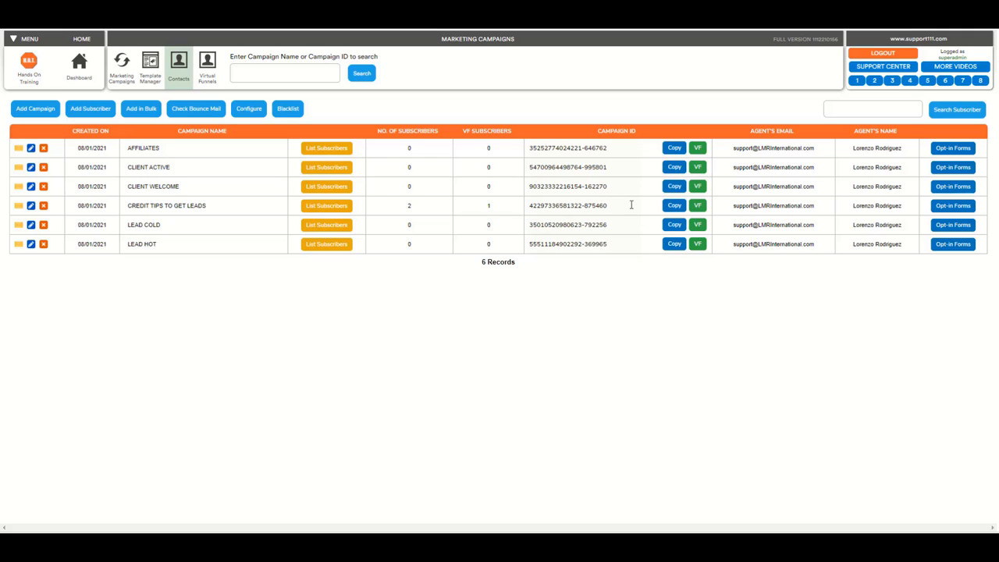
{"action": "mouse_move", "coordinate": [646, 209]}
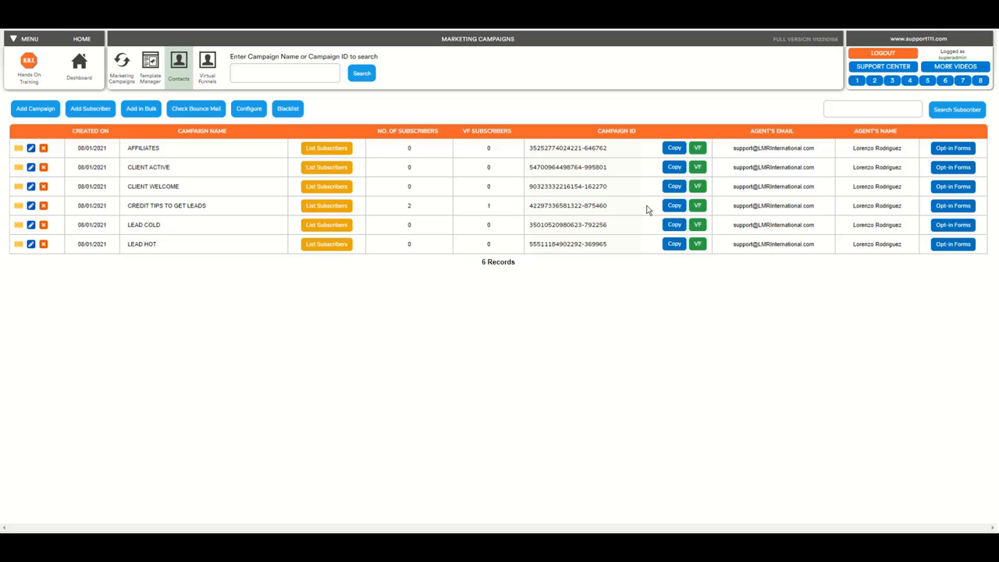
{"action": "mouse_move", "coordinate": [673, 205]}
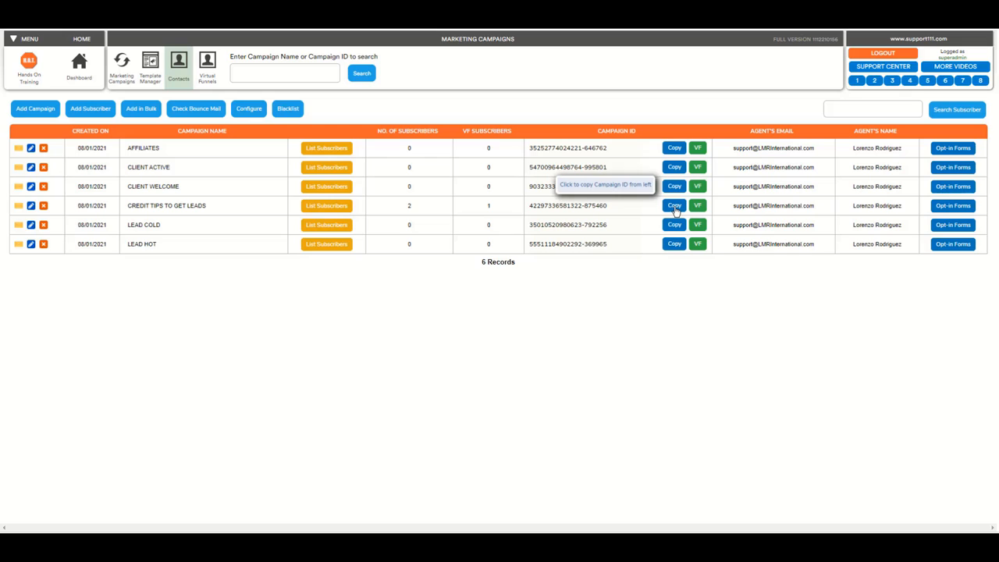
{"action": "left_click", "coordinate": [673, 205]}
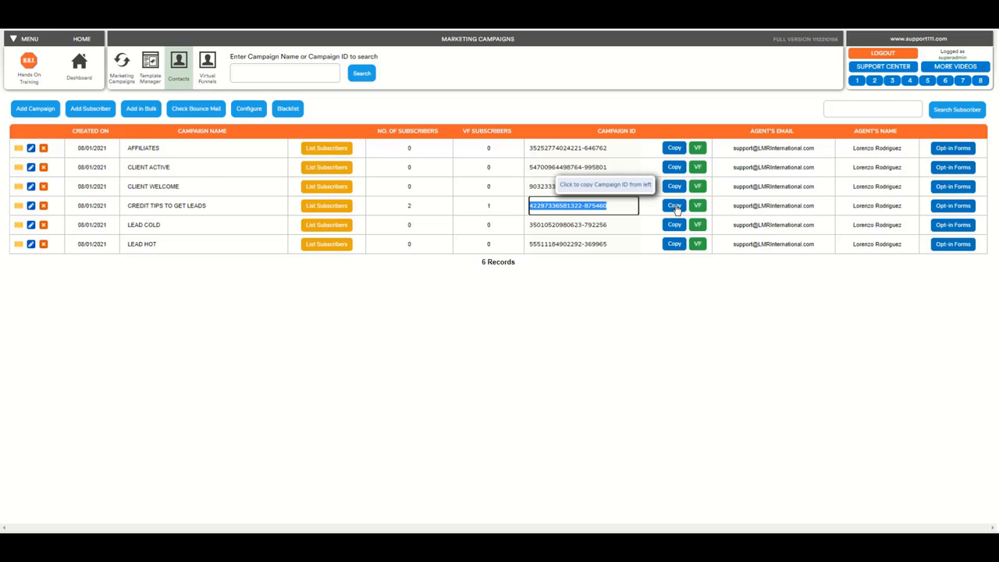
{"action": "mouse_move", "coordinate": [697, 206]}
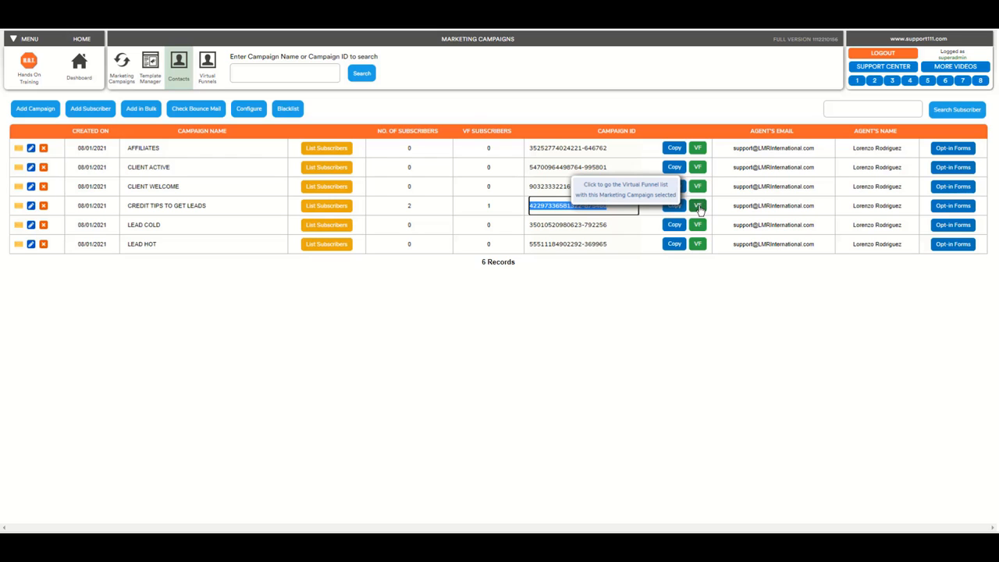
{"action": "left_click", "coordinate": [698, 206]}
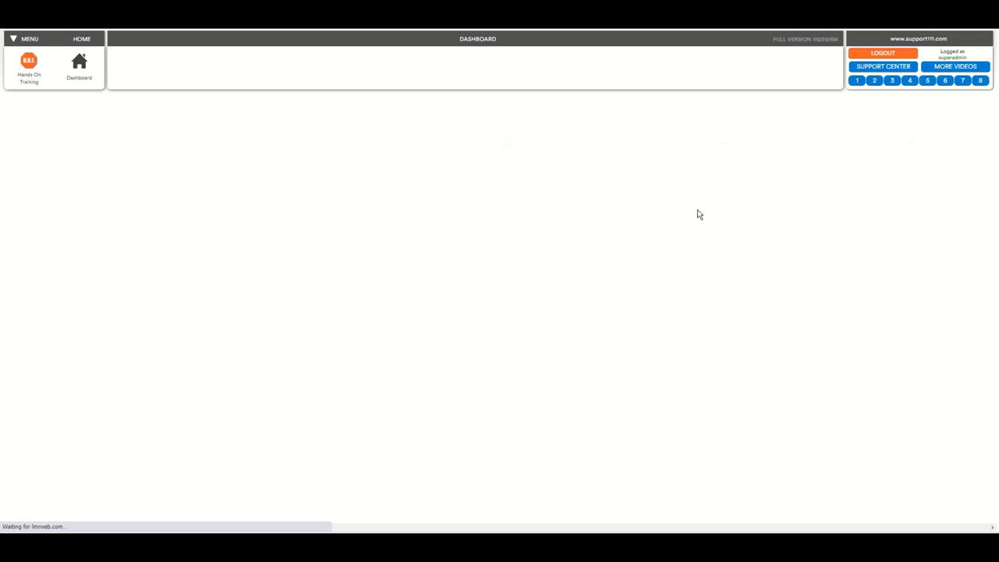
- Open the Virtual Funnel Generator for a new funnel under the CREDIT TIPS TO GET LEADS campaign
{"action": "left_click", "coordinate": [293, 67]}
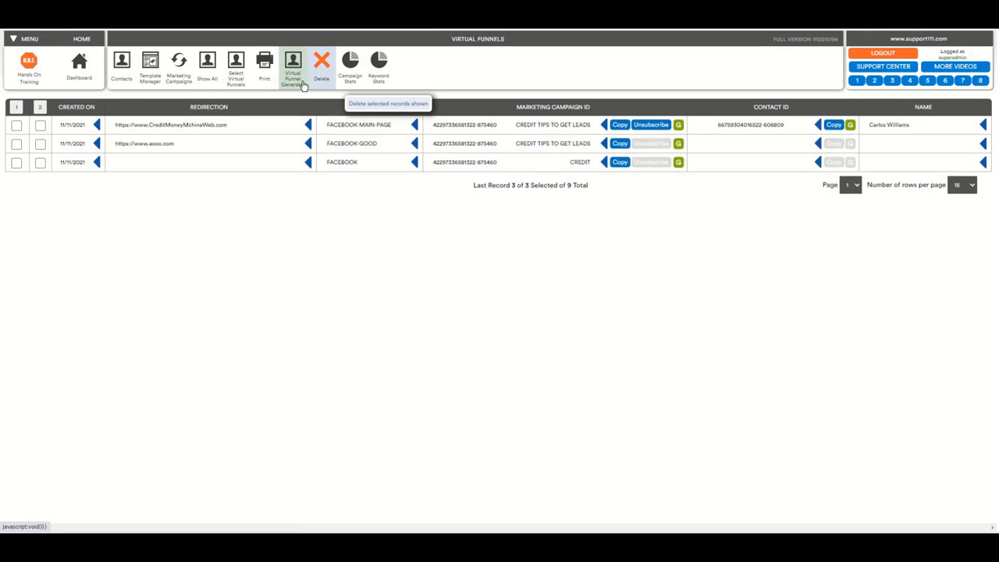
{"action": "left_click", "coordinate": [293, 68]}
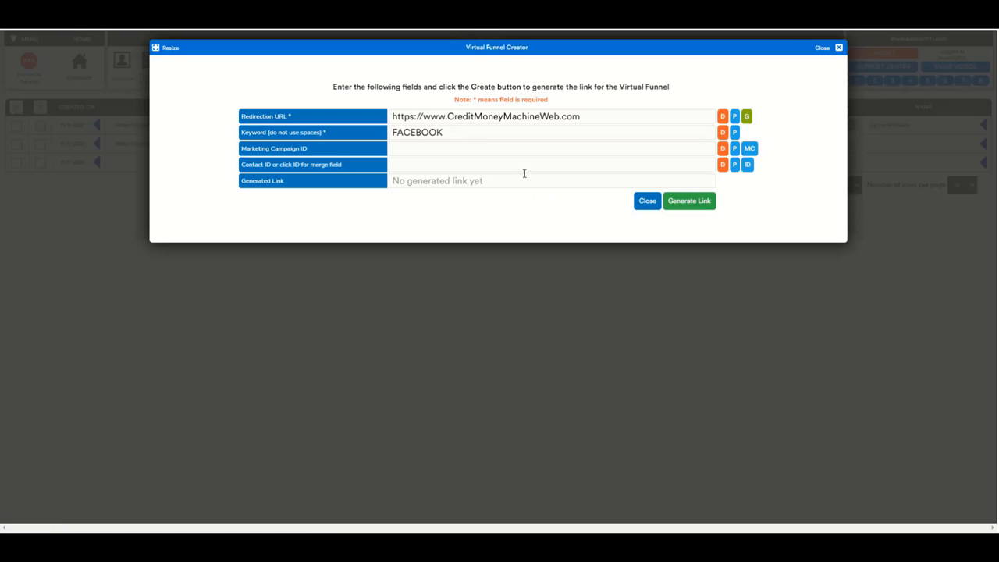
{"action": "mouse_move", "coordinate": [749, 148]}
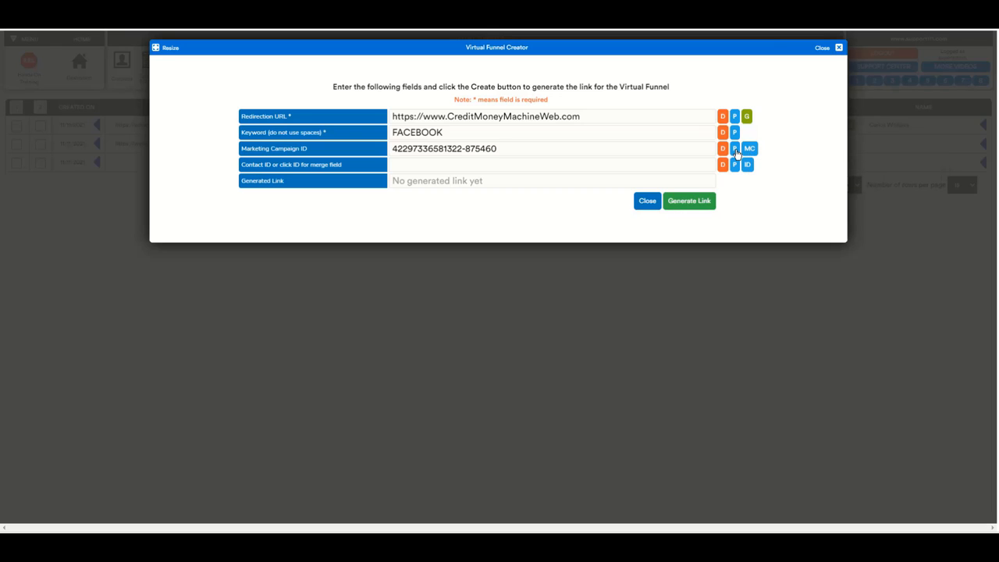
{"action": "mouse_move", "coordinate": [749, 149]}
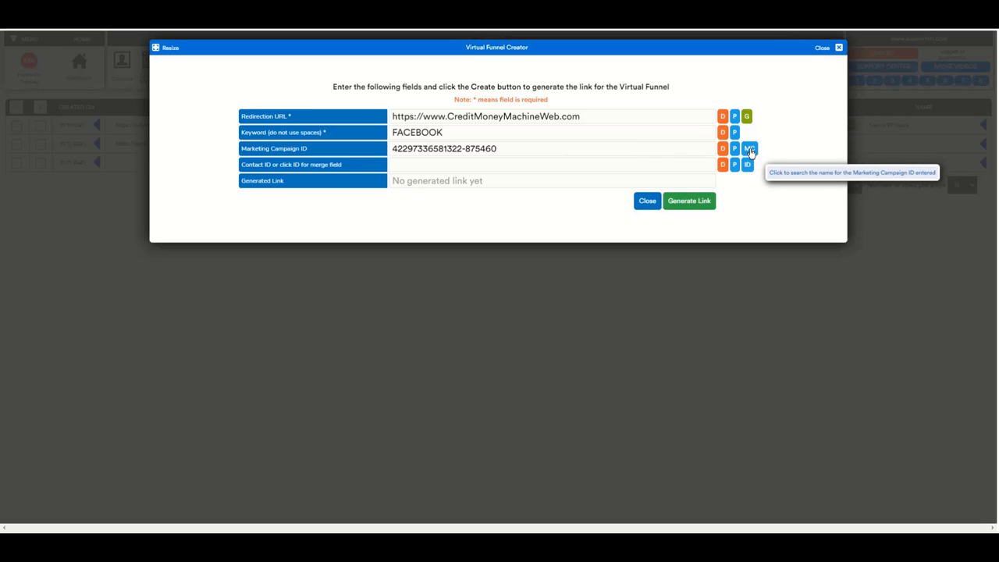
{"action": "left_click", "coordinate": [748, 149]}
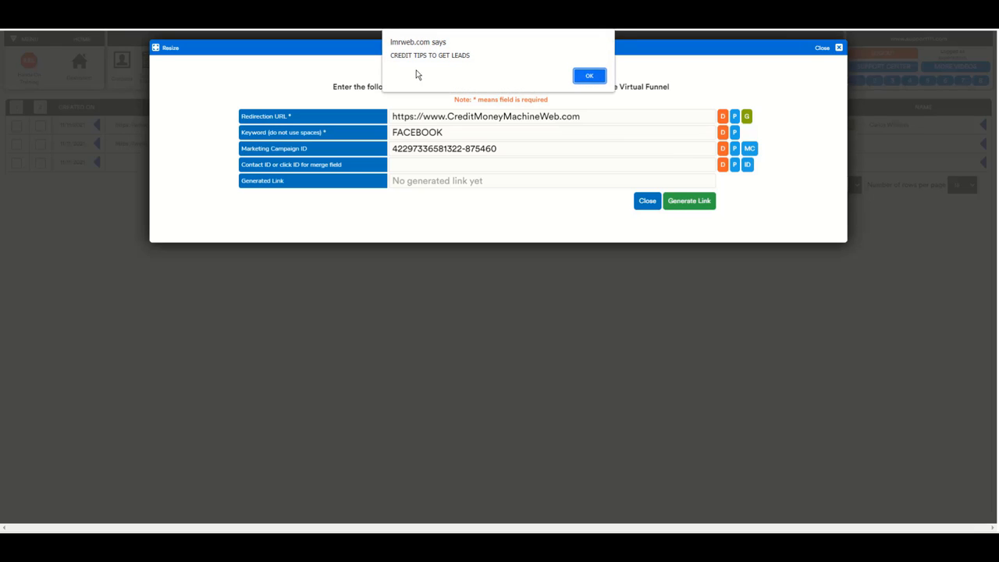
{"action": "mouse_move", "coordinate": [505, 74]}
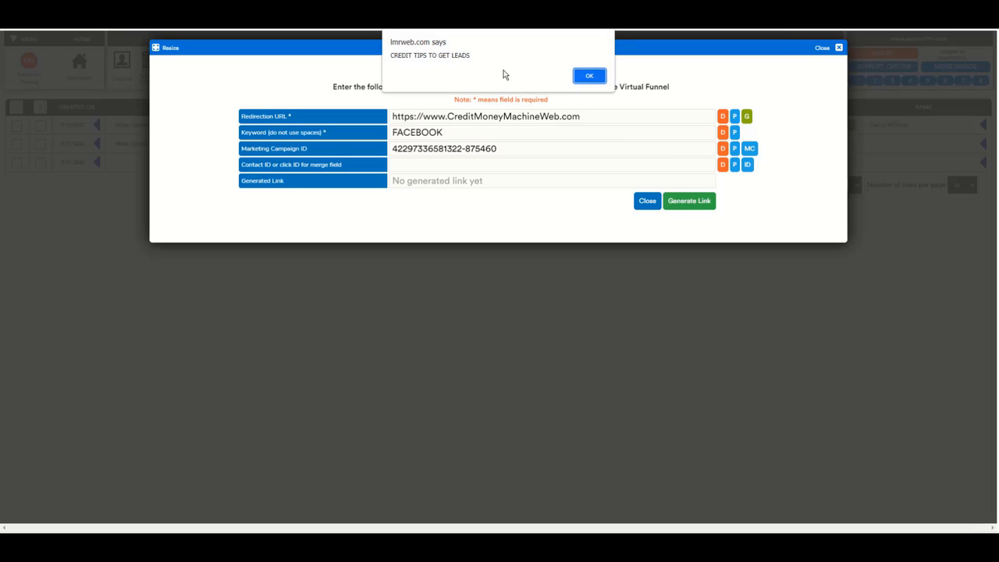
{"action": "mouse_move", "coordinate": [563, 151]}
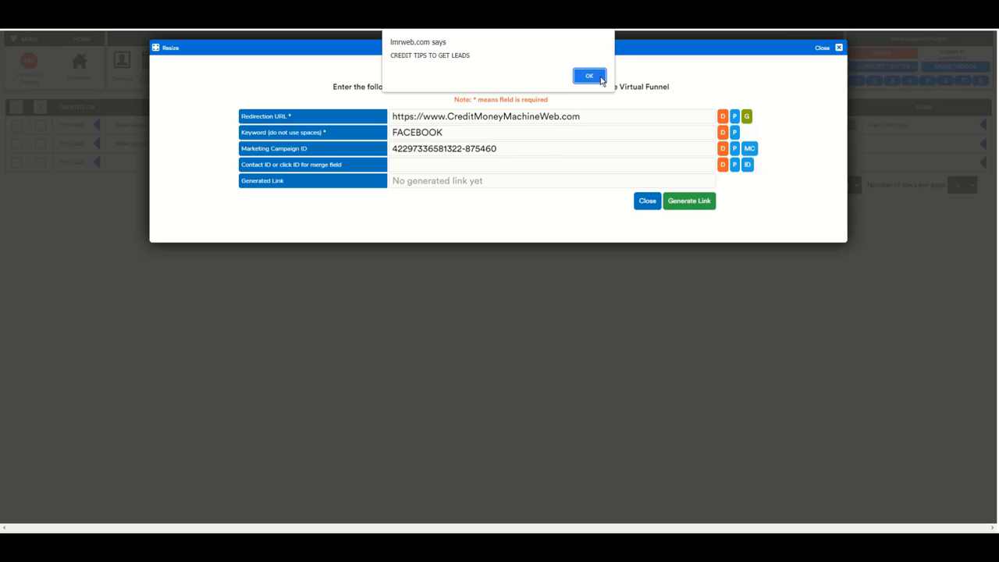
{"action": "left_click", "coordinate": [589, 76]}
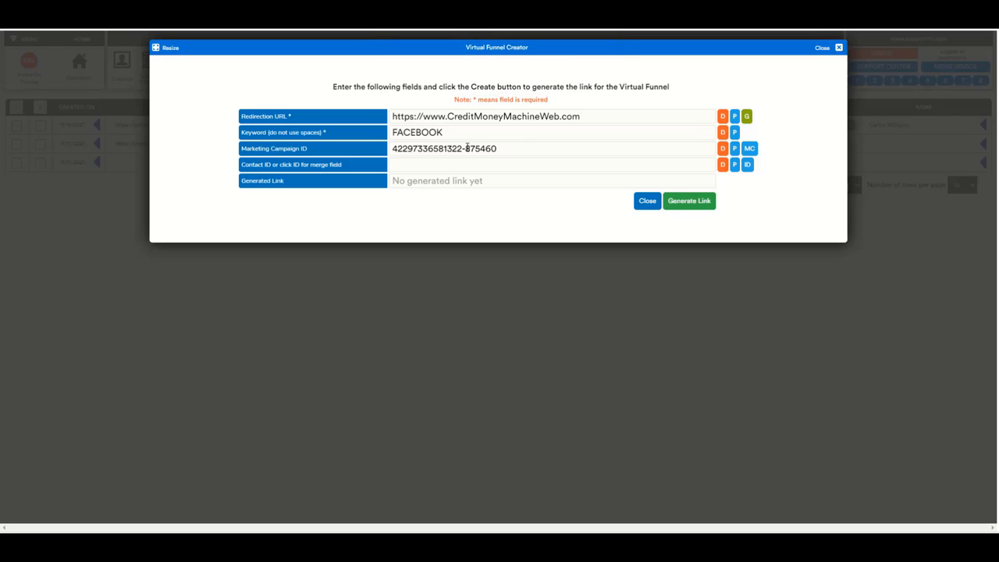
- Generate the FACEBOOK link with the contact merge field, copy it, and dismiss the alert
{"action": "left_click", "coordinate": [495, 164]}
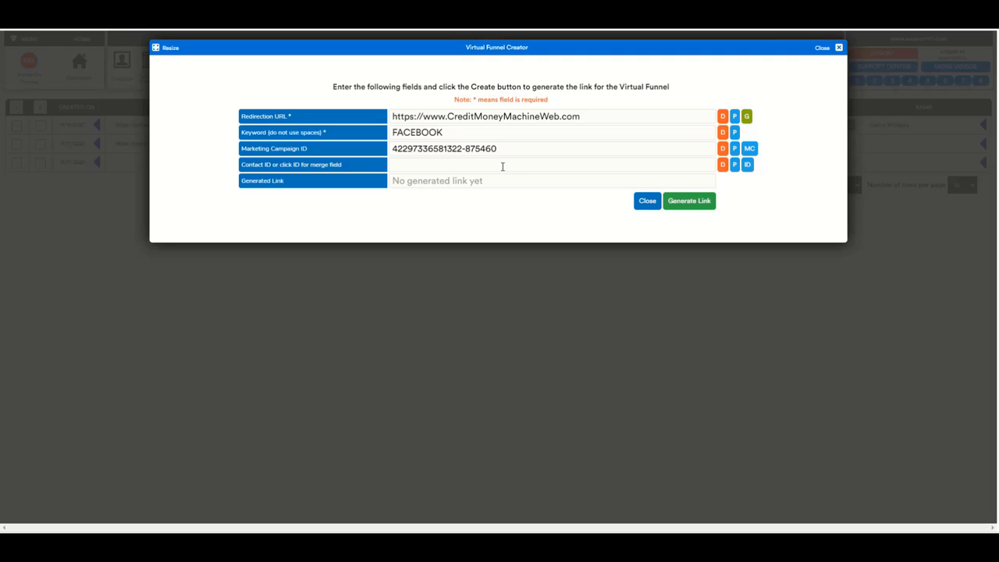
{"action": "mouse_move", "coordinate": [393, 178]}
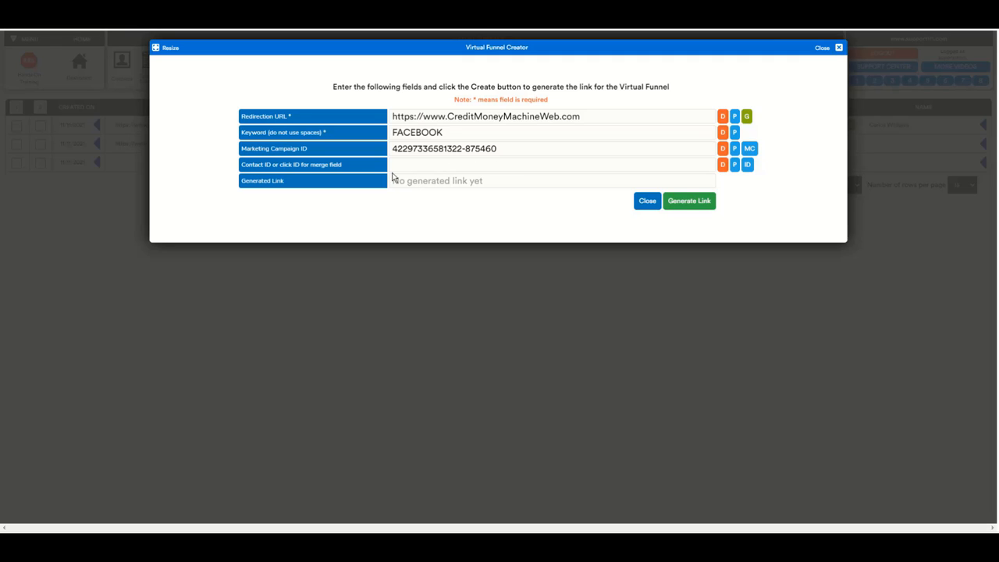
{"action": "mouse_move", "coordinate": [766, 178]}
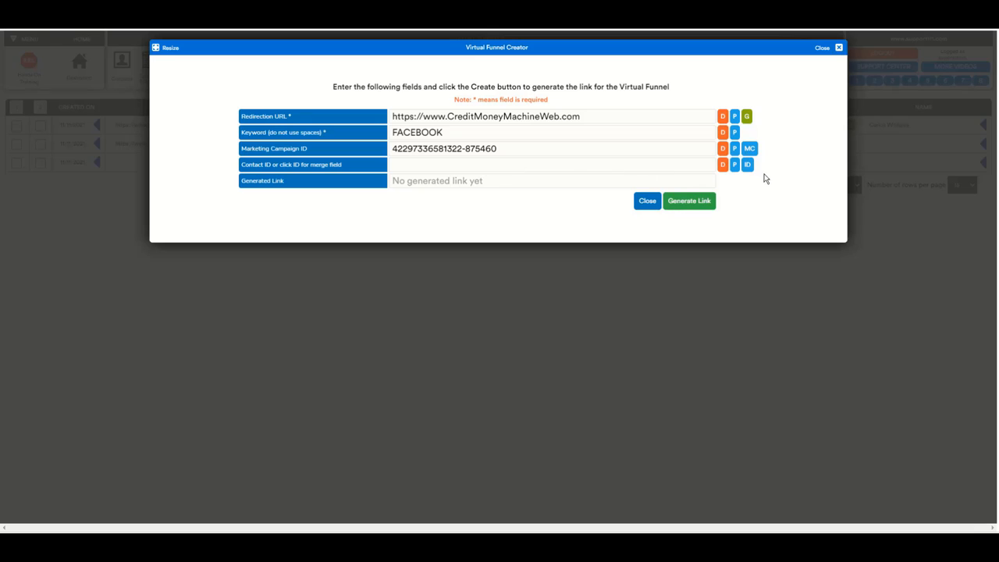
{"action": "mouse_move", "coordinate": [279, 175]}
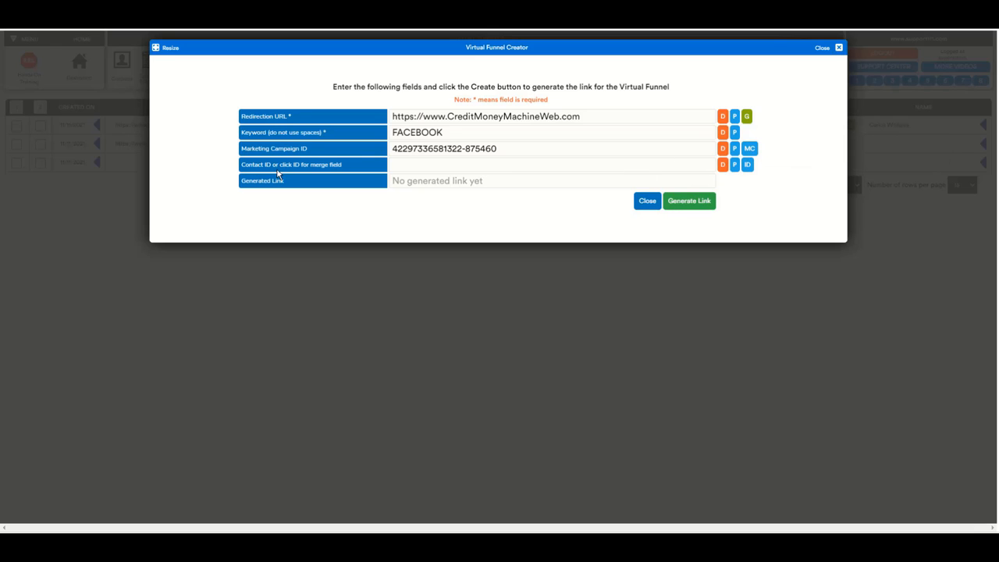
{"action": "mouse_move", "coordinate": [703, 175]}
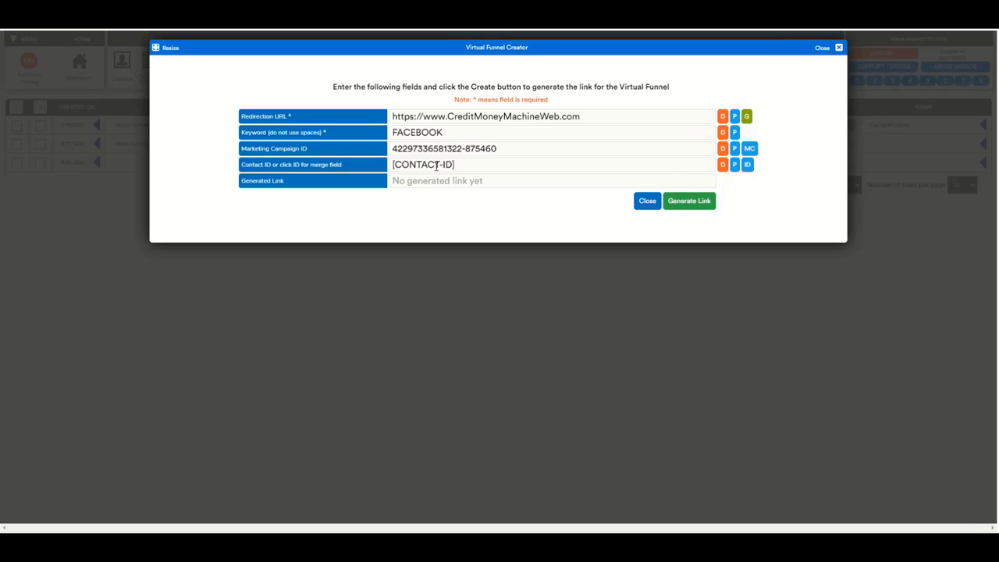
{"action": "mouse_move", "coordinate": [490, 164]}
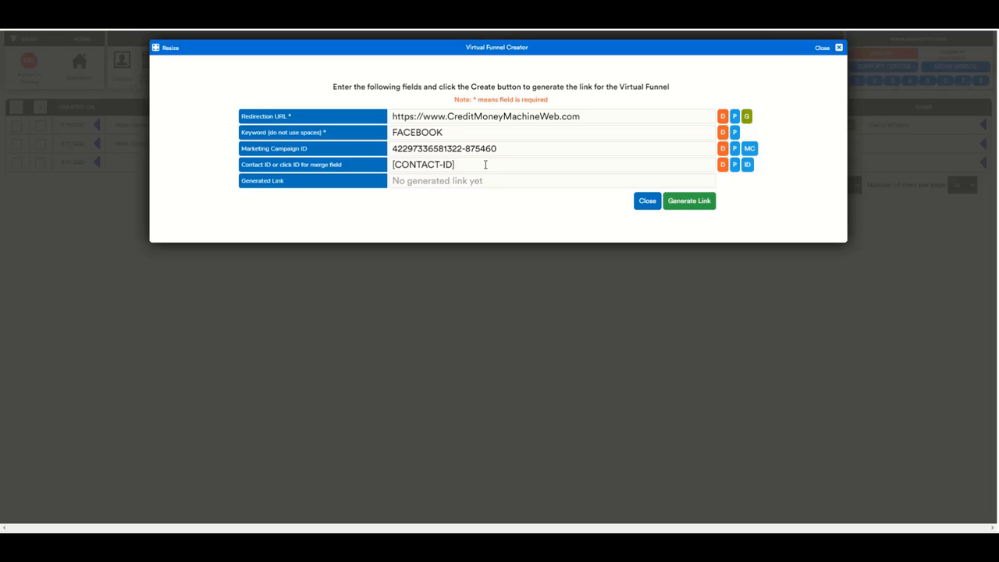
{"action": "mouse_move", "coordinate": [508, 171]}
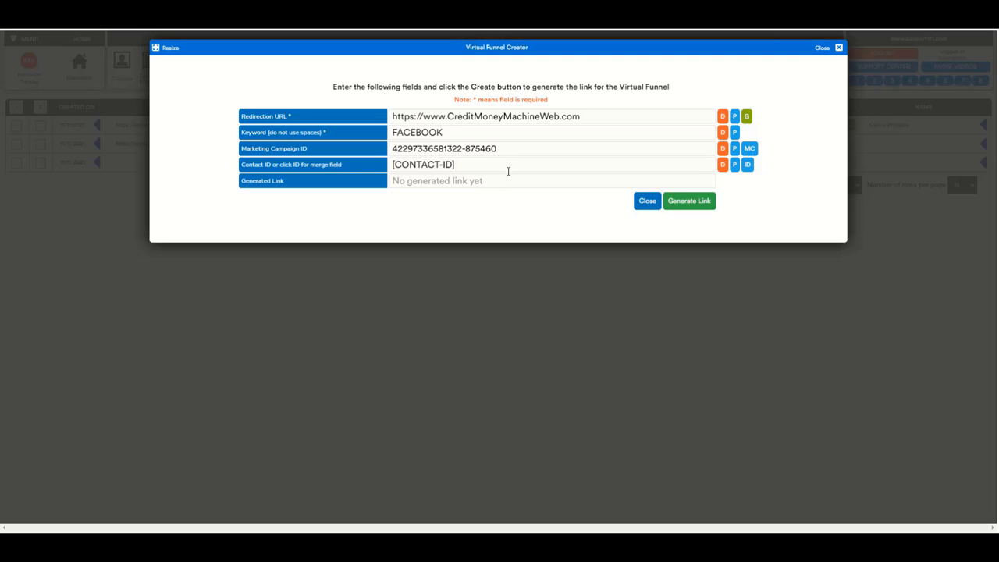
{"action": "mouse_move", "coordinate": [630, 186]}
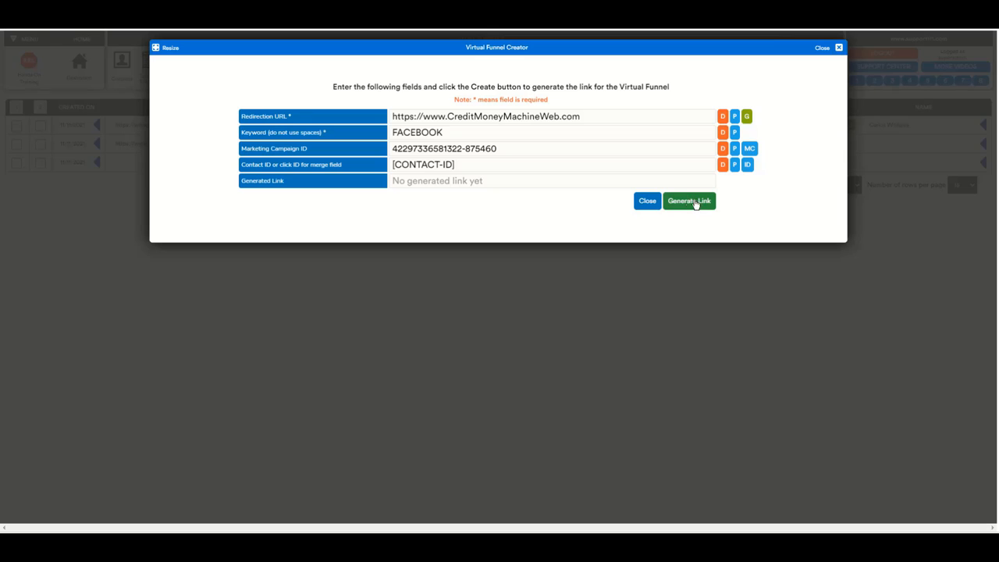
{"action": "left_click", "coordinate": [689, 201]}
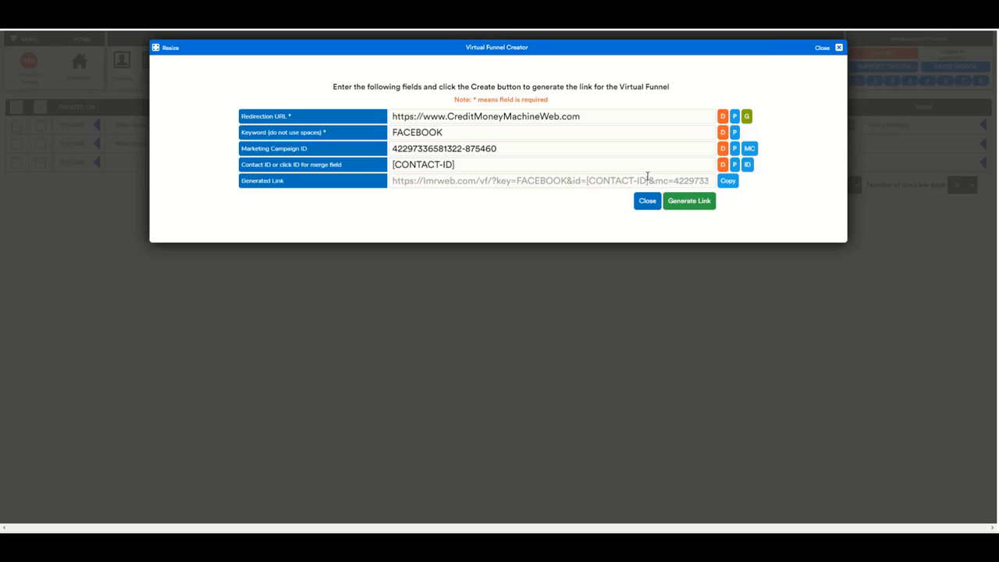
{"action": "mouse_move", "coordinate": [593, 180]}
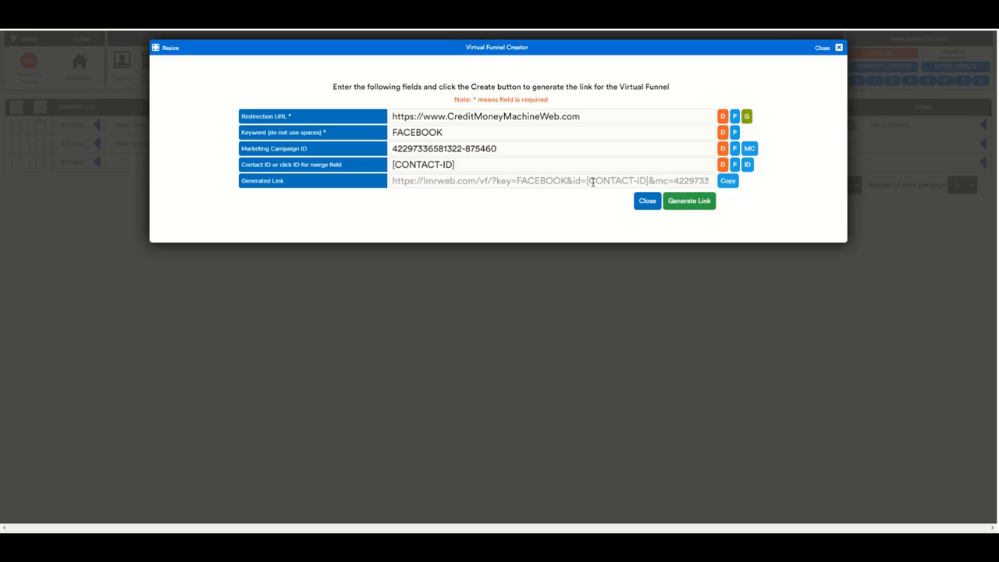
{"action": "mouse_move", "coordinate": [664, 178]}
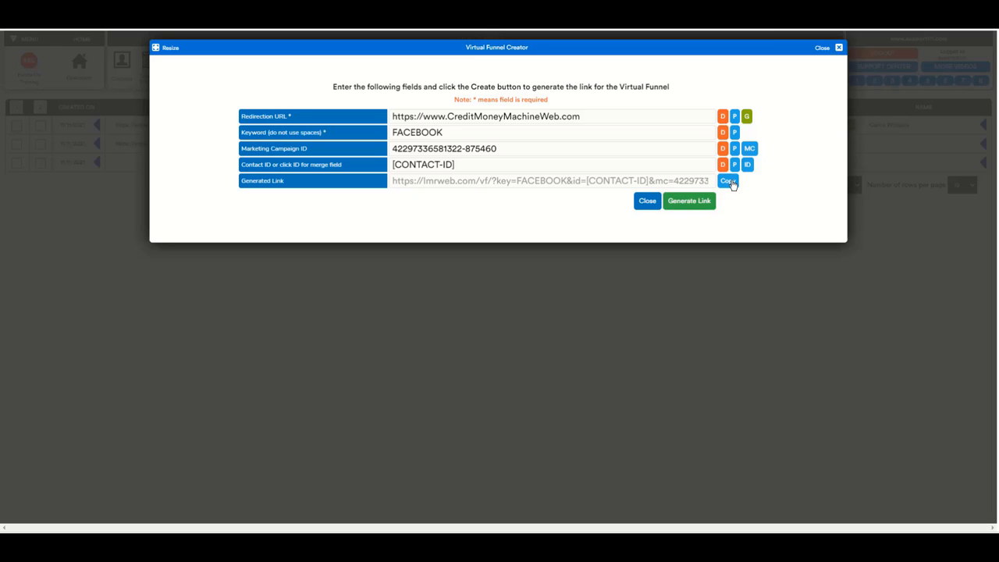
{"action": "left_click", "coordinate": [727, 180]}
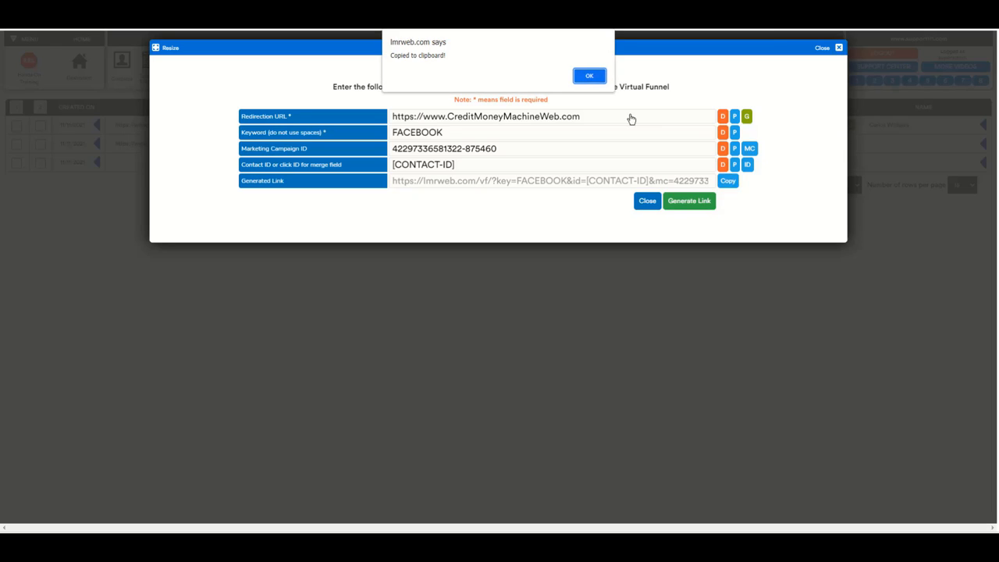
{"action": "left_click", "coordinate": [590, 75]}
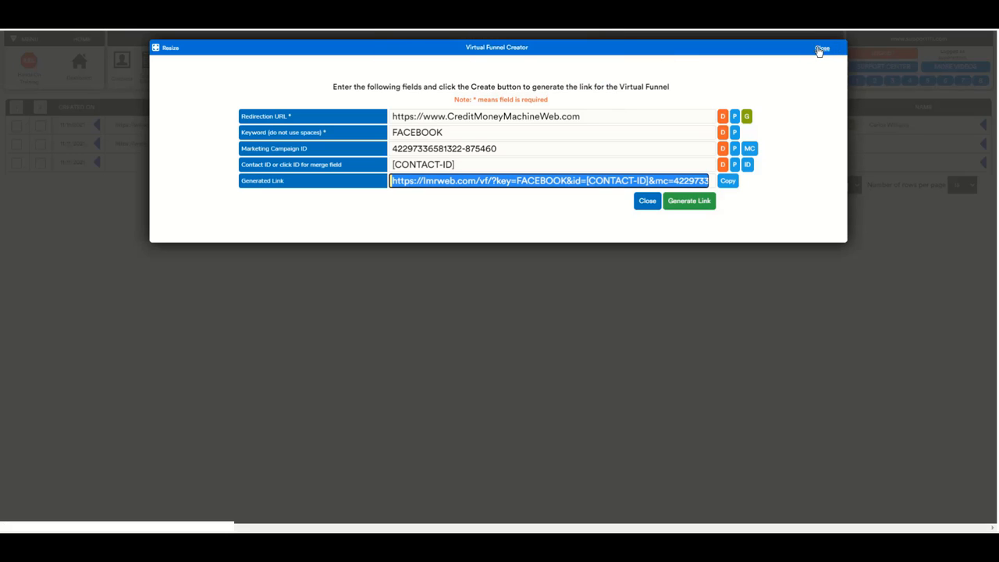
- Close the creator and open VIRTUAL FUNNEL SAMPLE from Template Manager's MISCELLANEOUS category
{"action": "left_click", "coordinate": [822, 47]}
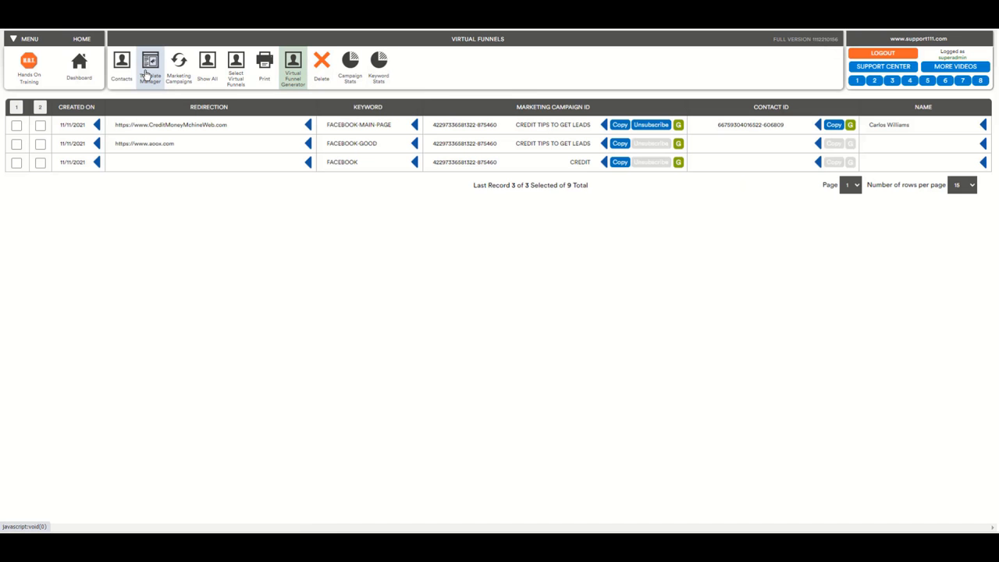
{"action": "left_click", "coordinate": [150, 66]}
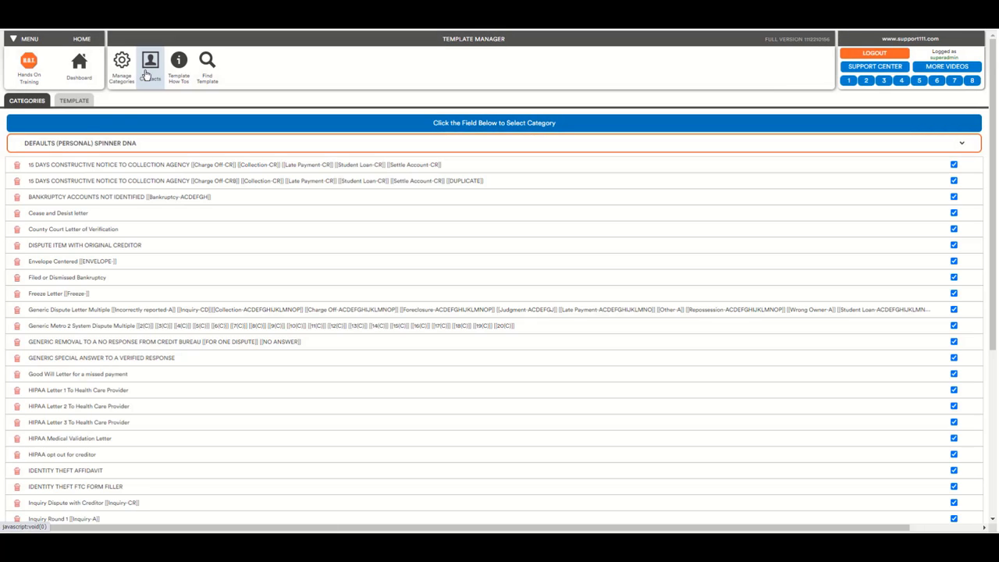
{"action": "left_click", "coordinate": [960, 143]}
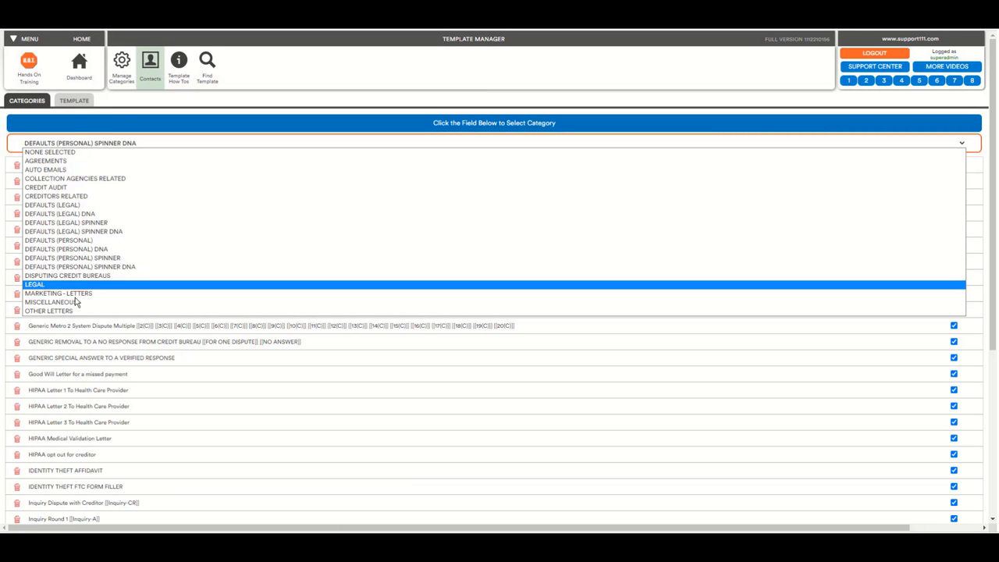
{"action": "left_click", "coordinate": [50, 301]}
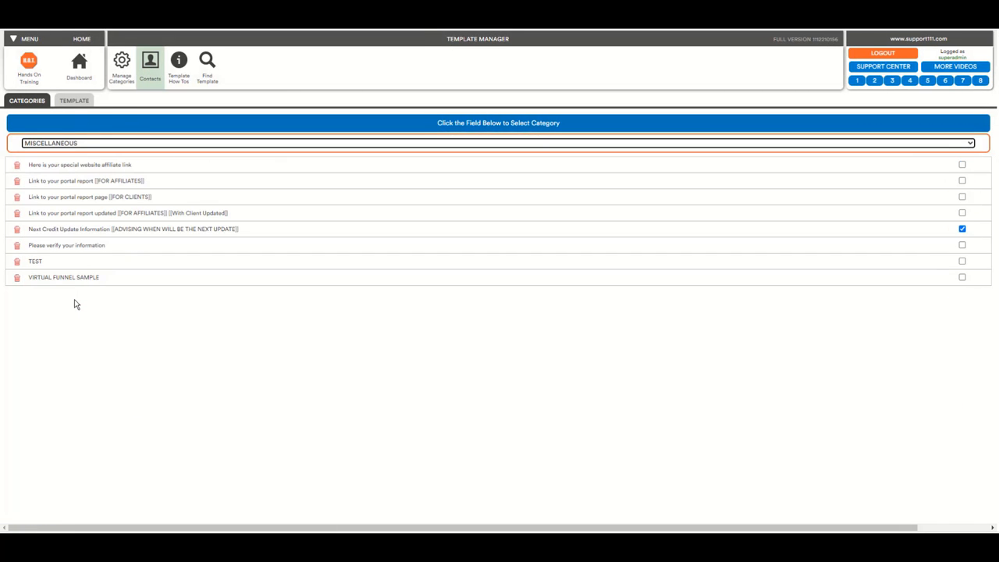
{"action": "left_click", "coordinate": [63, 277]}
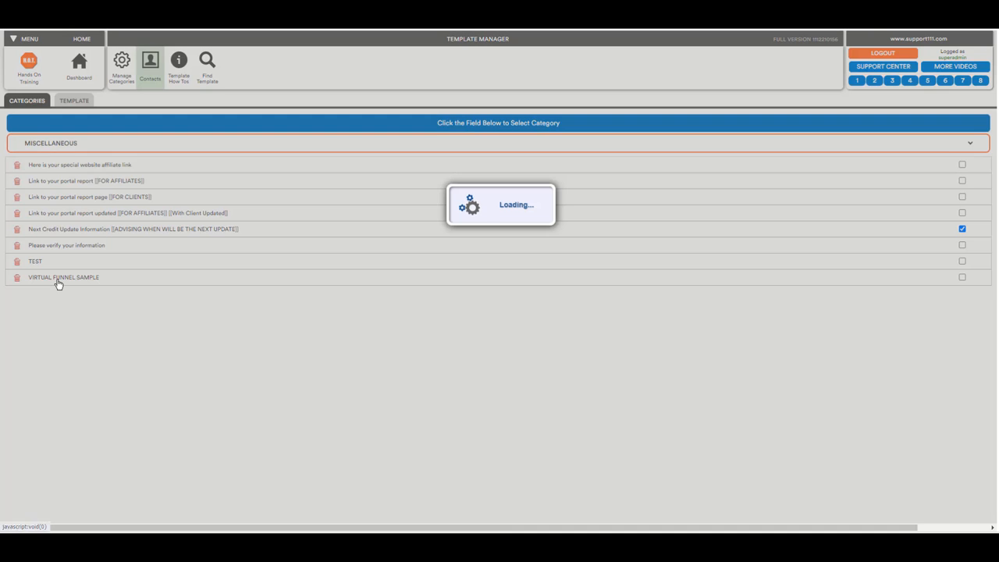
{"action": "left_click", "coordinate": [63, 278]}
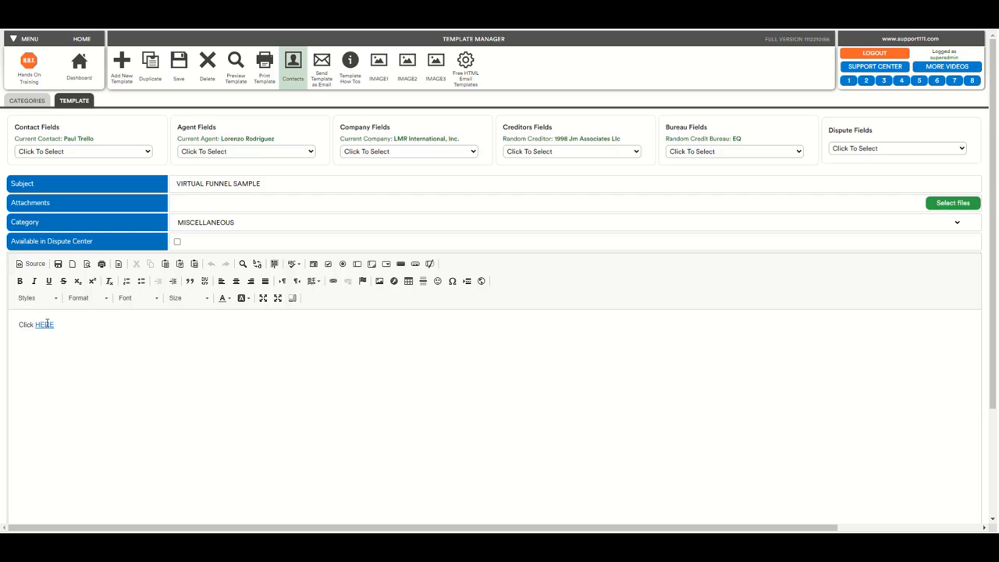
{"action": "mouse_move", "coordinate": [99, 312]}
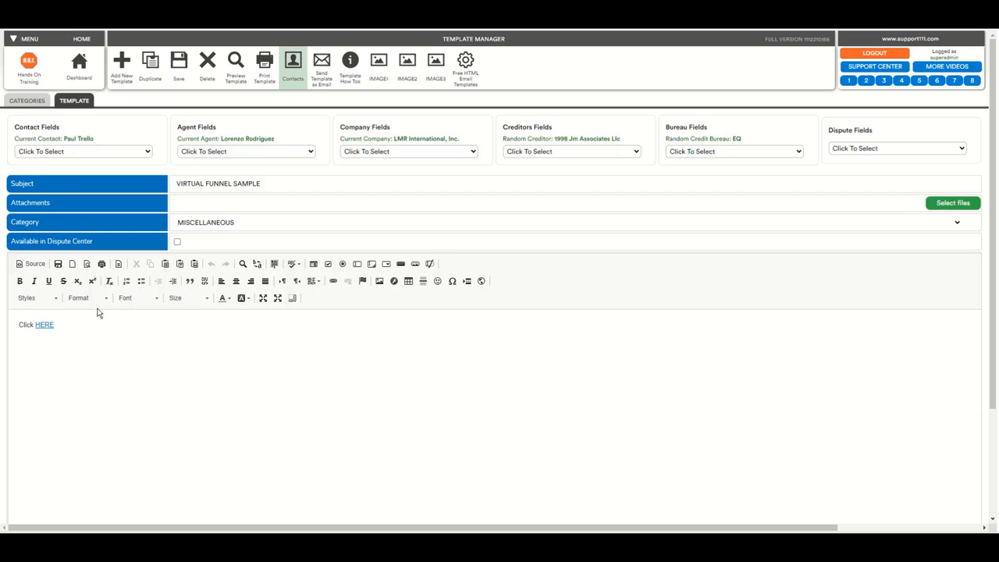
{"action": "mouse_move", "coordinate": [231, 375]}
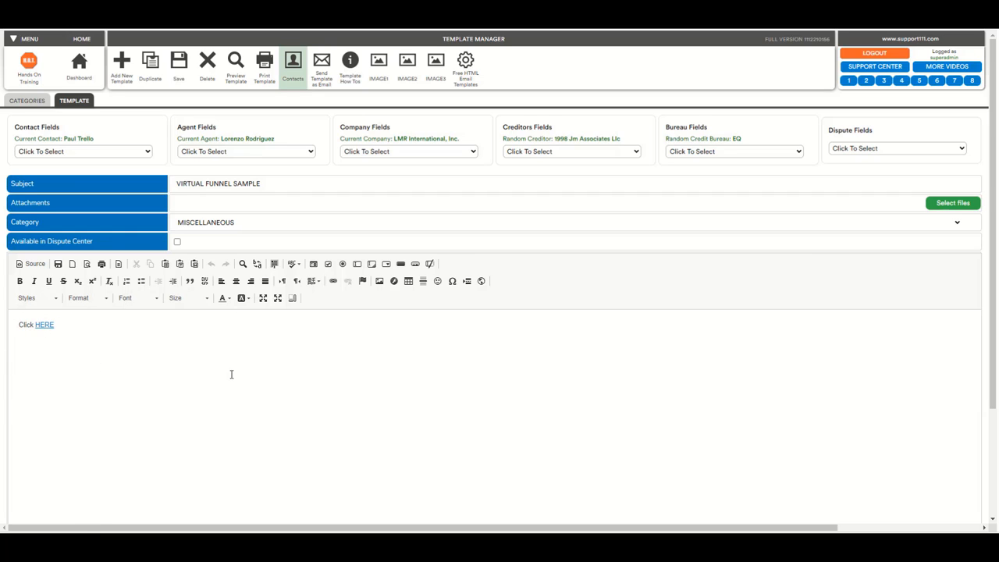
{"action": "mouse_move", "coordinate": [198, 342]}
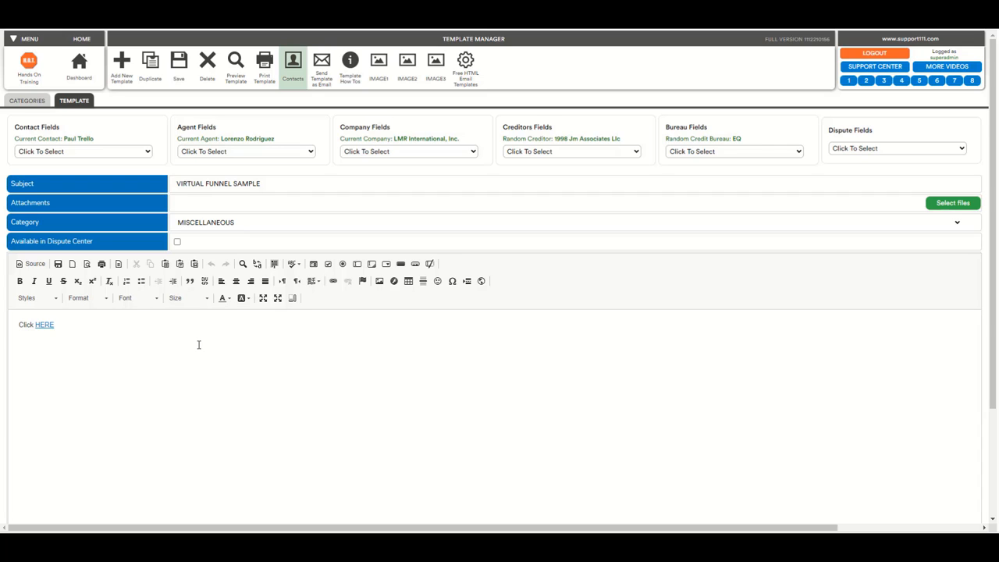
{"action": "mouse_move", "coordinate": [144, 414]}
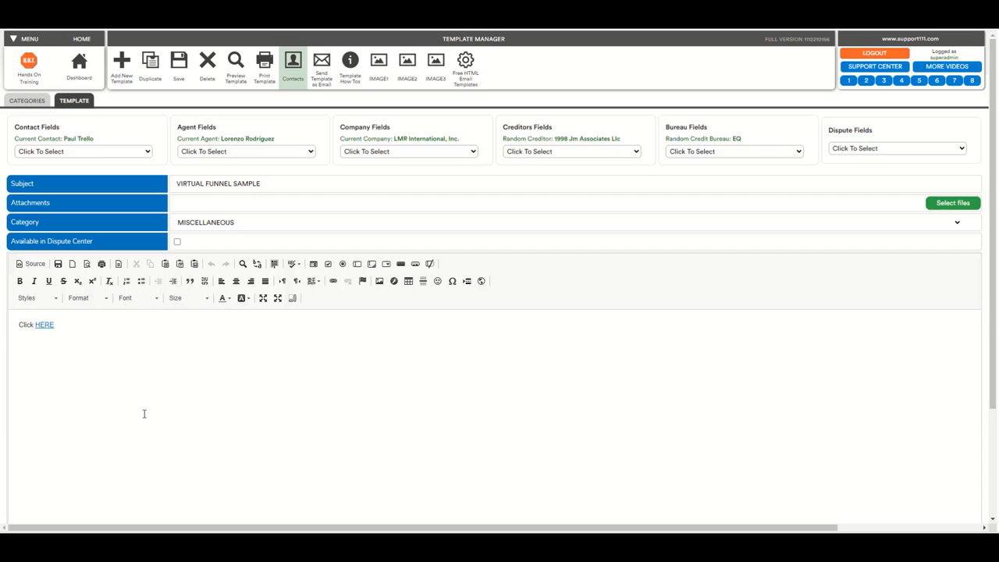
{"action": "mouse_move", "coordinate": [86, 392]}
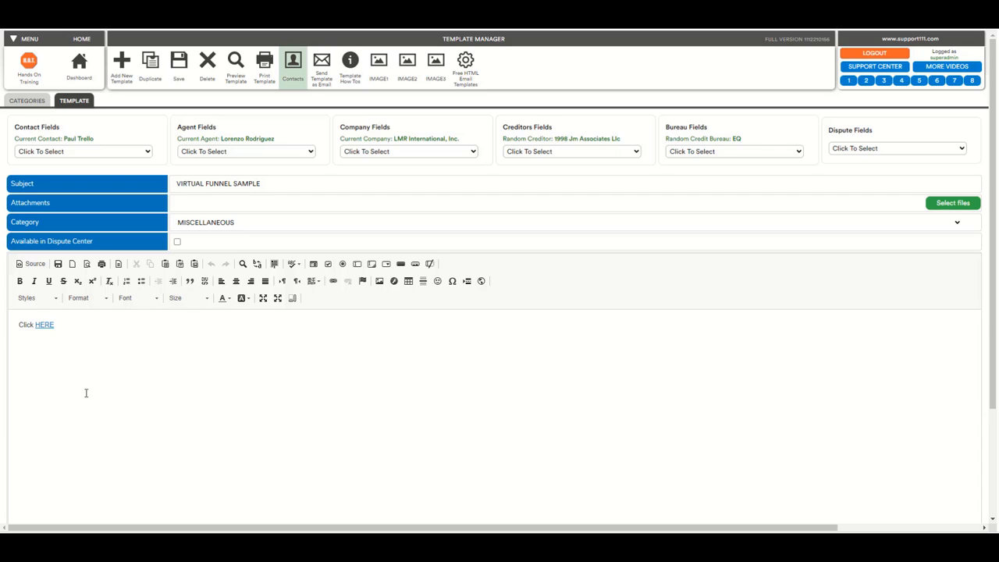
{"action": "mouse_move", "coordinate": [8, 293]}
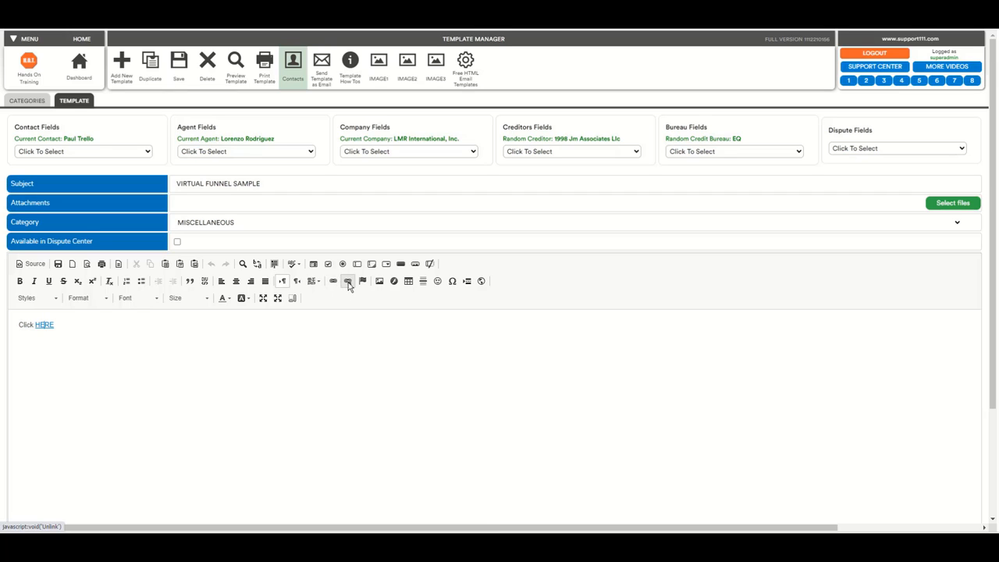
- Replace HERE's old link with the pasted FACEBOOK funnel URL, target New Window (_blank)
{"action": "left_click", "coordinate": [347, 282]}
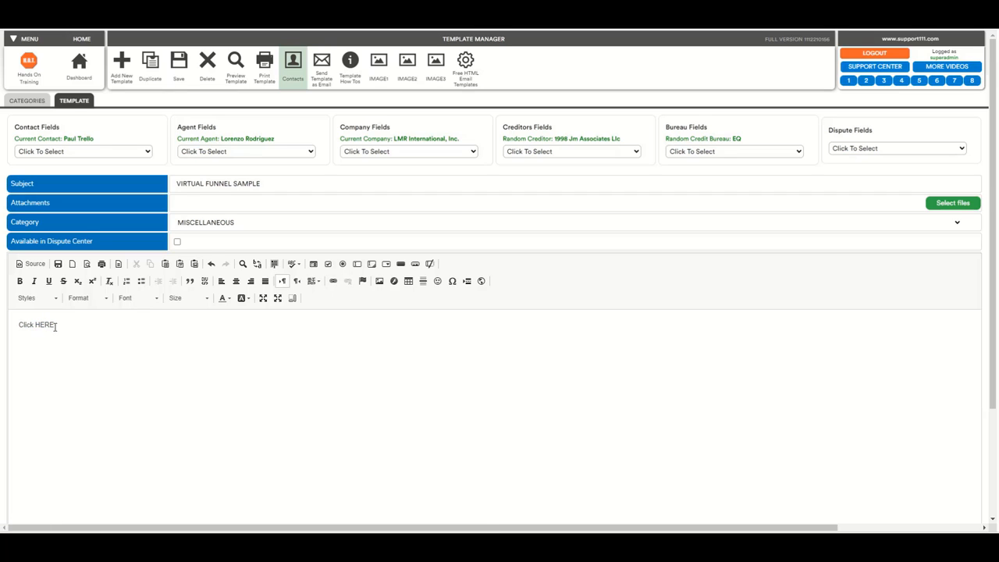
{"action": "double_click", "coordinate": [45, 325]}
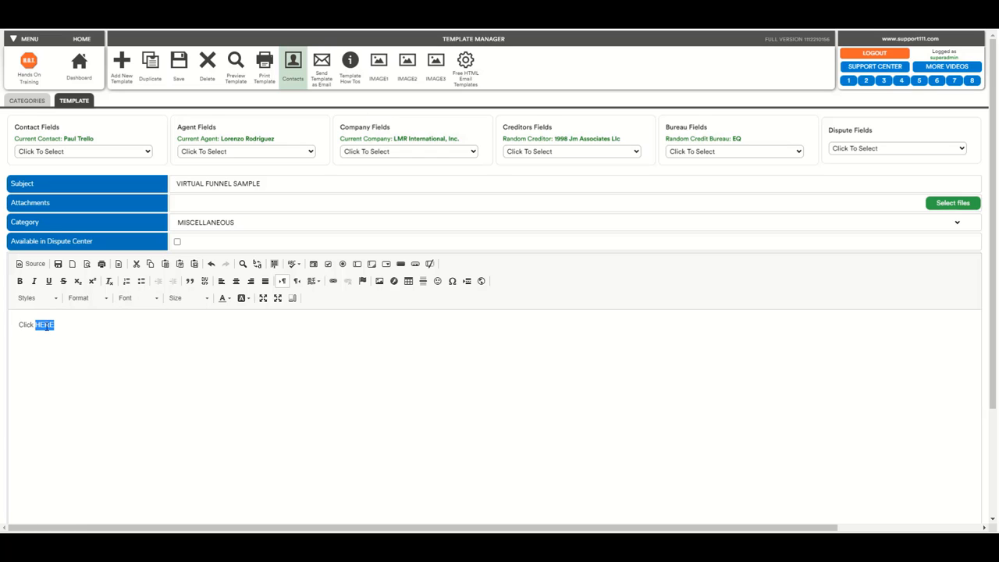
{"action": "mouse_move", "coordinate": [319, 304]}
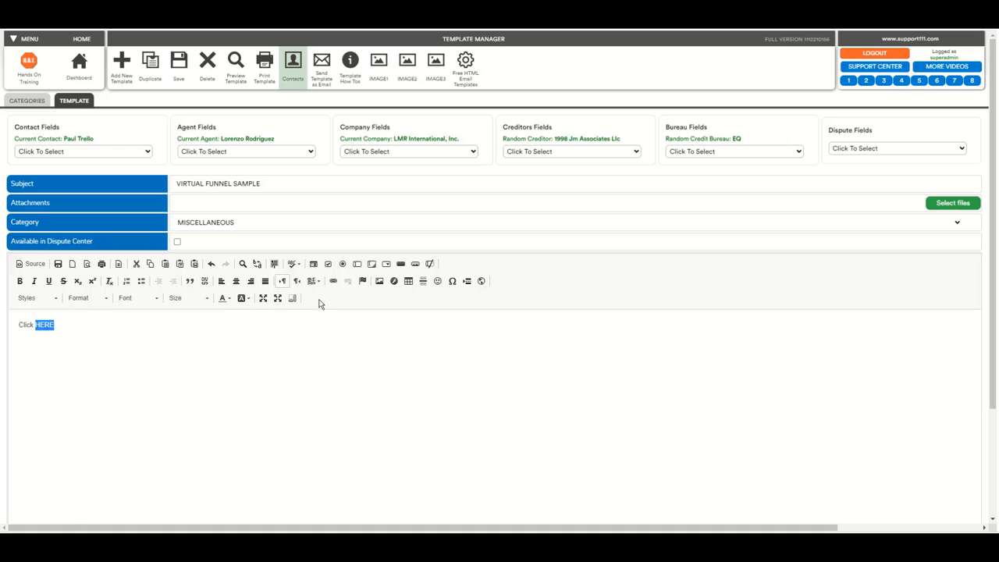
{"action": "mouse_move", "coordinate": [332, 281]}
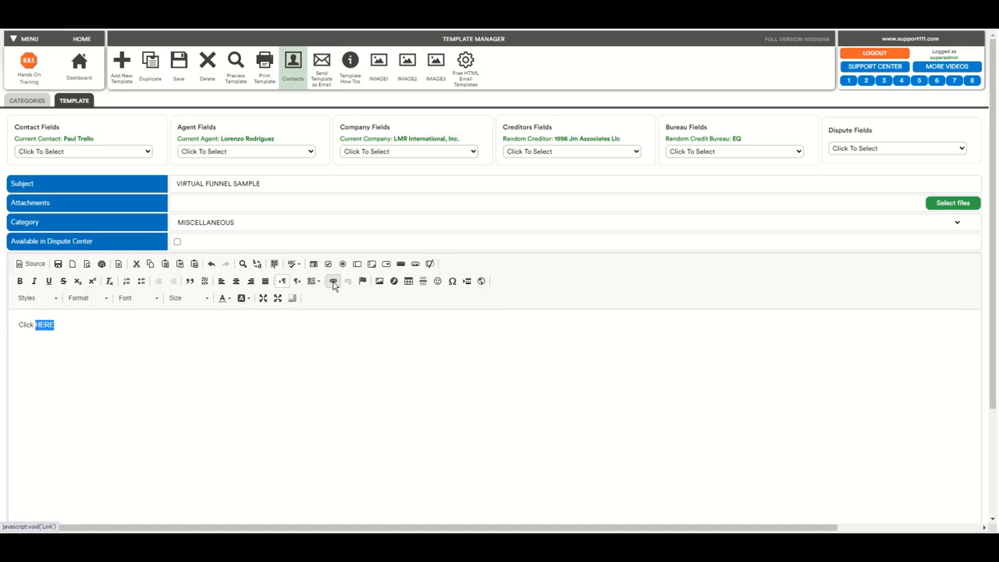
{"action": "left_click", "coordinate": [332, 281]}
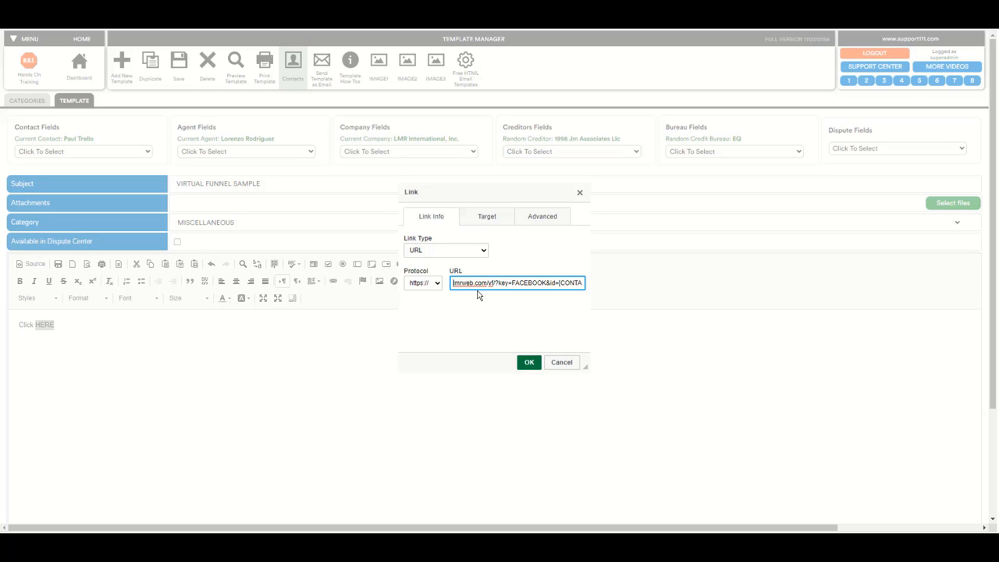
{"action": "mouse_move", "coordinate": [512, 295]}
{"action": "type", "text": "www."}
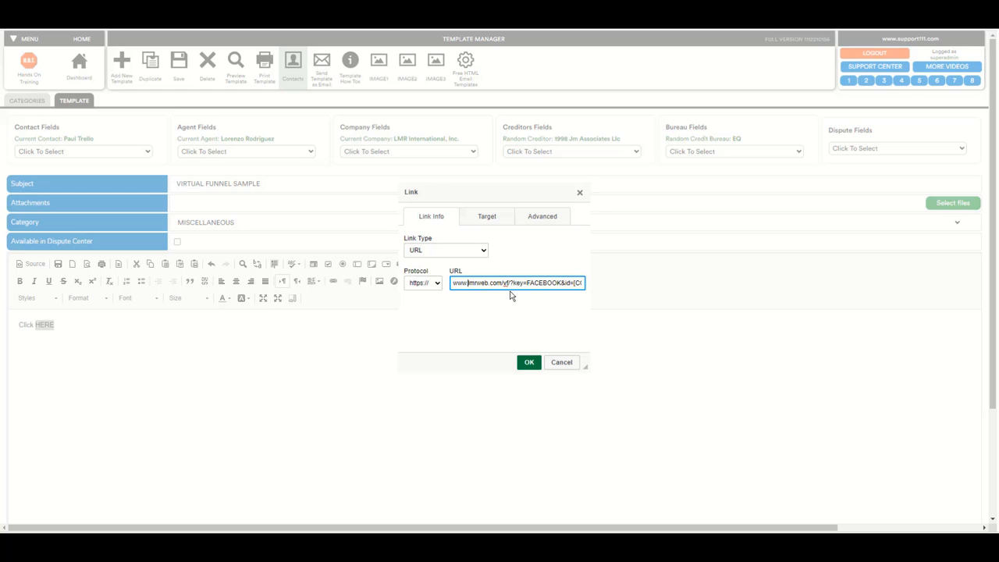
{"action": "left_click", "coordinate": [554, 283]}
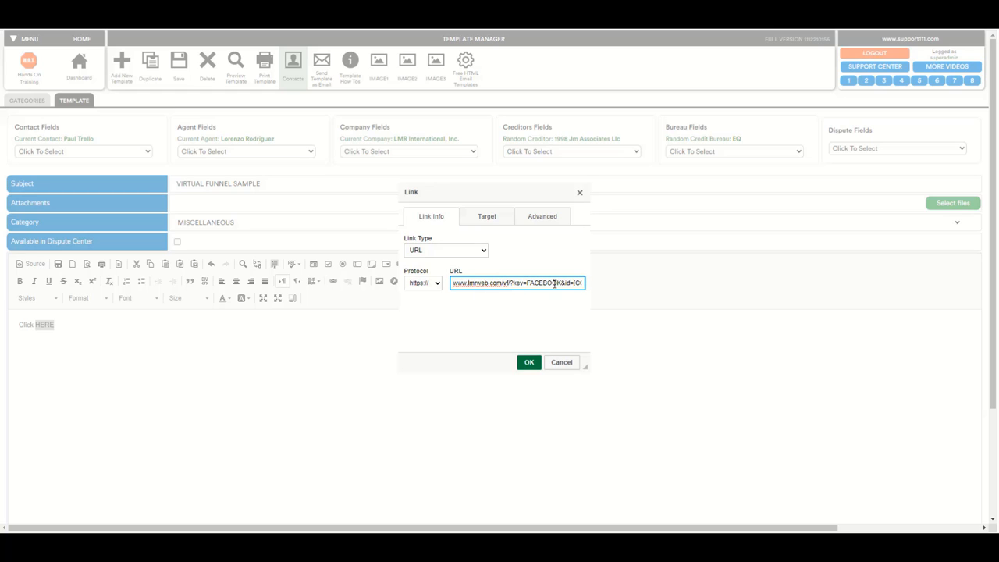
{"action": "mouse_move", "coordinate": [484, 258]}
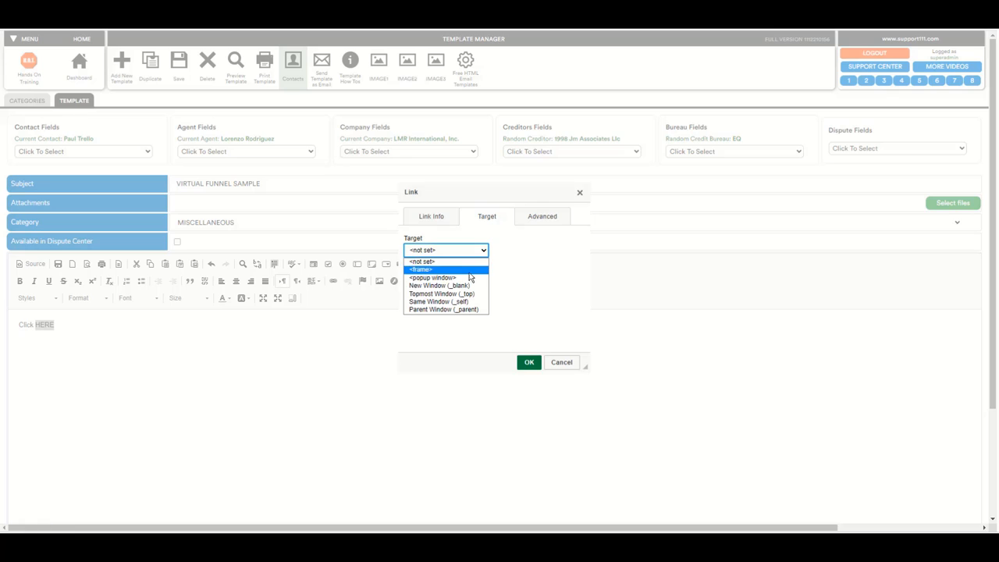
{"action": "left_click", "coordinate": [438, 285]}
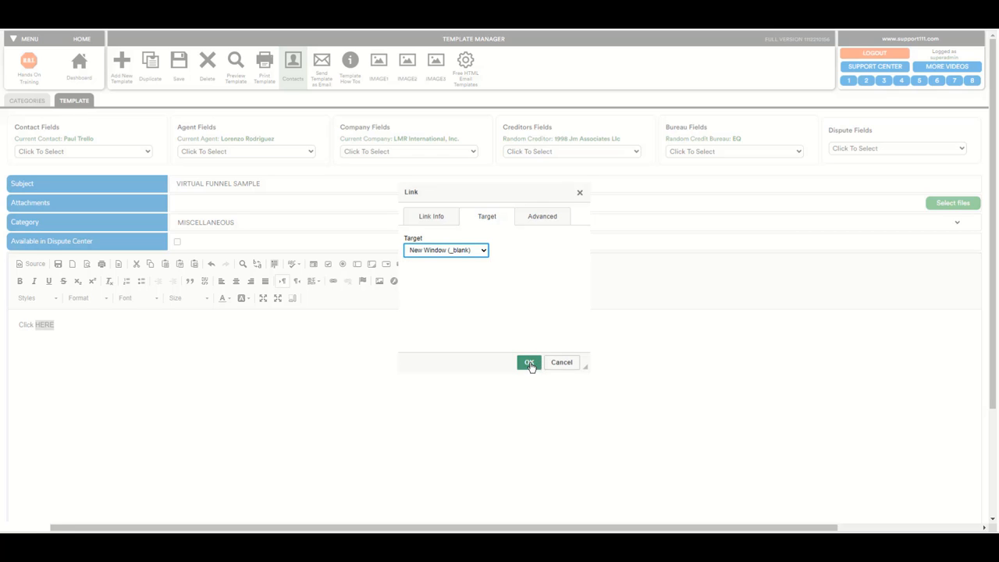
{"action": "left_click", "coordinate": [530, 363]}
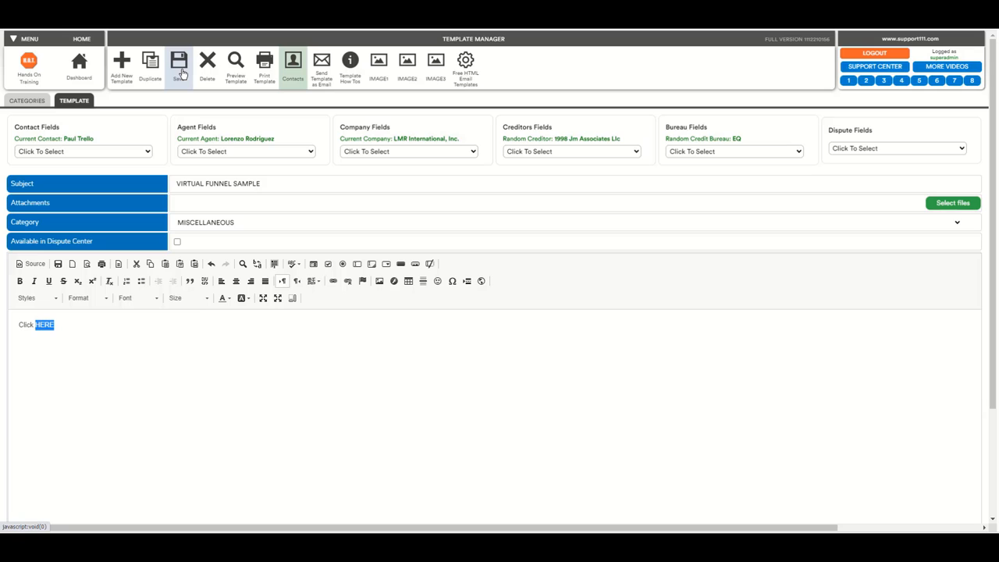
- Save the VIRTUAL FUNNEL SAMPLE template with the newly linked HERE
{"action": "left_click", "coordinate": [178, 64]}
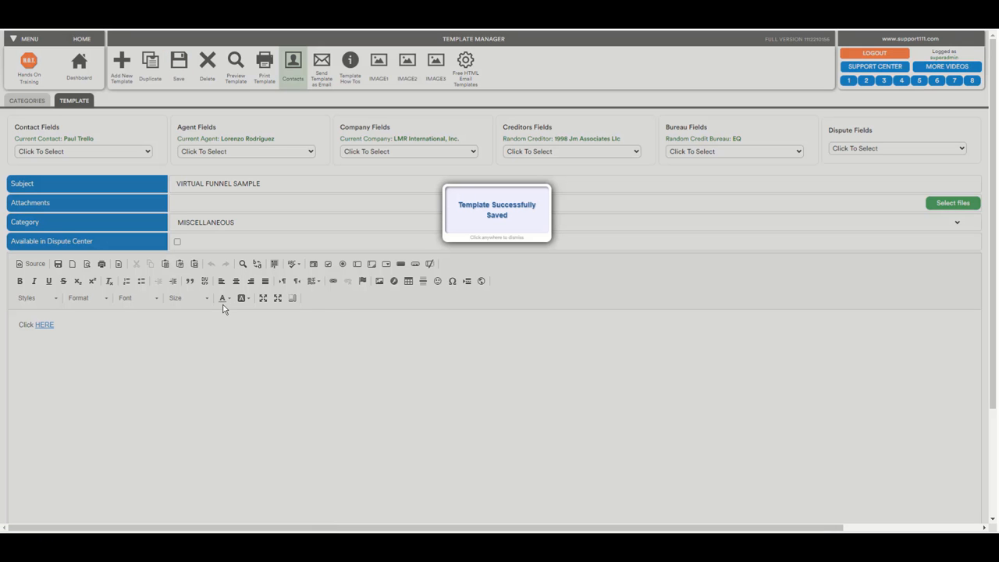
{"action": "mouse_move", "coordinate": [175, 382]}
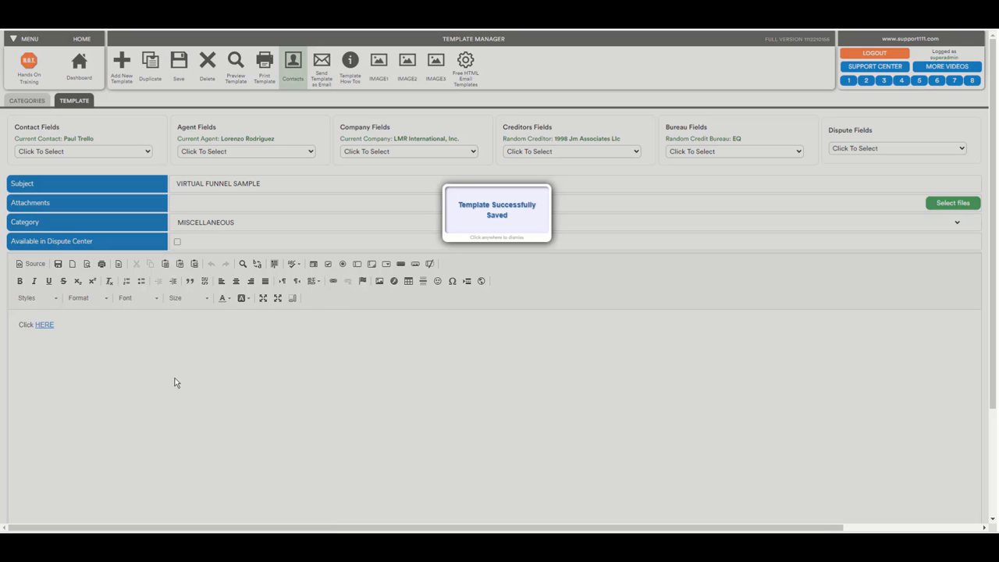
{"action": "mouse_move", "coordinate": [372, 308]}
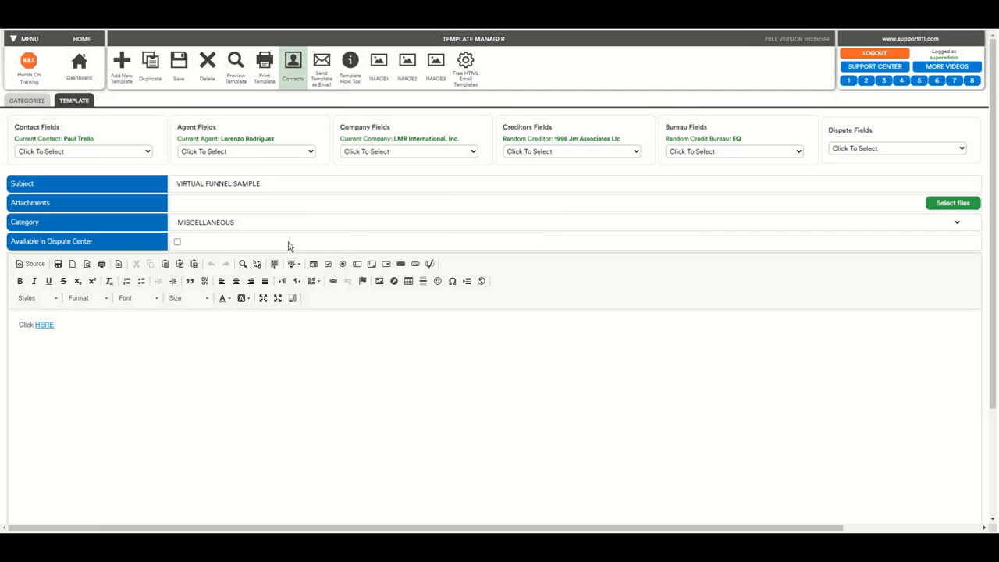
{"action": "mouse_move", "coordinate": [264, 66]}
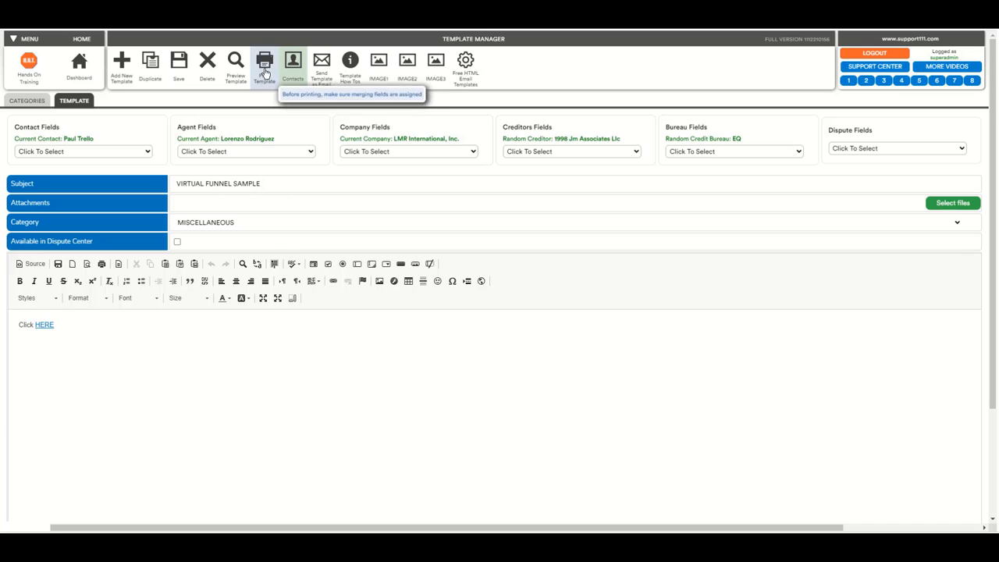
{"action": "mouse_move", "coordinate": [235, 64]}
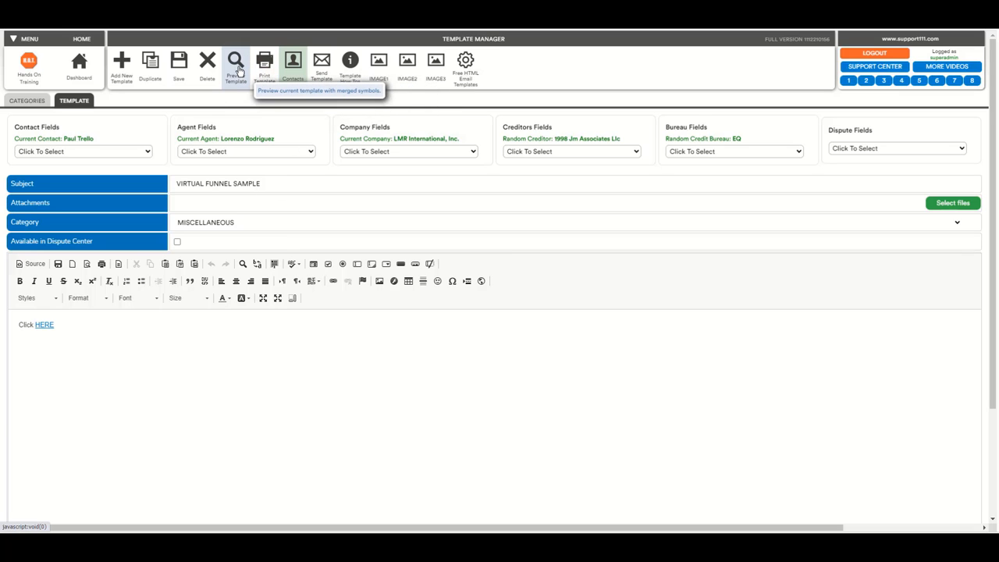
- Preview the VIRTUAL FUNNEL SAMPLE template and click its HERE link to record a funnel click
{"action": "left_click", "coordinate": [236, 66]}
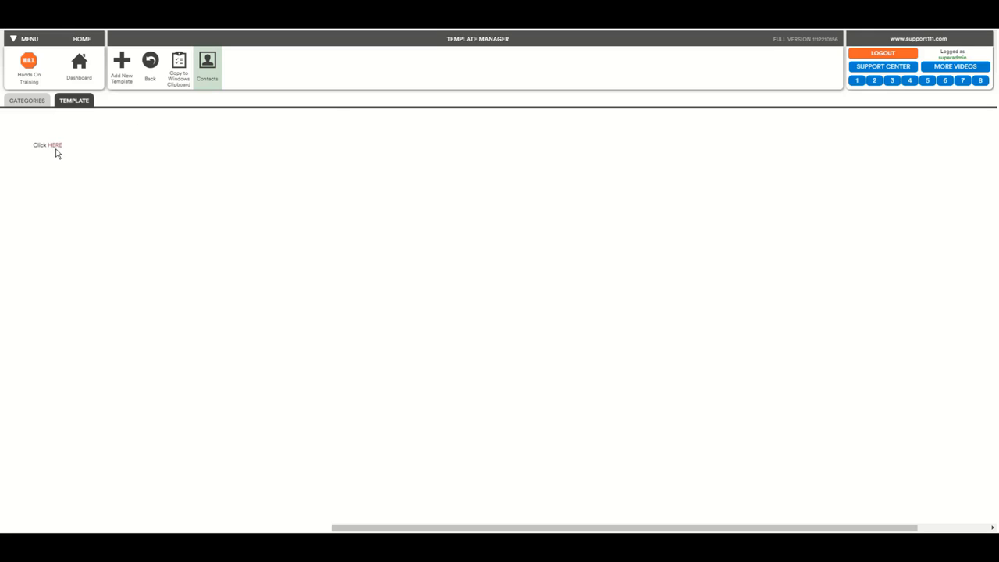
{"action": "mouse_move", "coordinate": [54, 145]}
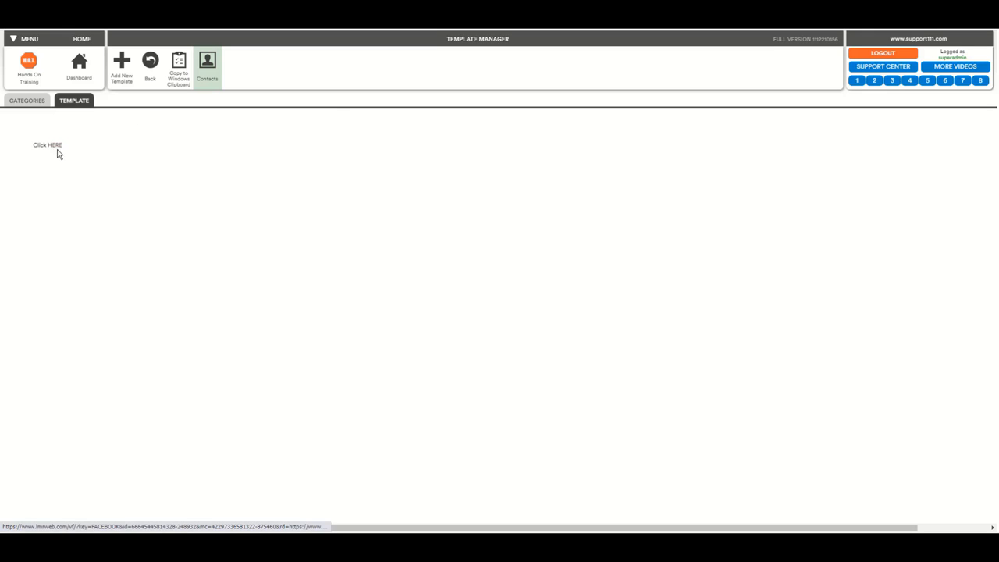
{"action": "mouse_move", "coordinate": [49, 146]}
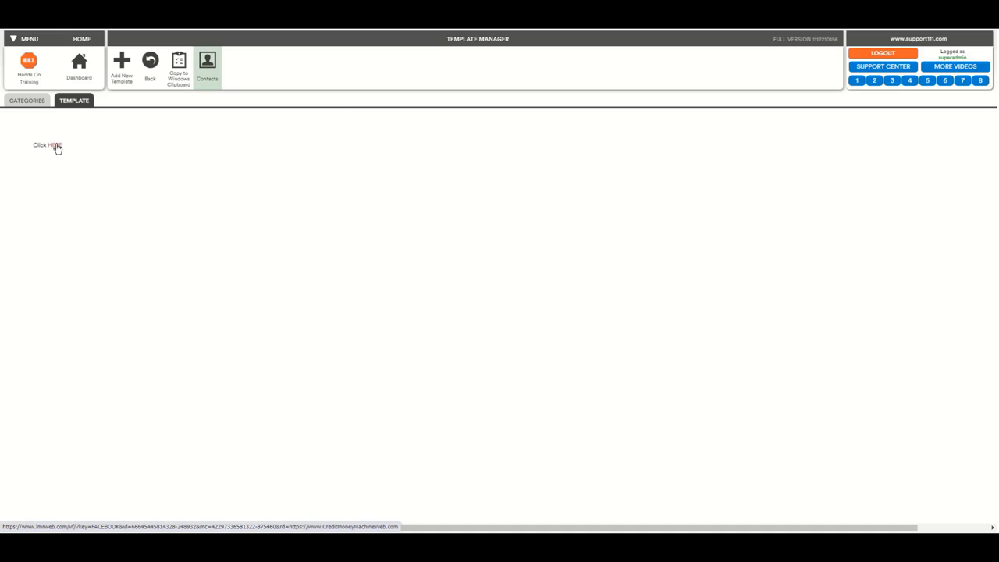
{"action": "mouse_move", "coordinate": [60, 151]}
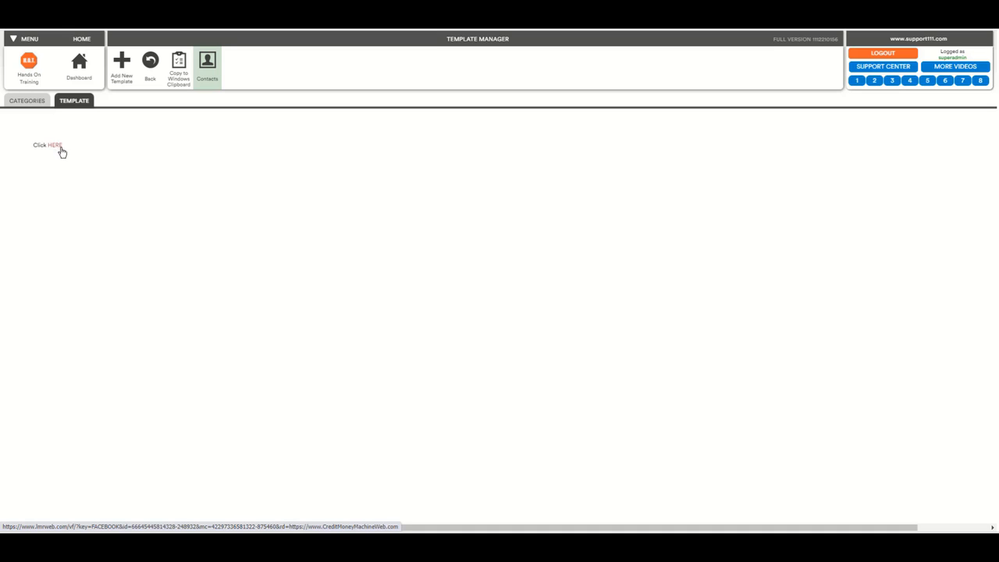
{"action": "mouse_move", "coordinate": [115, 121]}
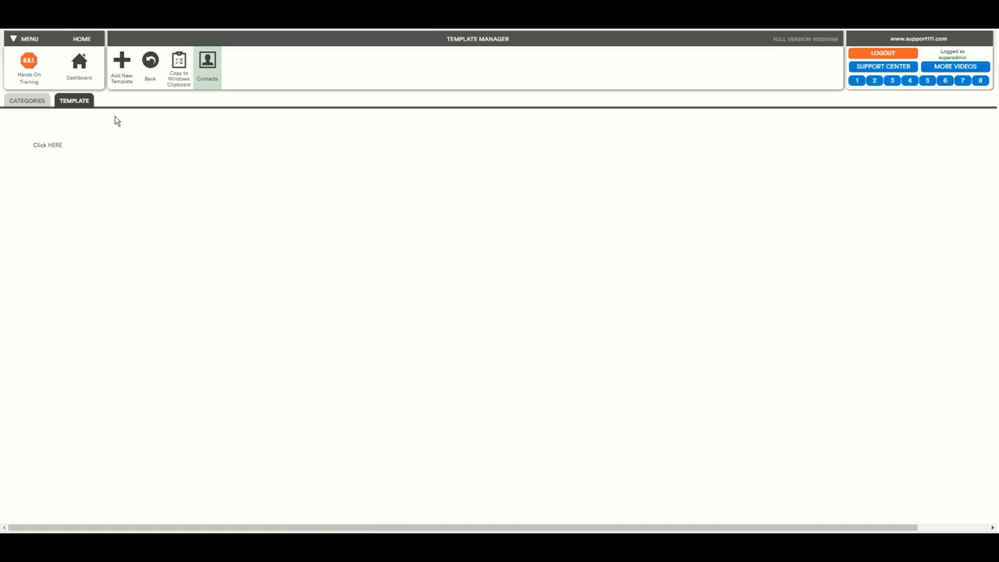
{"action": "mouse_move", "coordinate": [112, 140]}
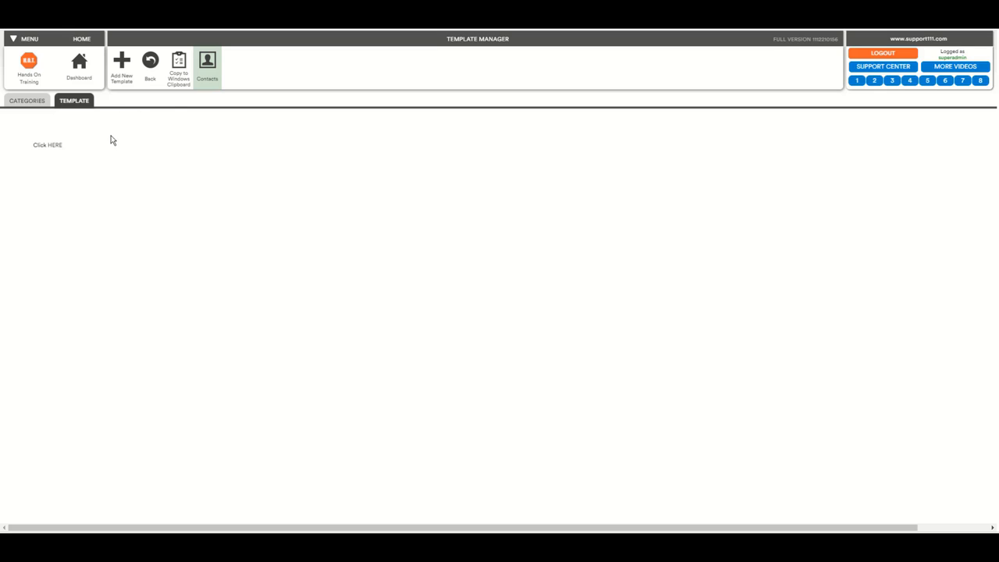
{"action": "mouse_move", "coordinate": [69, 130]}
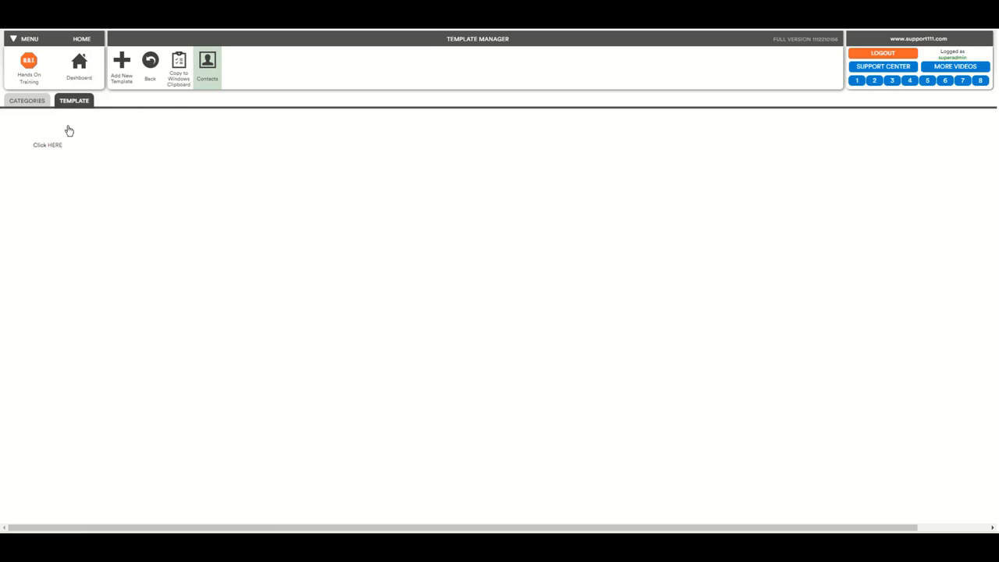
{"action": "mouse_move", "coordinate": [154, 215]}
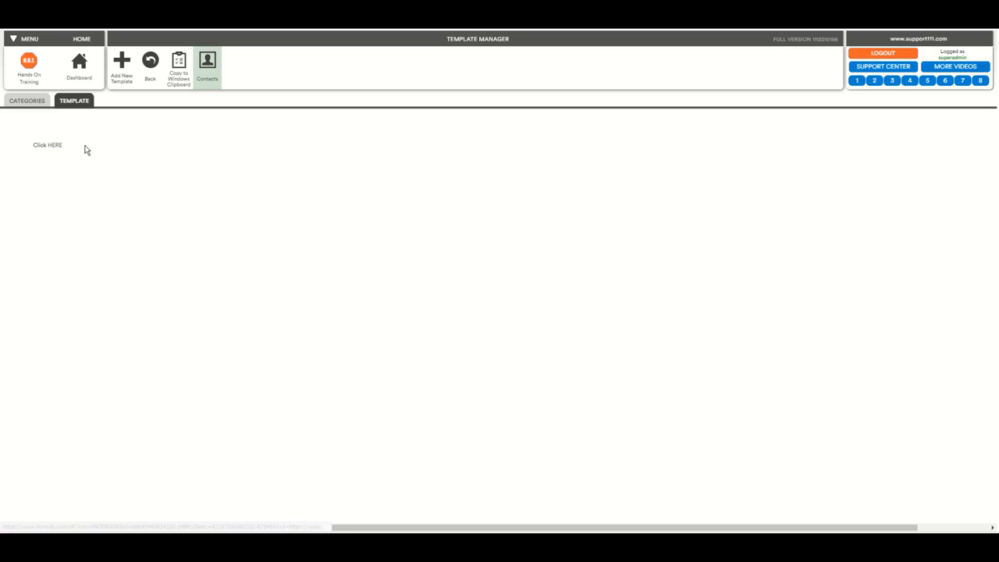
{"action": "mouse_move", "coordinate": [70, 153]}
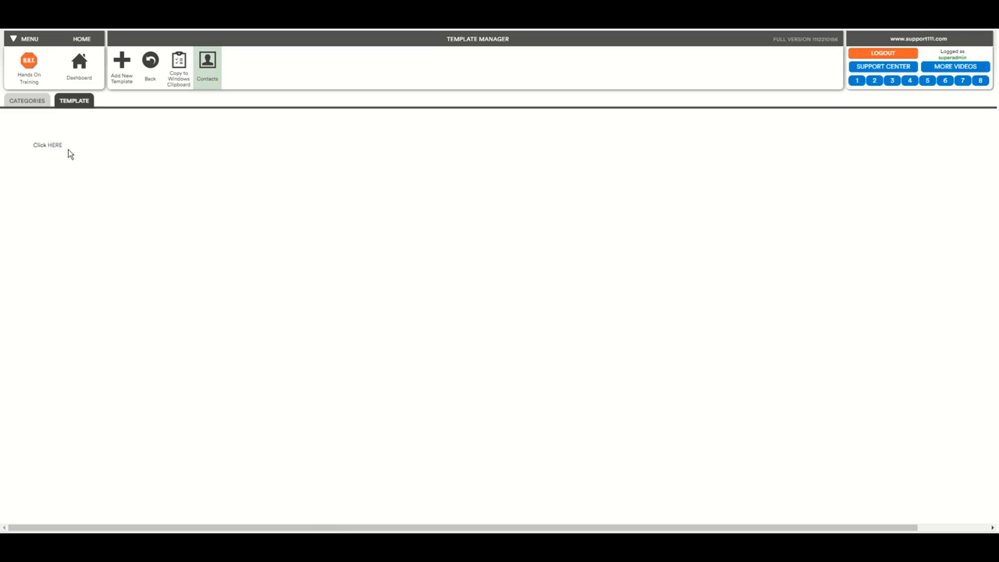
{"action": "mouse_move", "coordinate": [51, 146]}
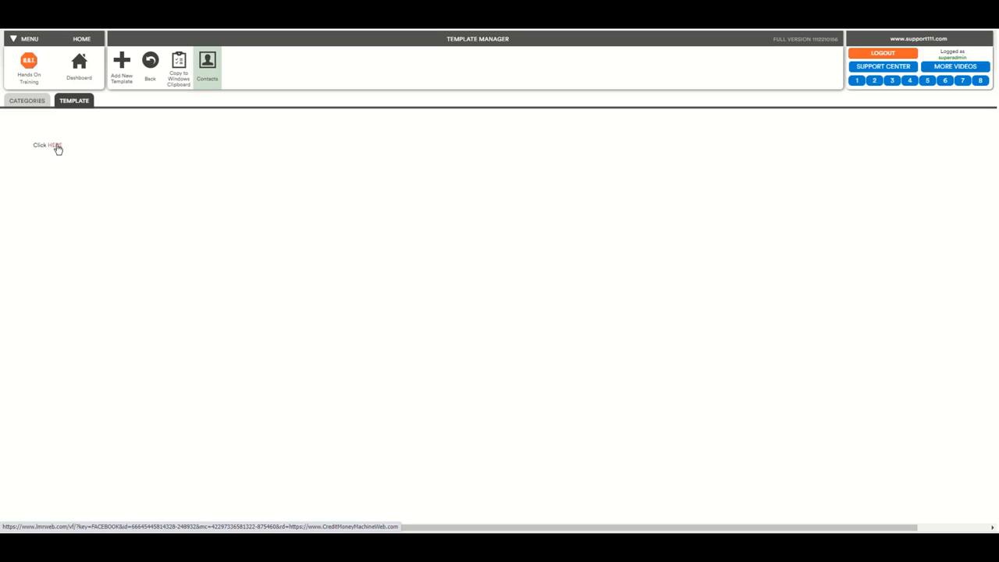
{"action": "left_click", "coordinate": [54, 145]}
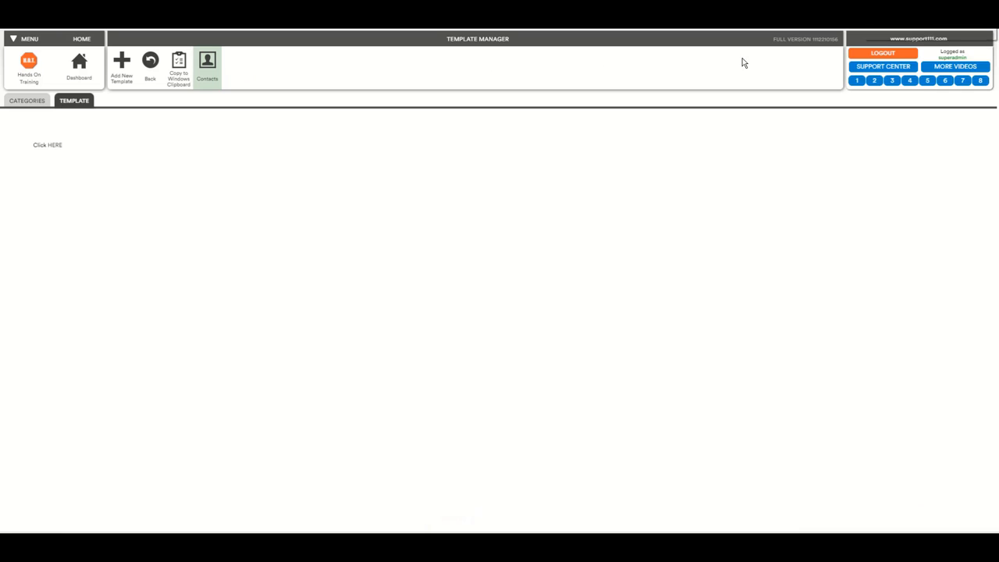
{"action": "mouse_move", "coordinate": [100, 154]}
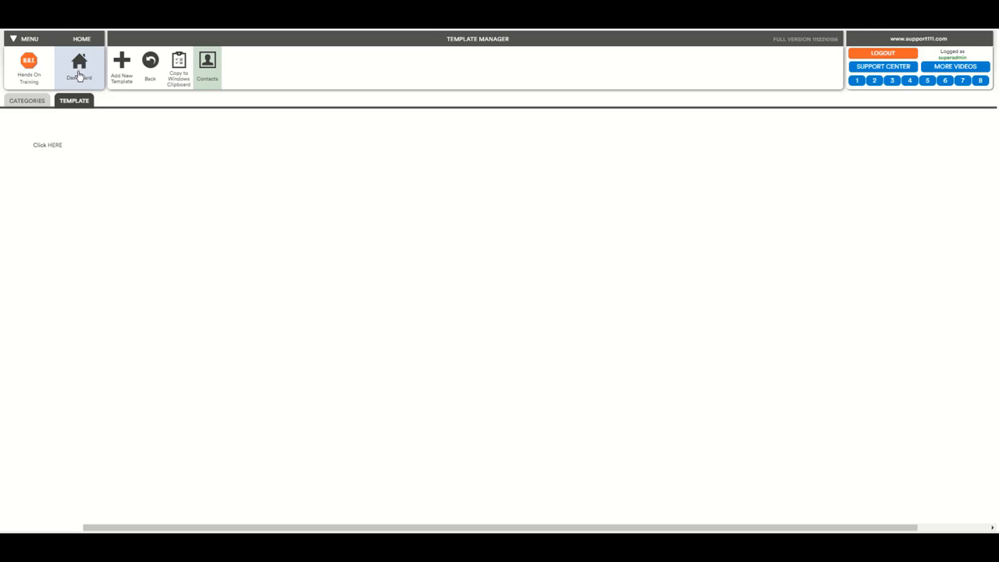
{"action": "left_click", "coordinate": [79, 66]}
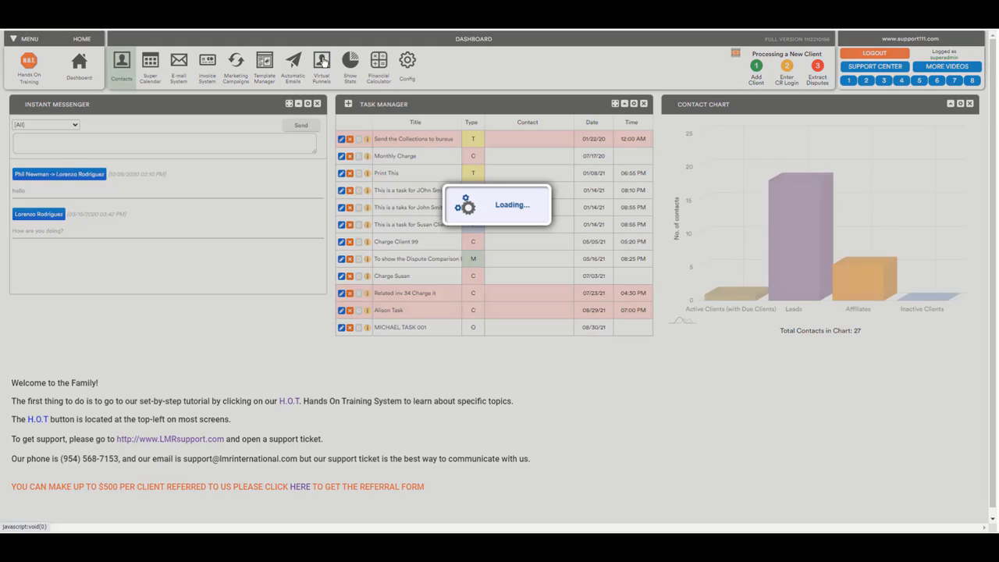
{"action": "left_click", "coordinate": [321, 67]}
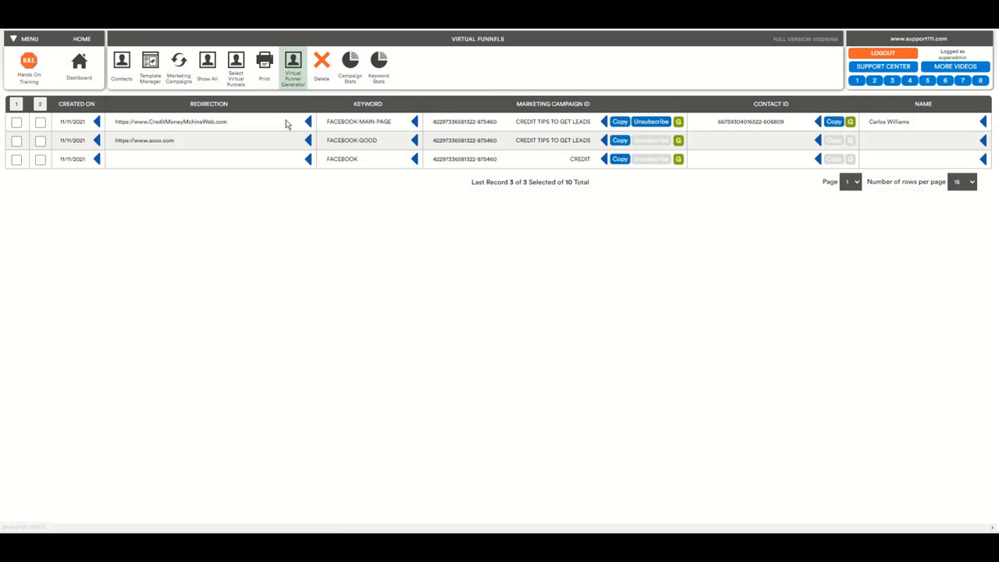
{"action": "left_click", "coordinate": [207, 67]}
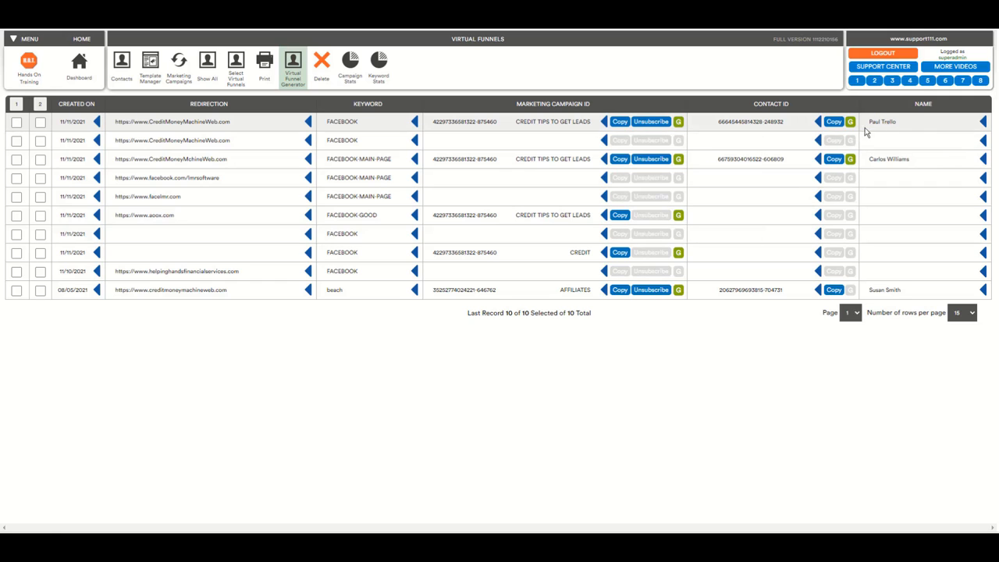
{"action": "mouse_move", "coordinate": [730, 131]}
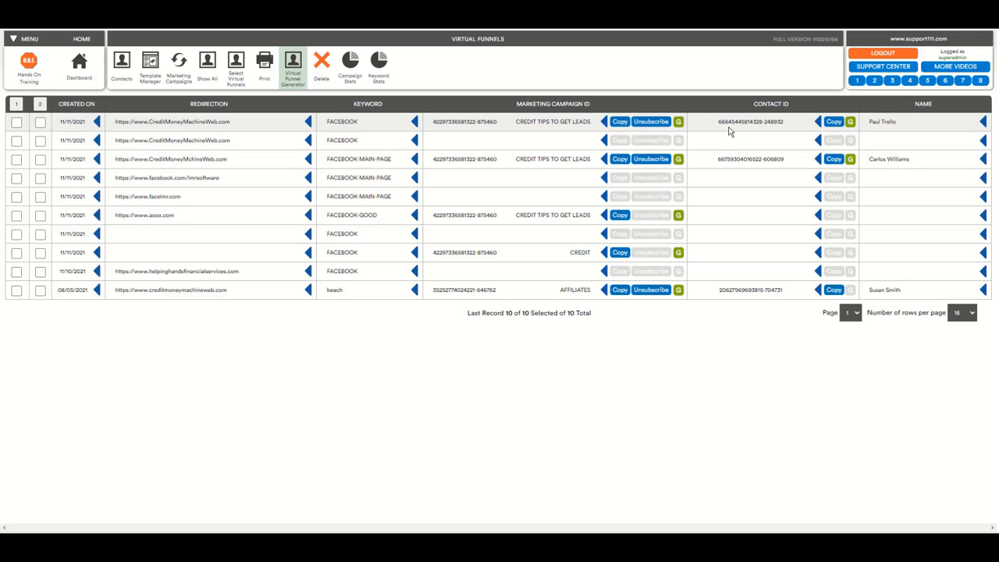
{"action": "mouse_move", "coordinate": [791, 130]}
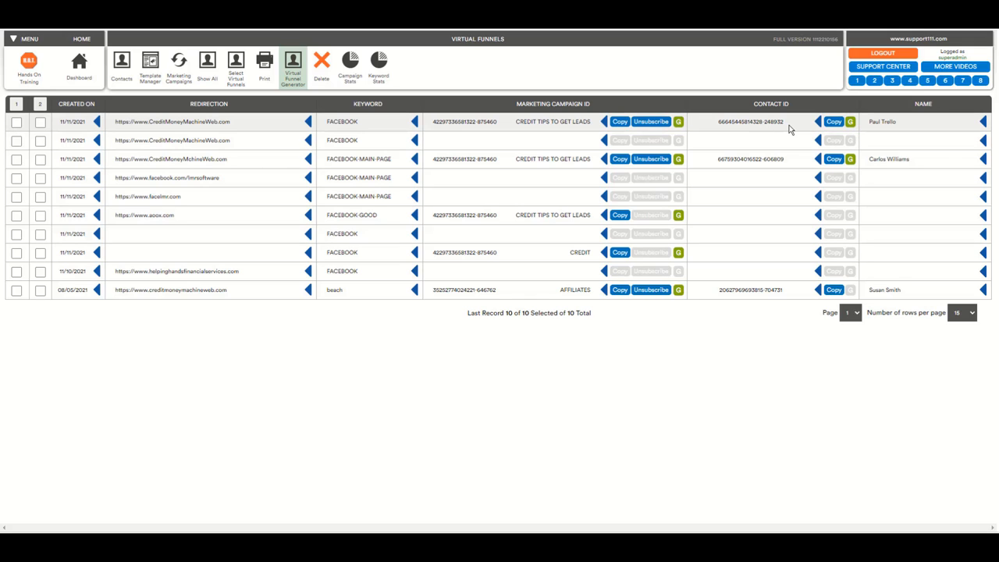
{"action": "mouse_move", "coordinate": [851, 122]}
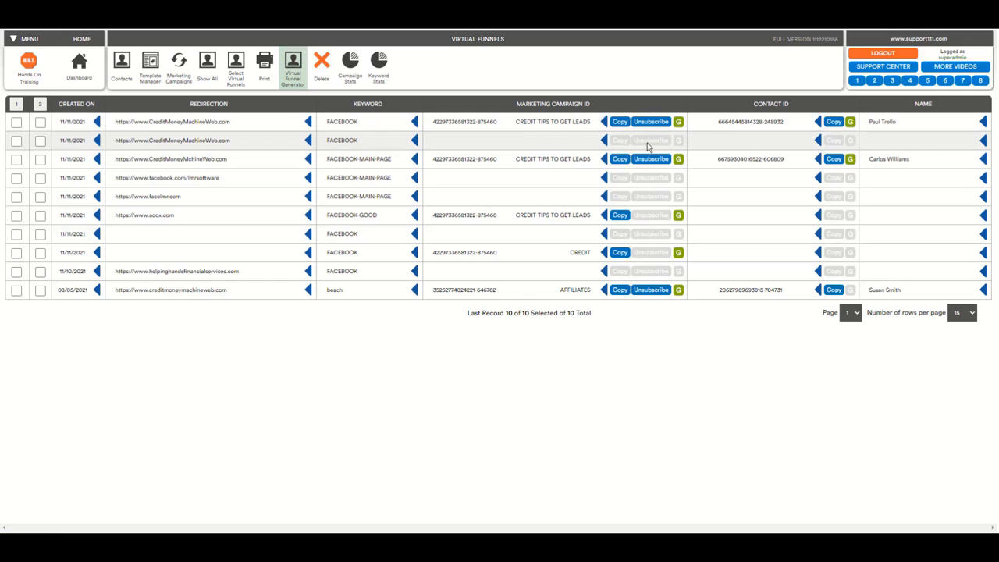
{"action": "mouse_move", "coordinate": [620, 122]}
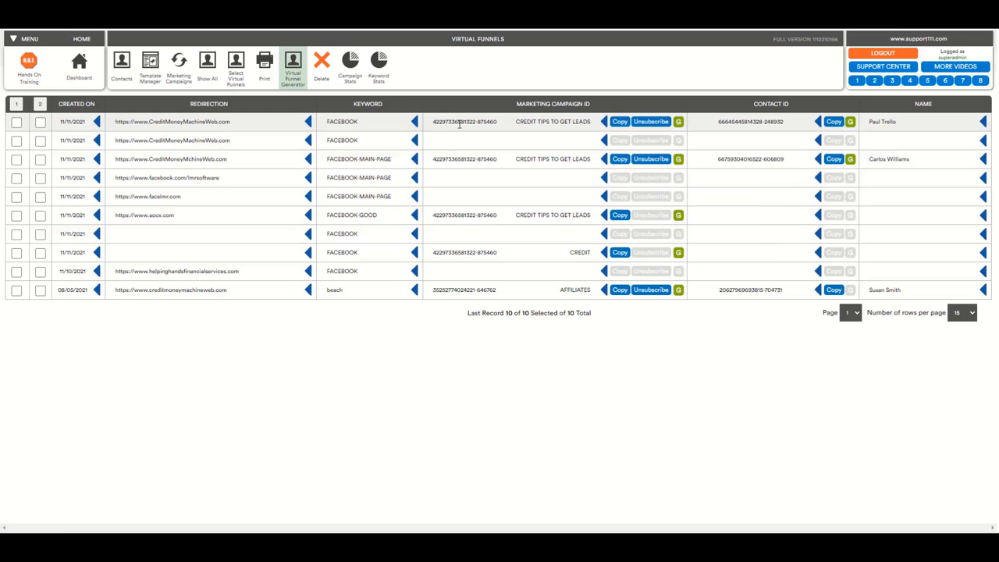
{"action": "mouse_move", "coordinate": [711, 128]}
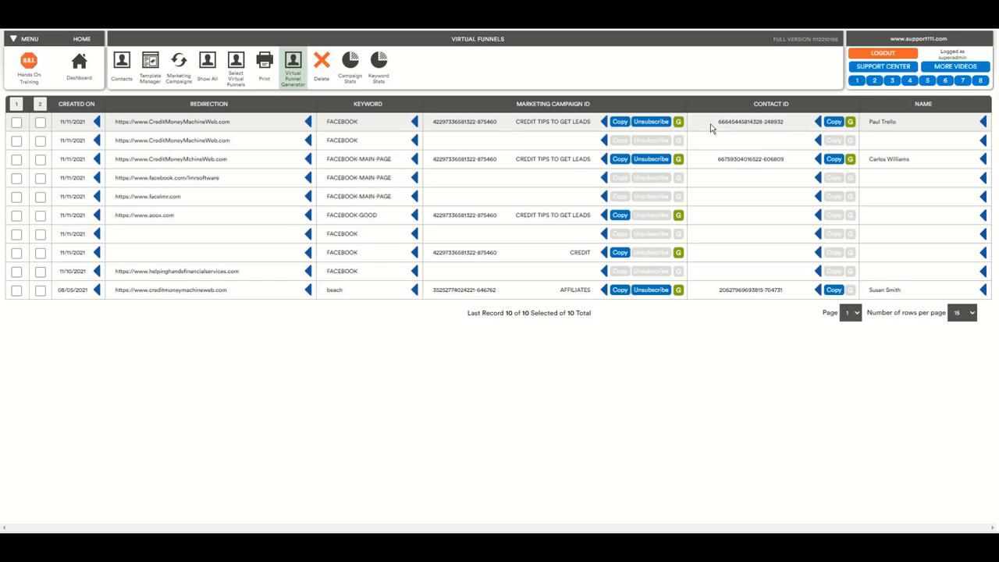
{"action": "mouse_move", "coordinate": [678, 121]}
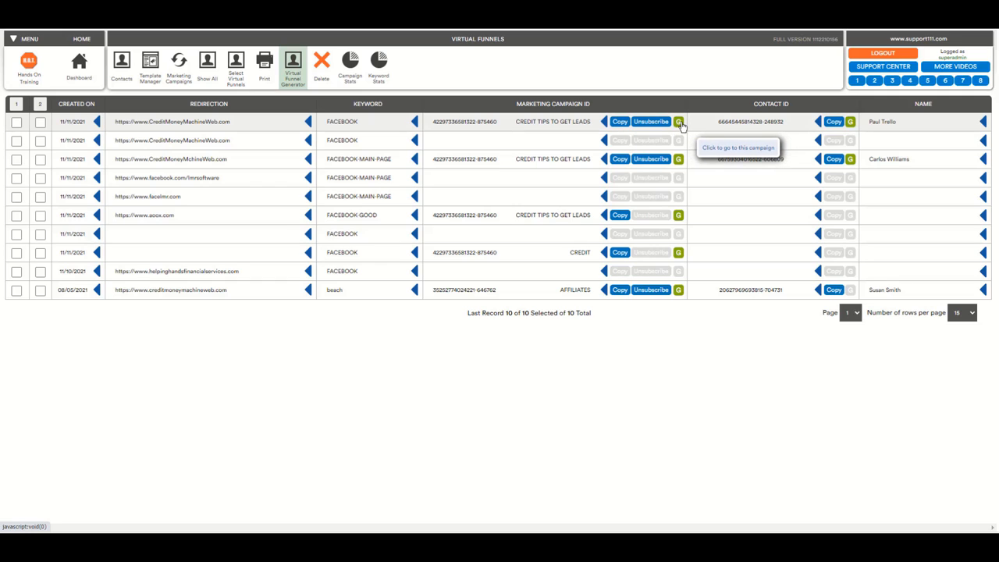
{"action": "mouse_move", "coordinate": [767, 122]}
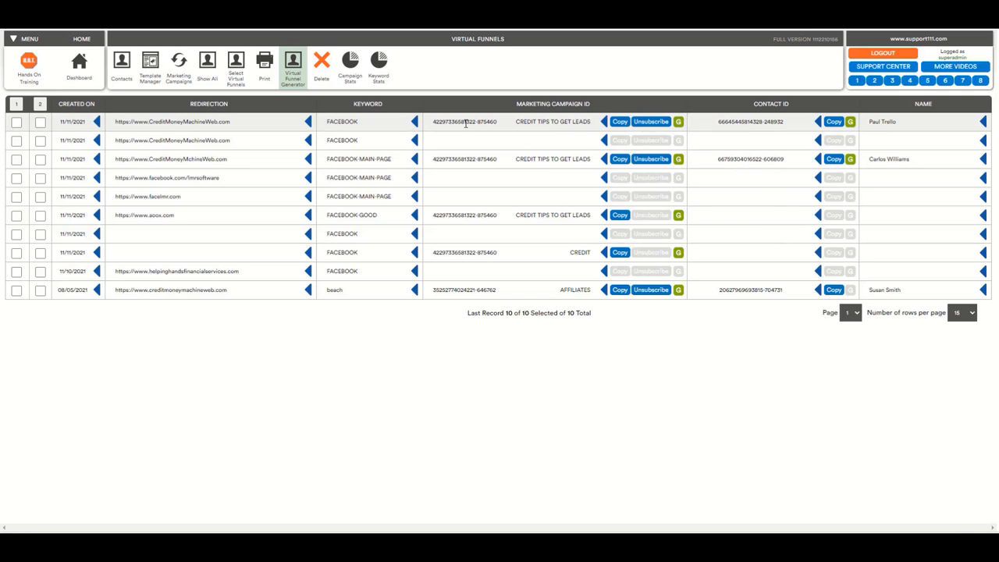
{"action": "mouse_move", "coordinate": [504, 130]}
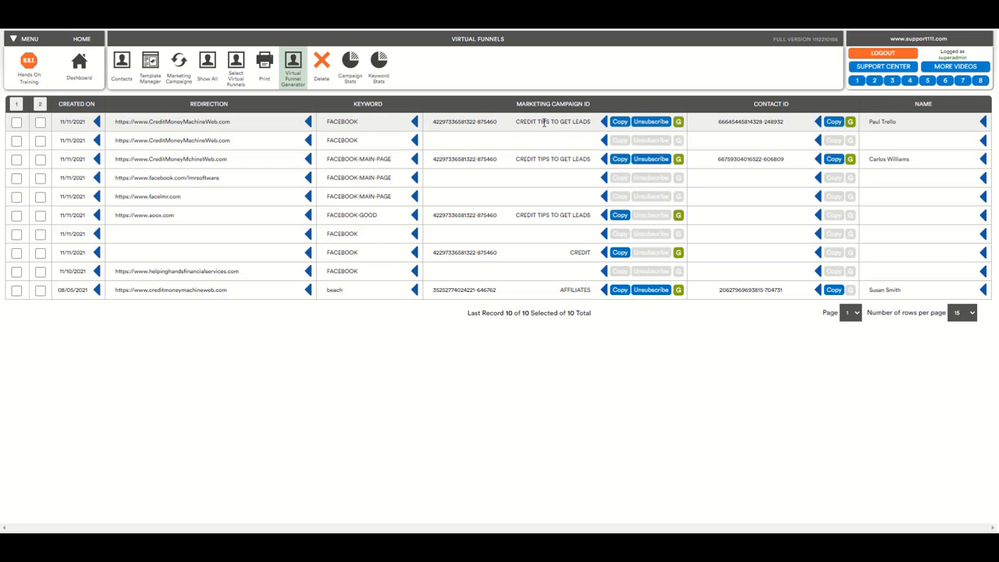
{"action": "mouse_move", "coordinate": [677, 121]}
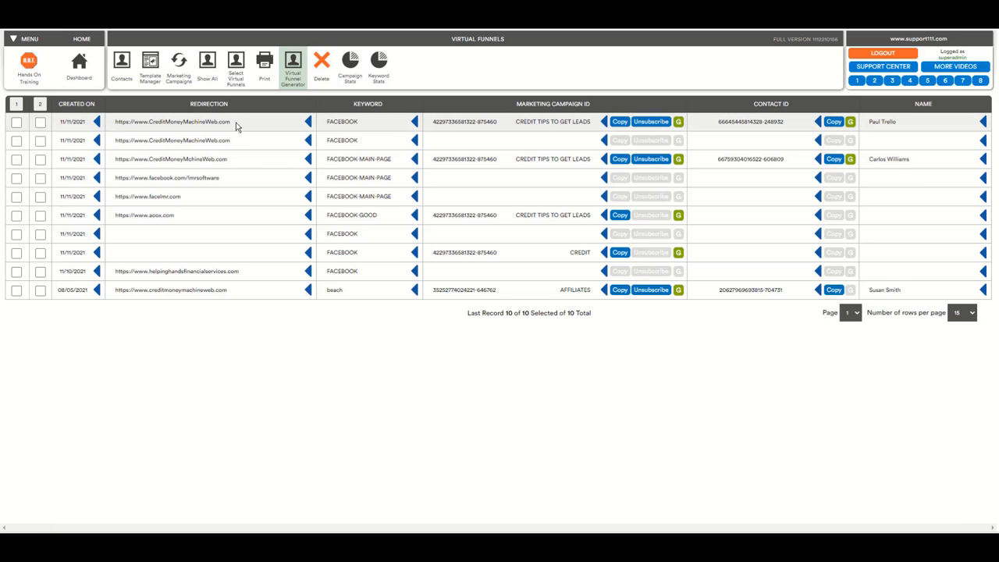
{"action": "mouse_move", "coordinate": [356, 132]}
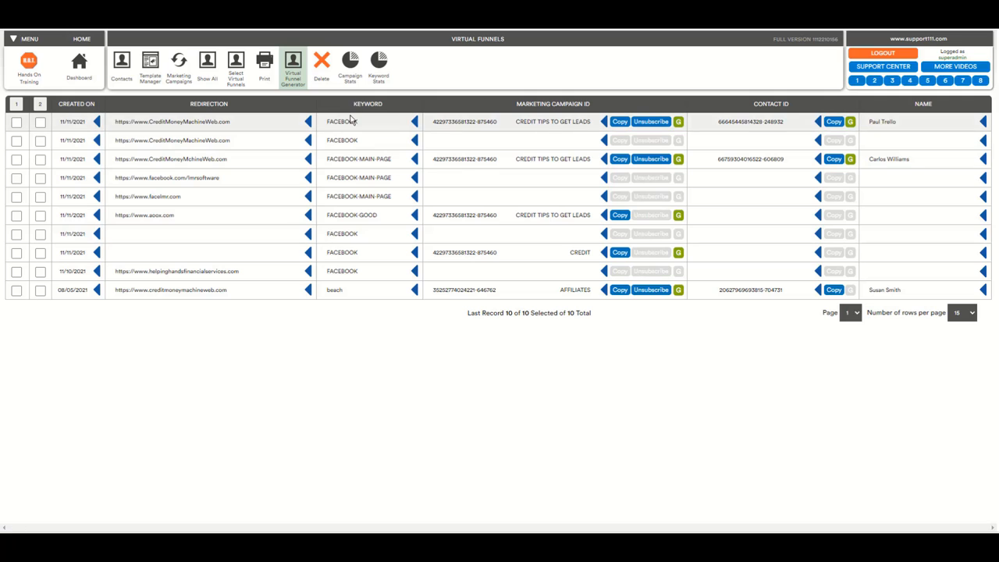
{"action": "mouse_move", "coordinate": [383, 244]}
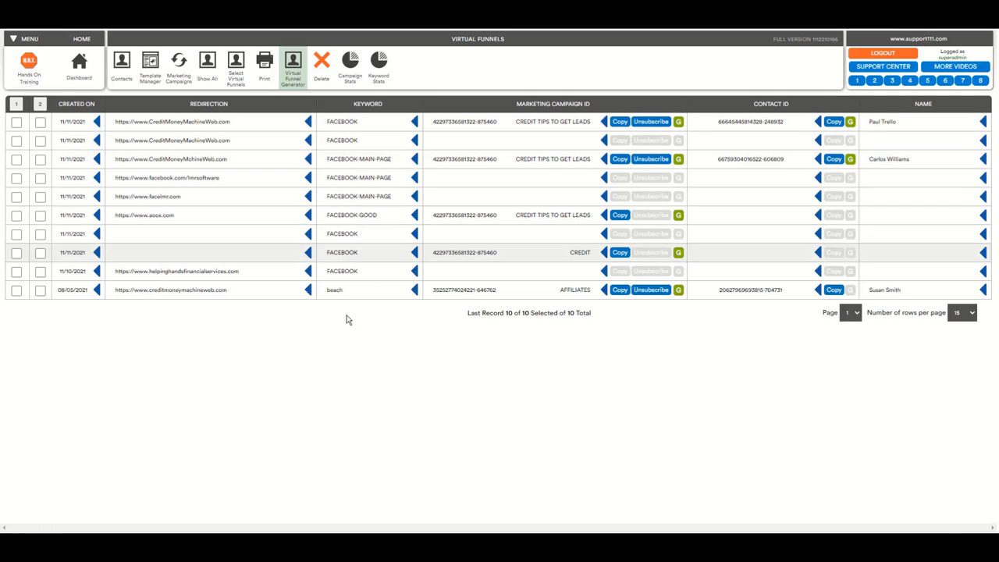
{"action": "mouse_move", "coordinate": [678, 122]}
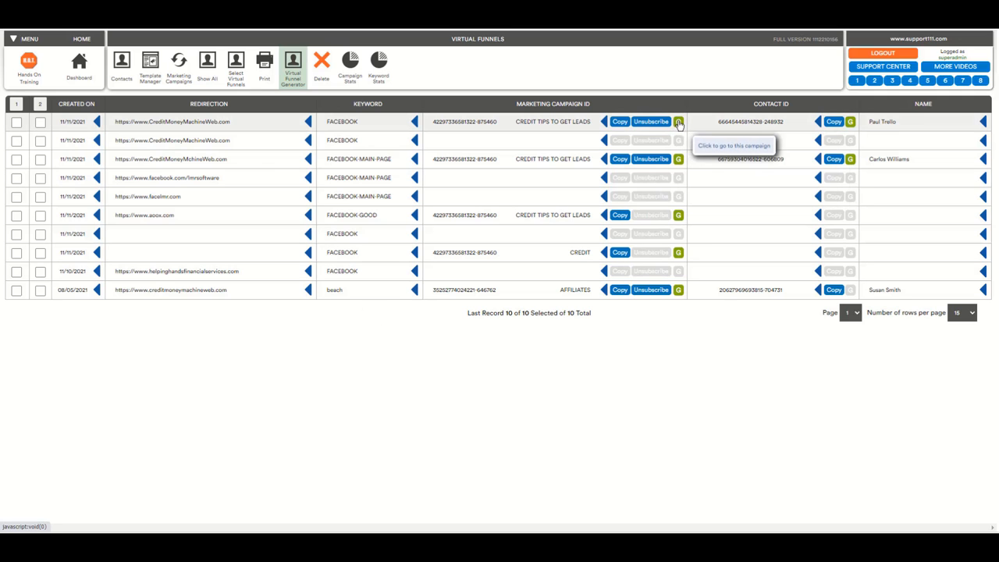
- Open the CREDIT TIPS TO GET LEADS subscribers via the G button beside the campaign ID
{"action": "left_click", "coordinate": [679, 121]}
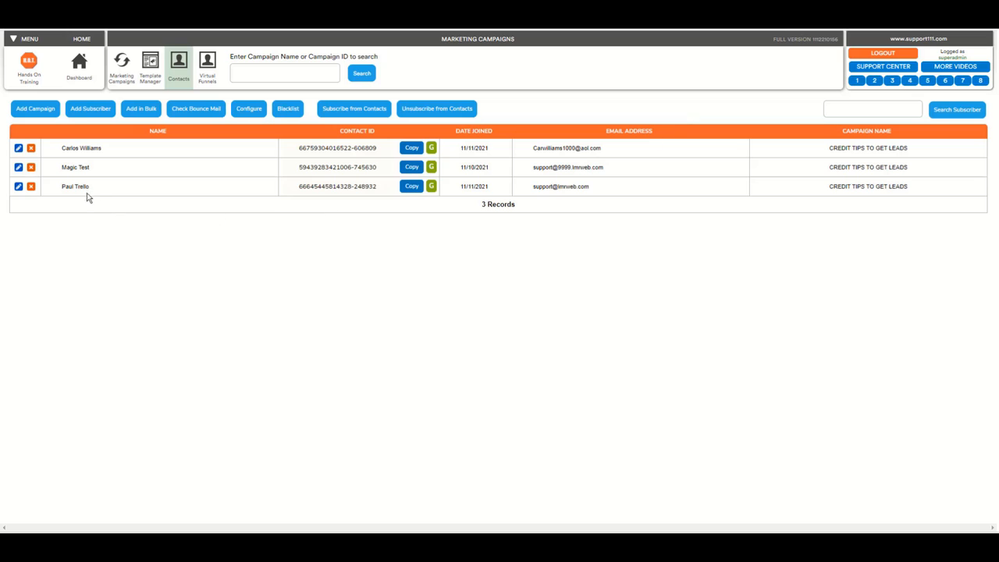
{"action": "mouse_move", "coordinate": [70, 190]}
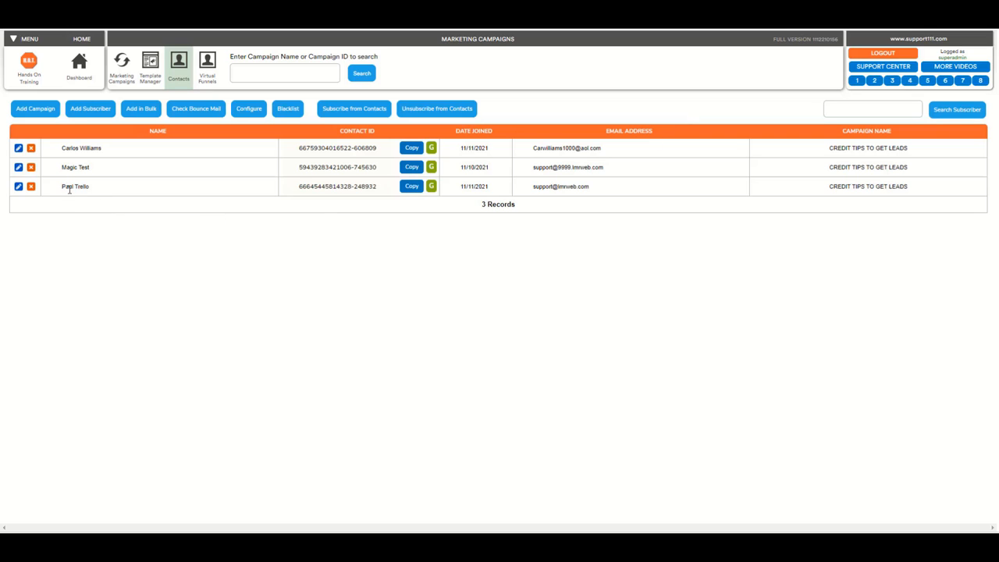
{"action": "mouse_move", "coordinate": [76, 186]}
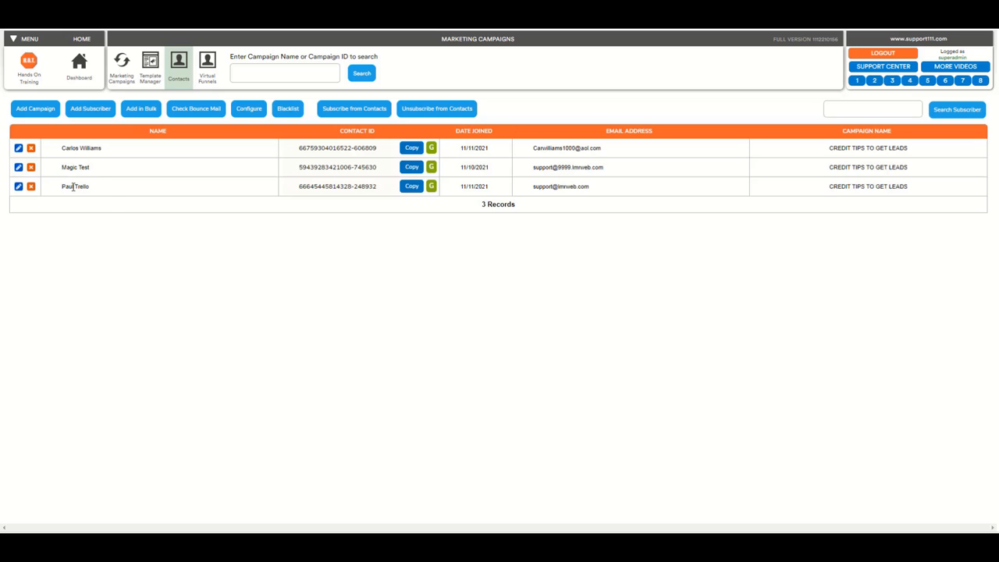
{"action": "mouse_move", "coordinate": [105, 192]}
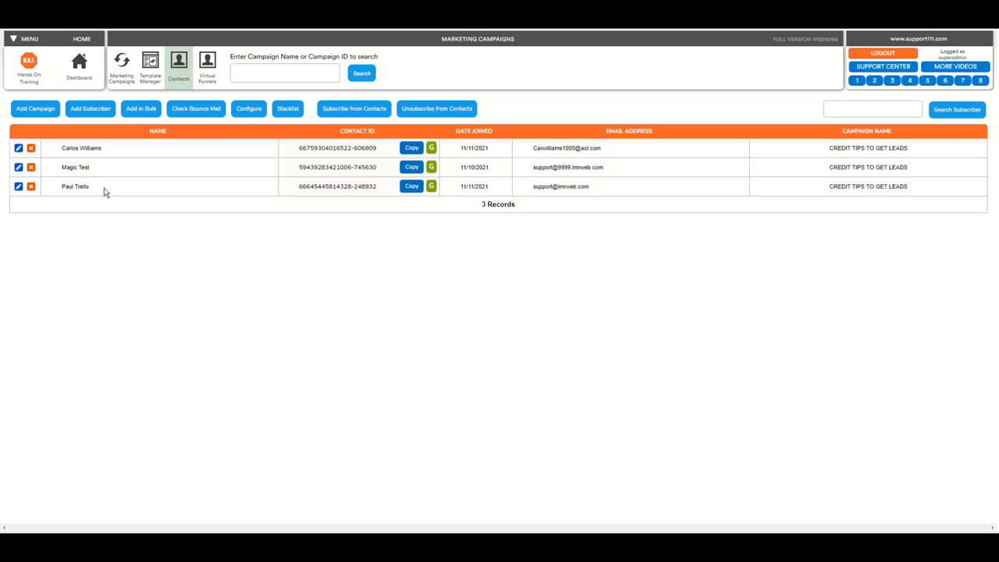
{"action": "mouse_move", "coordinate": [843, 202]}
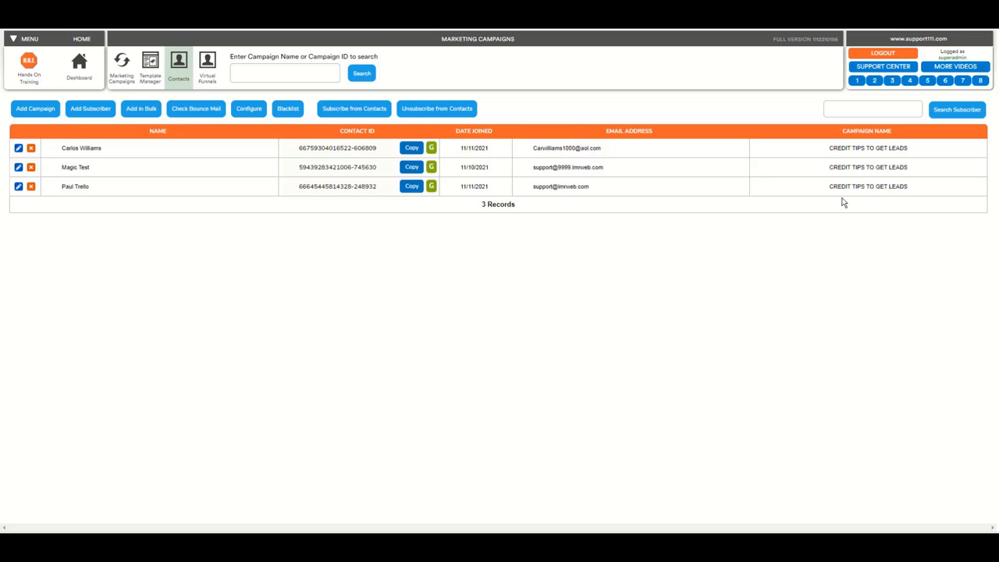
{"action": "mouse_move", "coordinate": [808, 197]}
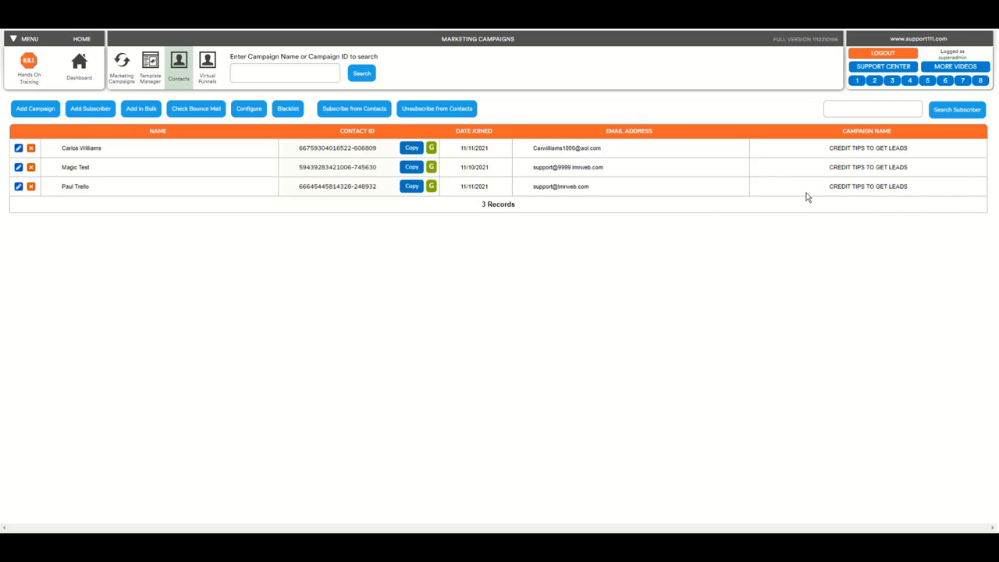
{"action": "mouse_move", "coordinate": [241, 257]}
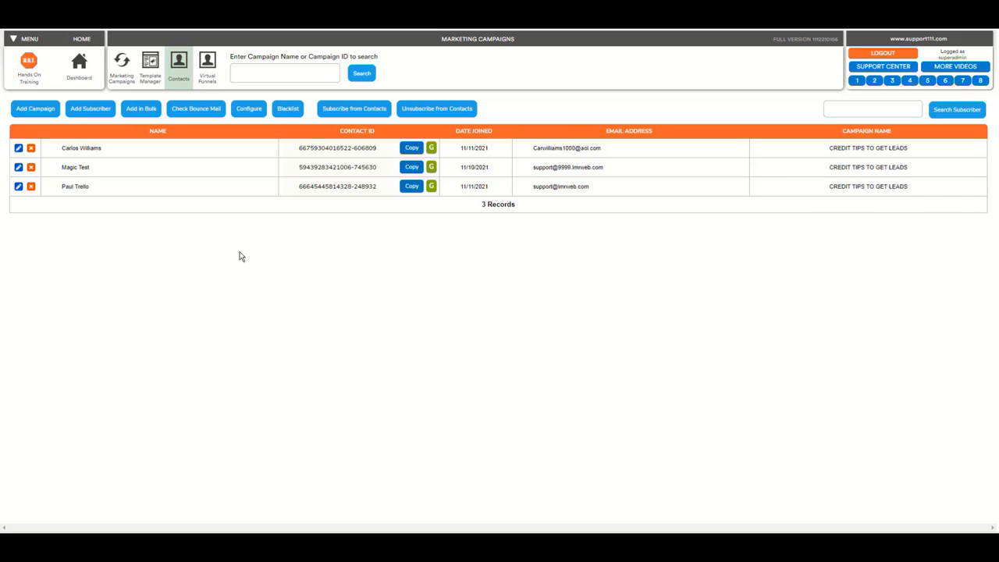
{"action": "mouse_move", "coordinate": [322, 346]}
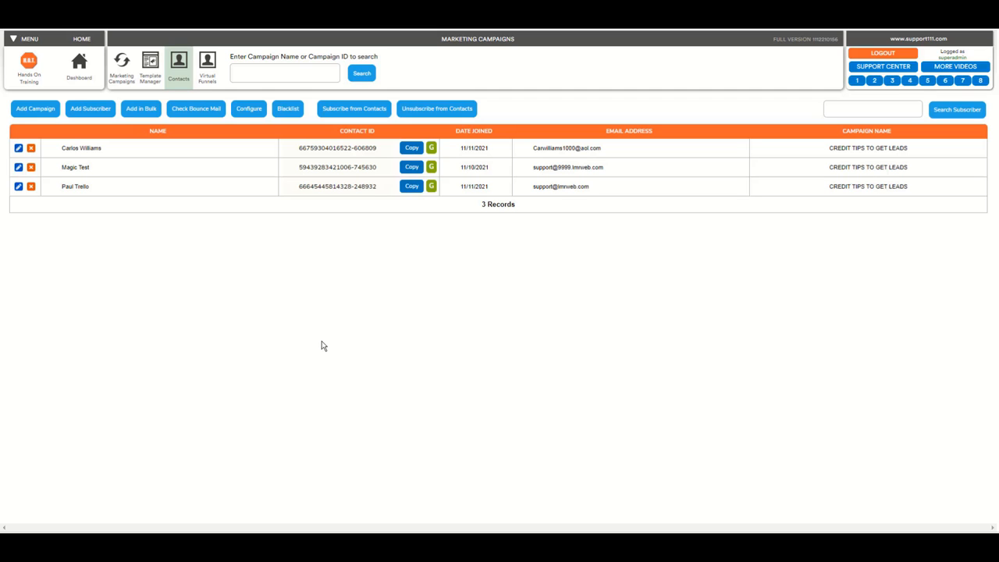
- Go back through the Dashboard to the ten-record Virtual Funnels list
{"action": "left_click", "coordinate": [79, 66]}
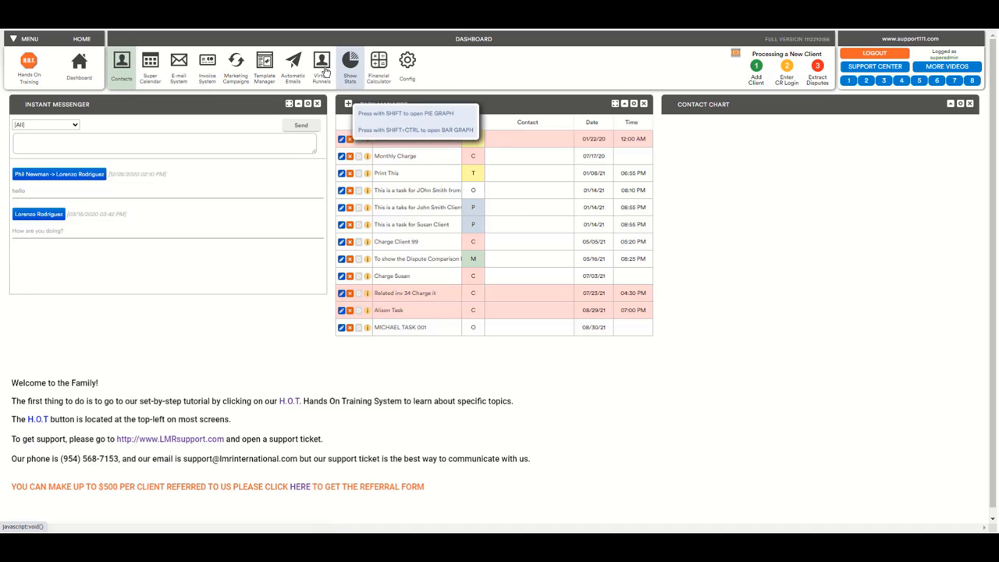
{"action": "left_click", "coordinate": [321, 67]}
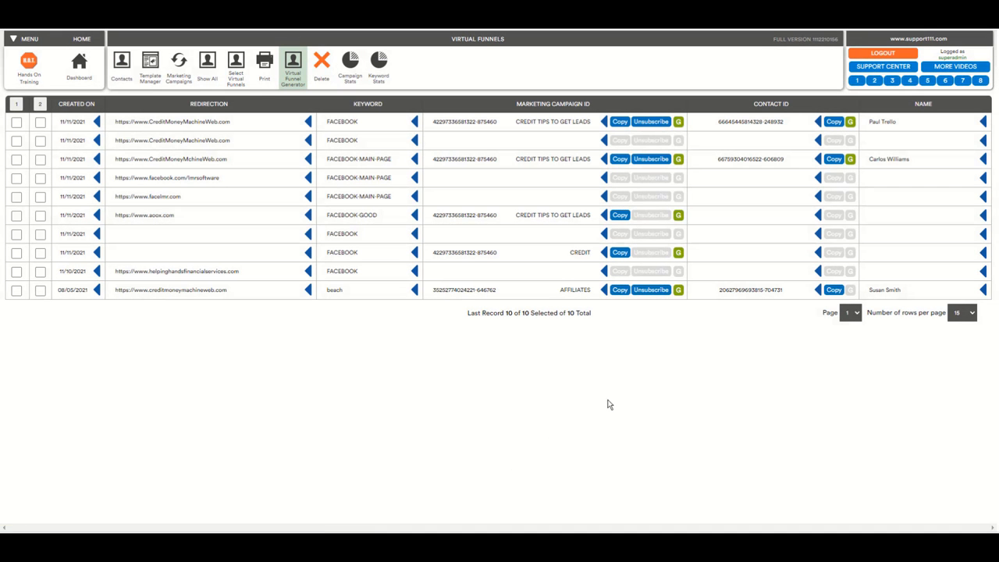
{"action": "mouse_move", "coordinate": [606, 399]}
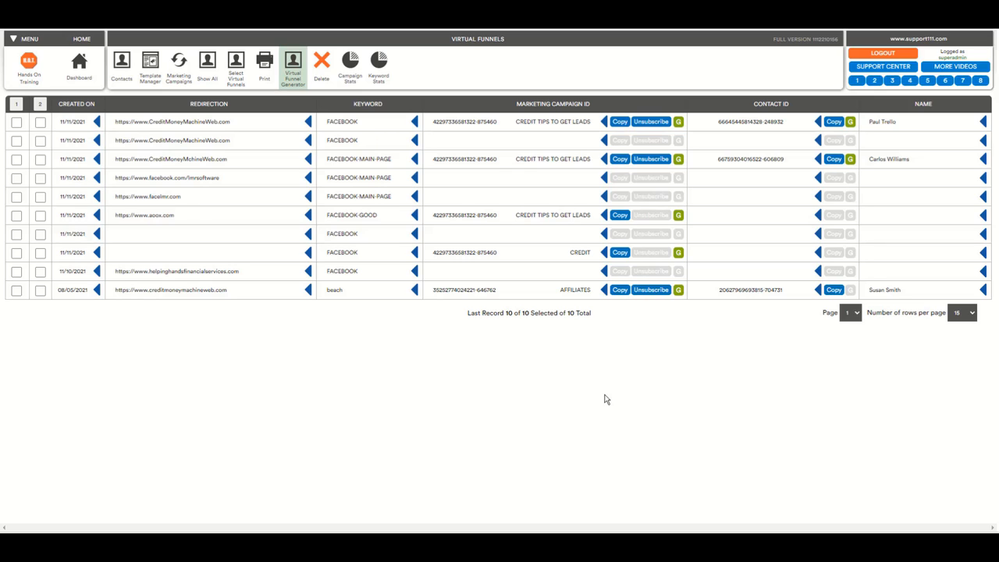
{"action": "mouse_move", "coordinate": [554, 303]}
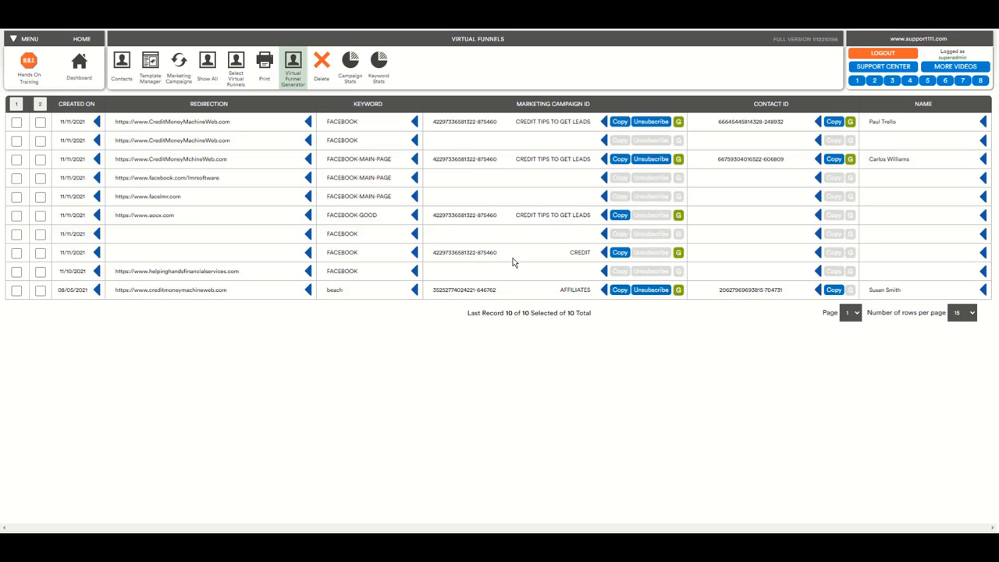
{"action": "mouse_move", "coordinate": [546, 358]}
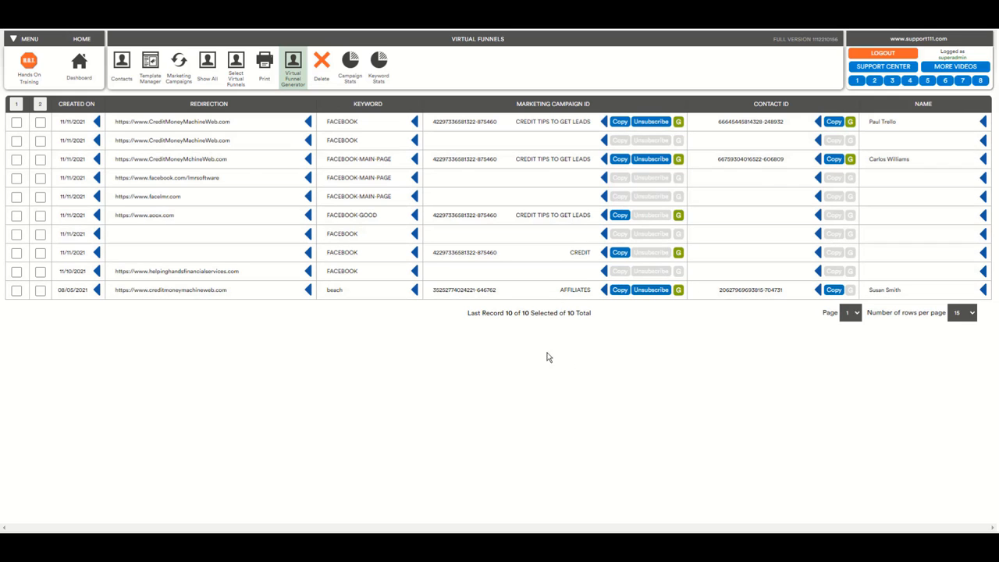
{"action": "mouse_move", "coordinate": [662, 341]}
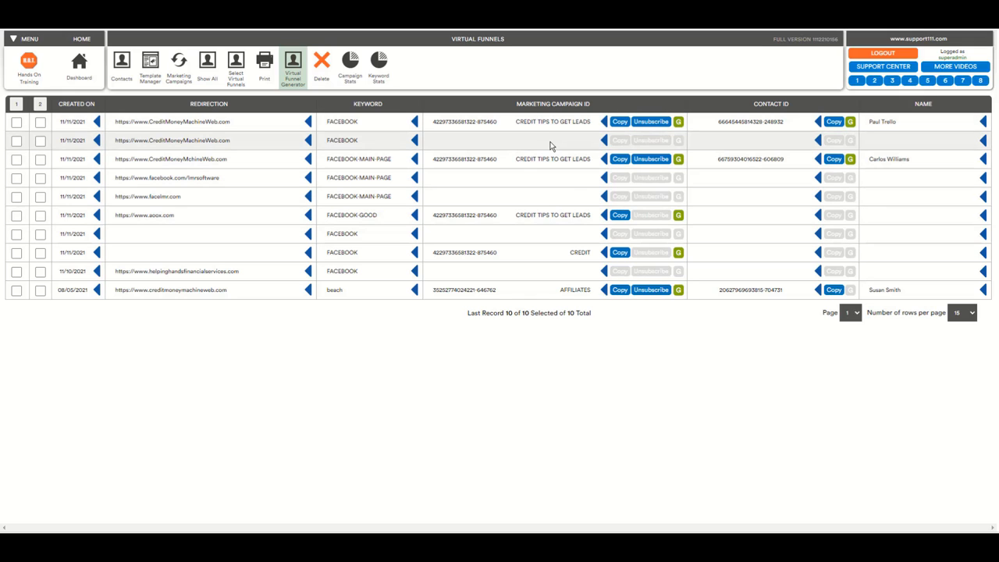
{"action": "mouse_move", "coordinate": [457, 144]}
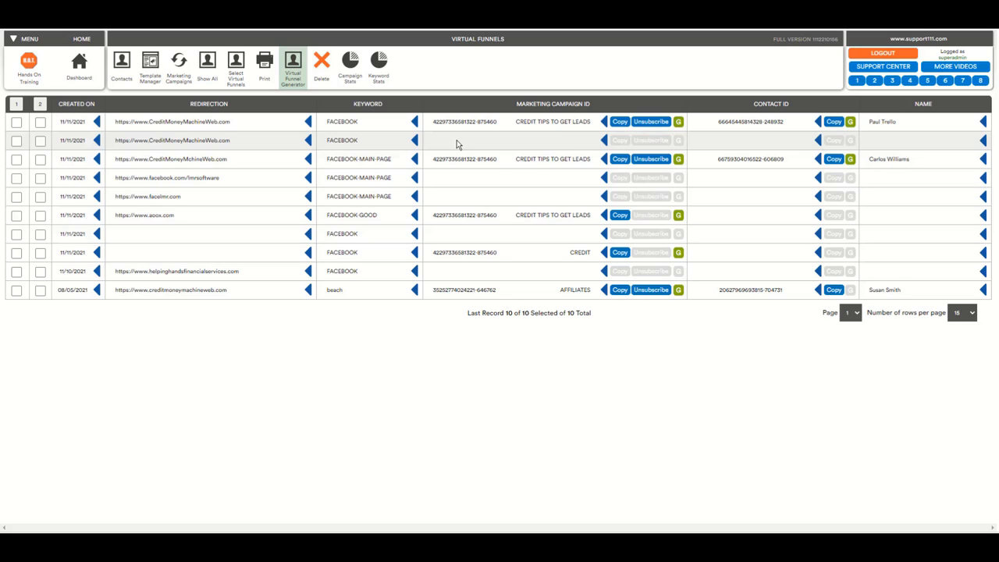
{"action": "mouse_move", "coordinate": [799, 141]}
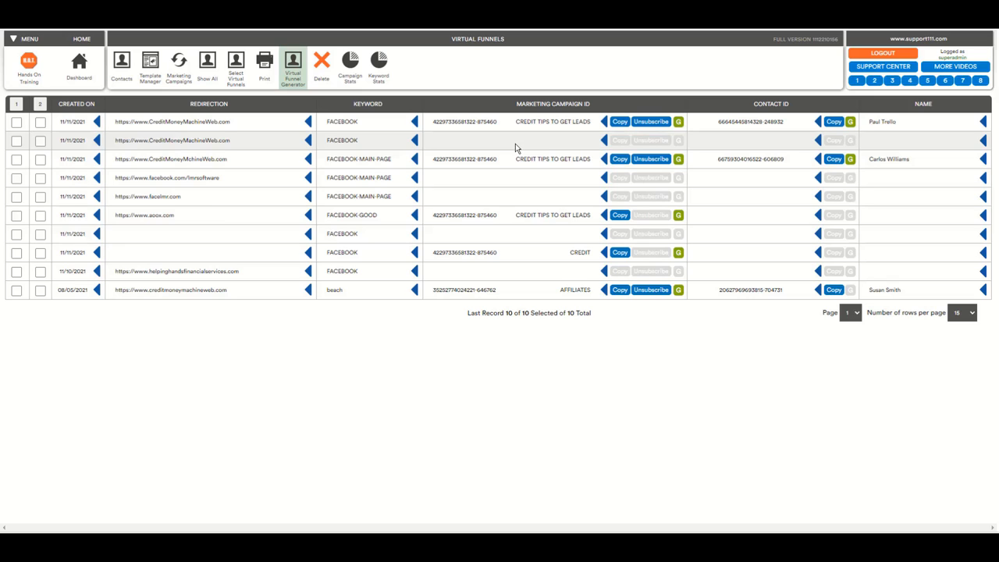
{"action": "mouse_move", "coordinate": [477, 231]}
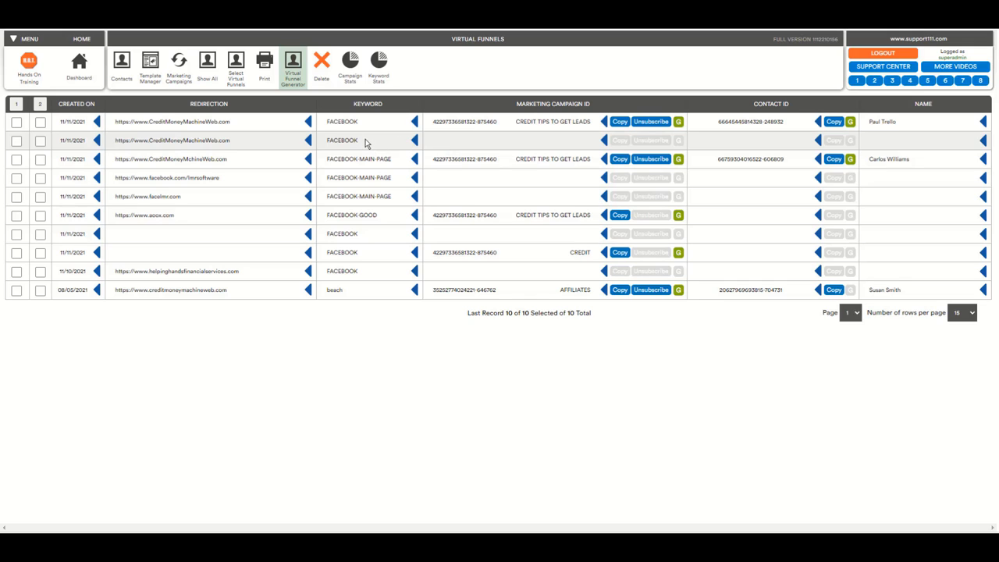
{"action": "mouse_move", "coordinate": [386, 148]}
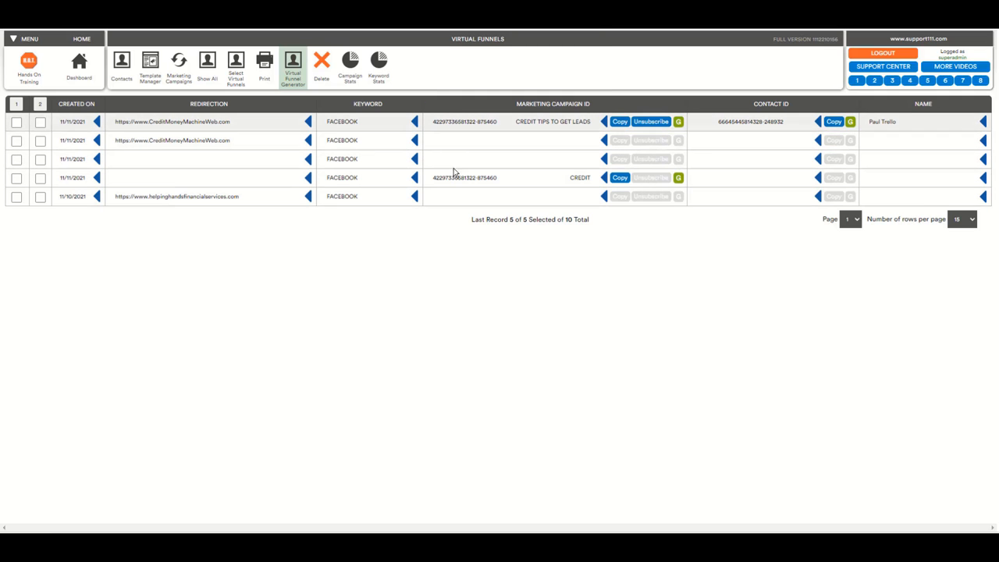
{"action": "mouse_move", "coordinate": [394, 179]}
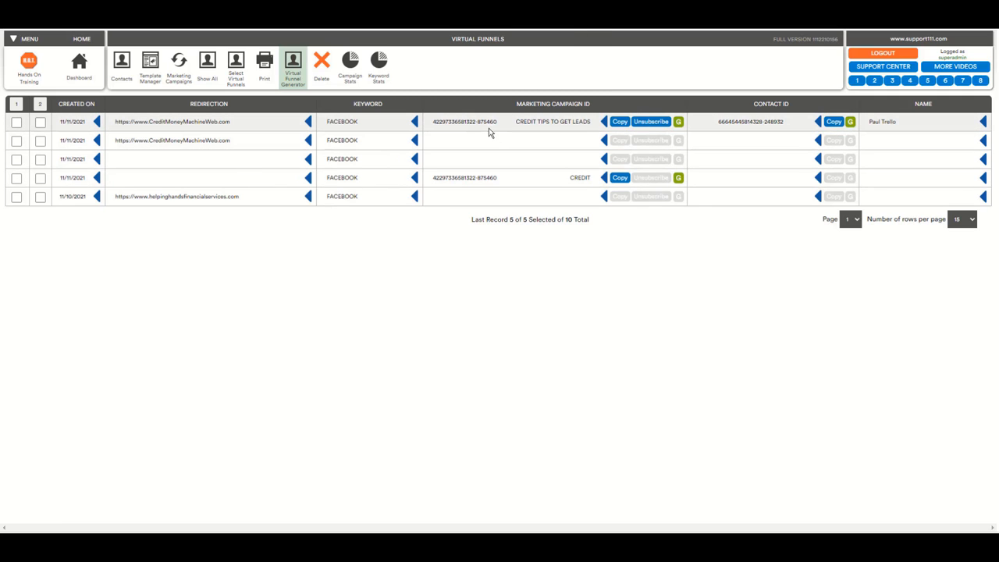
{"action": "mouse_move", "coordinate": [393, 88]}
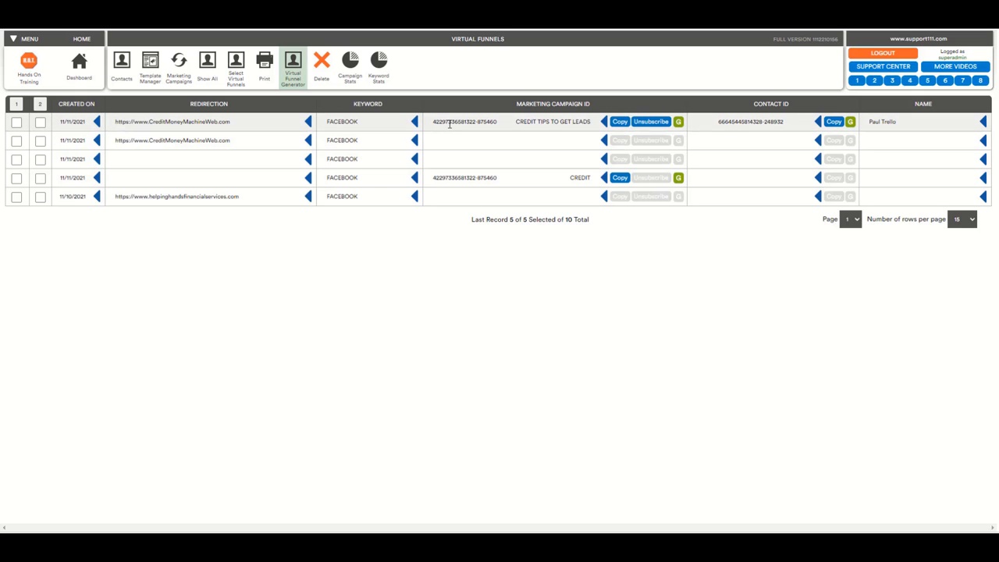
{"action": "mouse_move", "coordinate": [560, 132]}
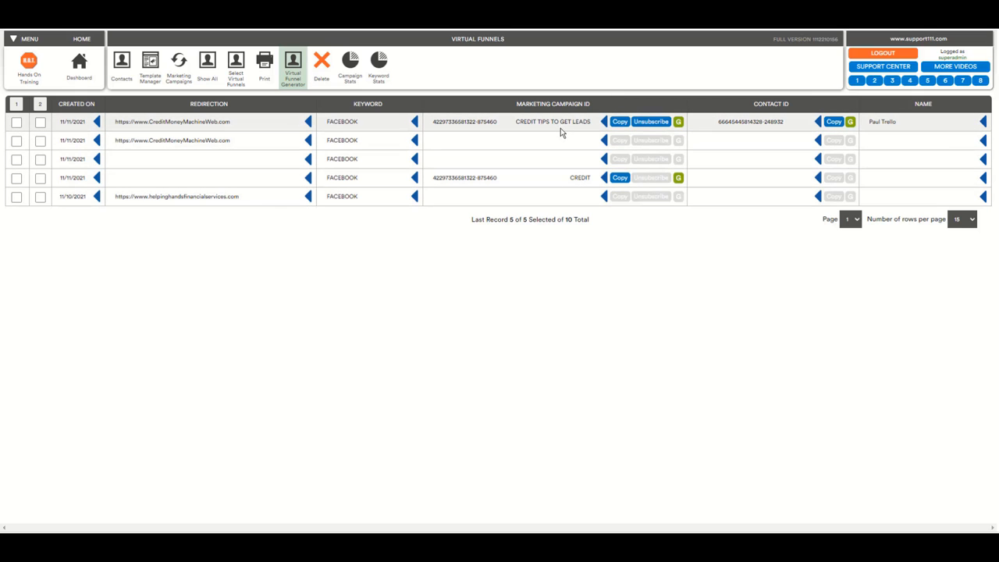
{"action": "mouse_move", "coordinate": [549, 324]}
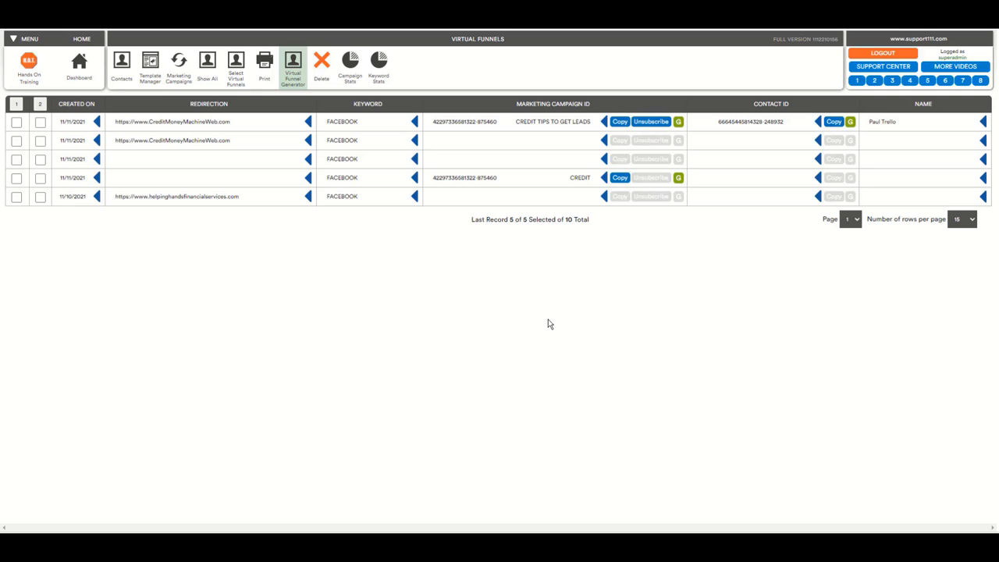
{"action": "mouse_move", "coordinate": [484, 65]}
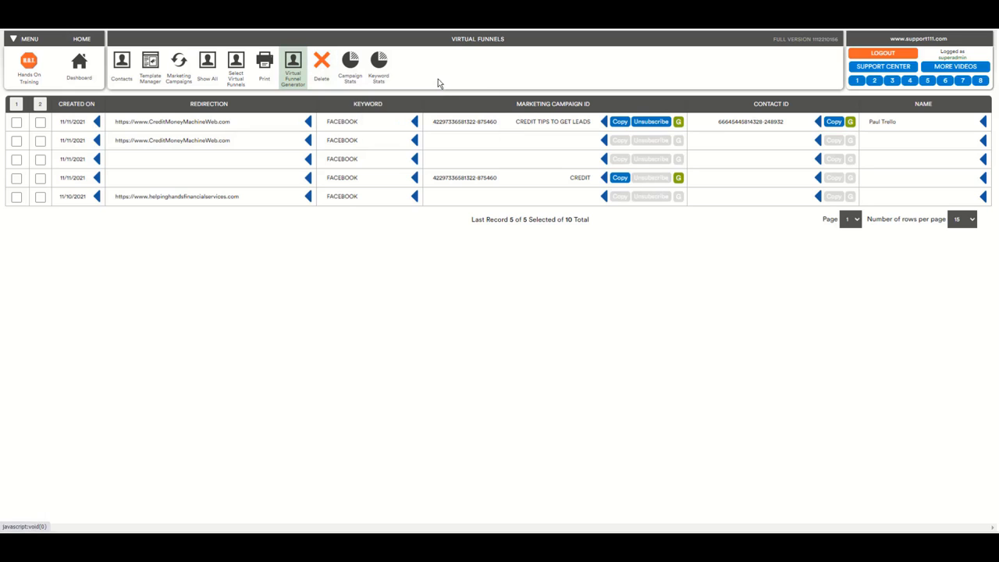
{"action": "mouse_move", "coordinate": [459, 80]}
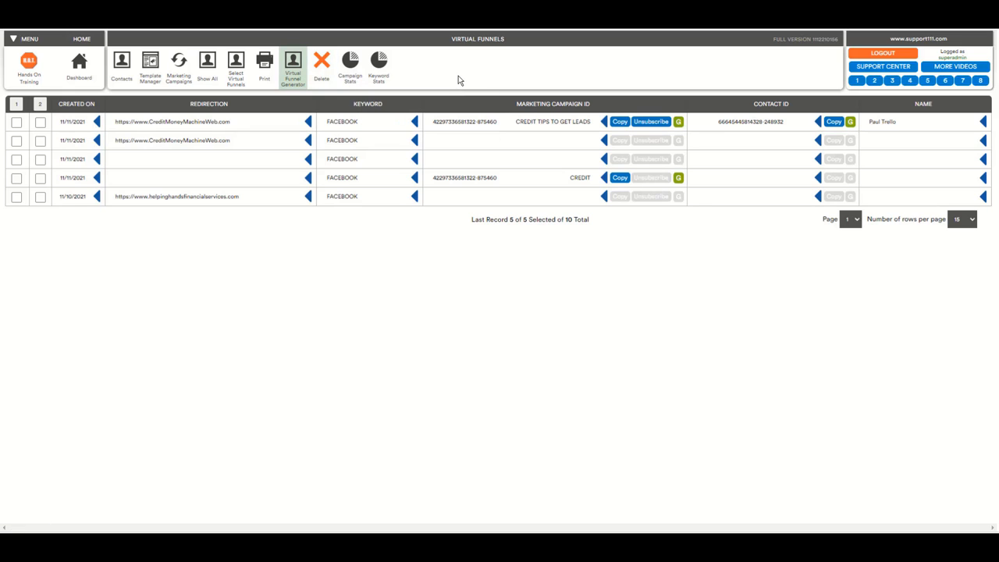
{"action": "mouse_move", "coordinate": [524, 81]}
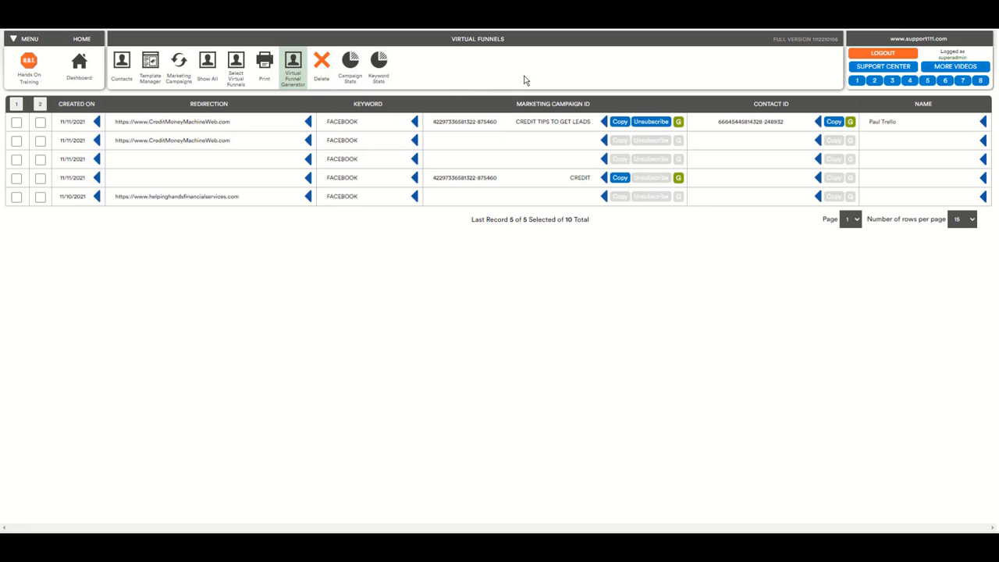